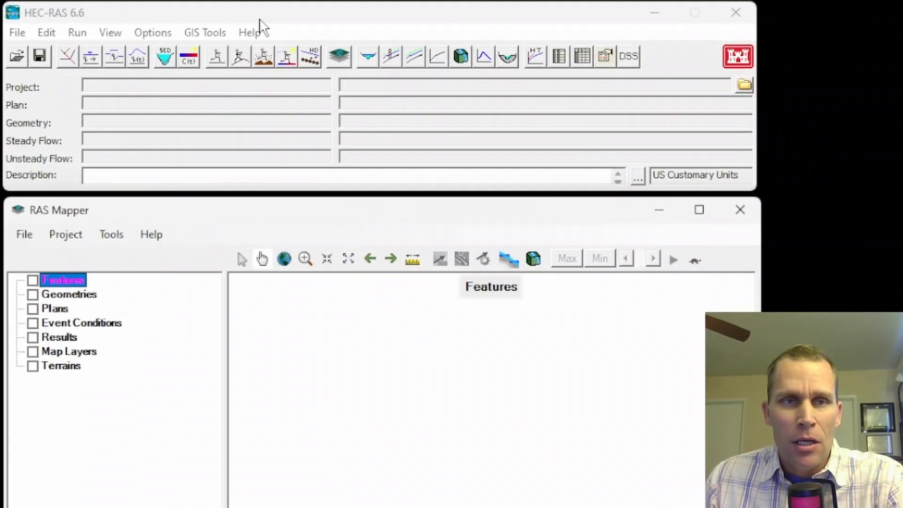
# Create a new HEC-RAS project titled exercise_36 in the 36 - Importing Bathymetric Data folder
pyautogui.click(17, 32)
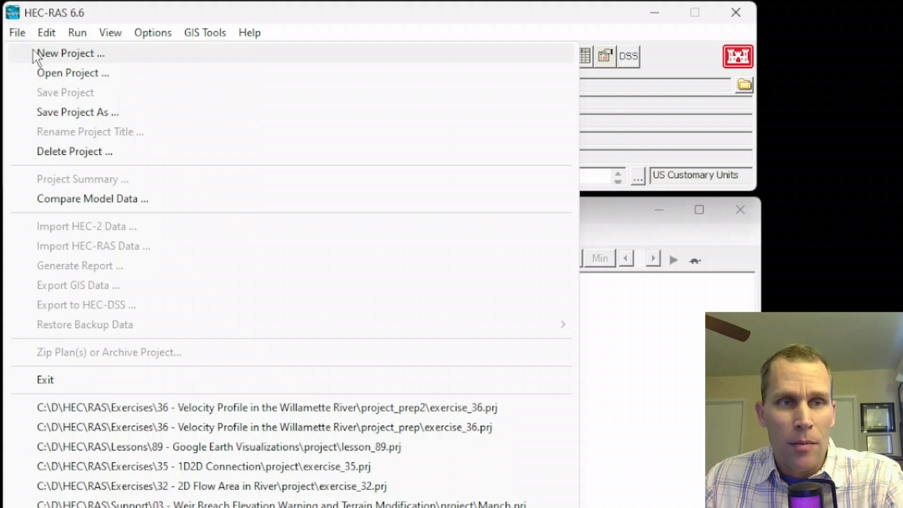
pyautogui.click(66, 53)
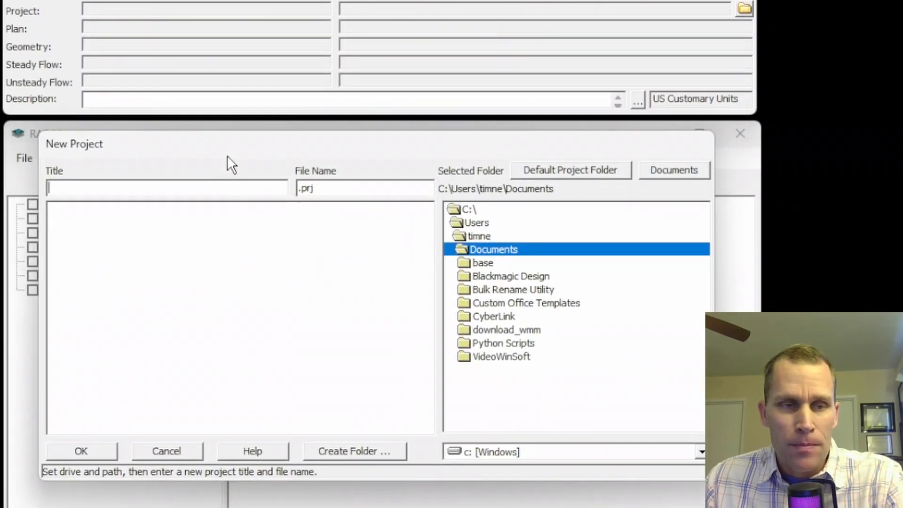
pyautogui.click(570, 169)
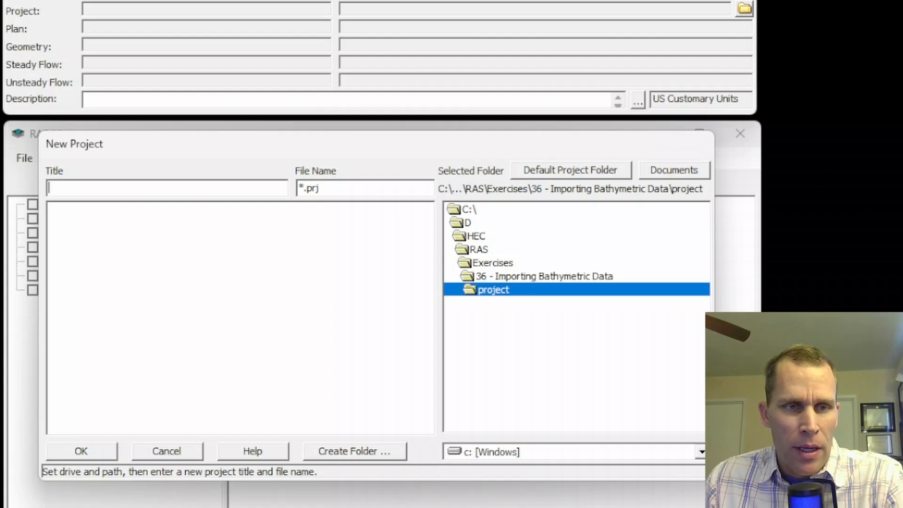
pyautogui.write('exerciwe')
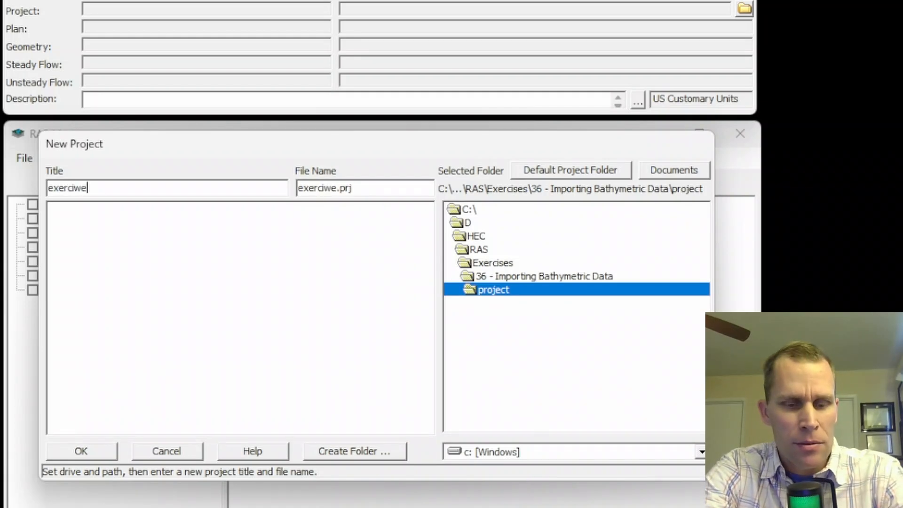
pyautogui.click(80, 451)
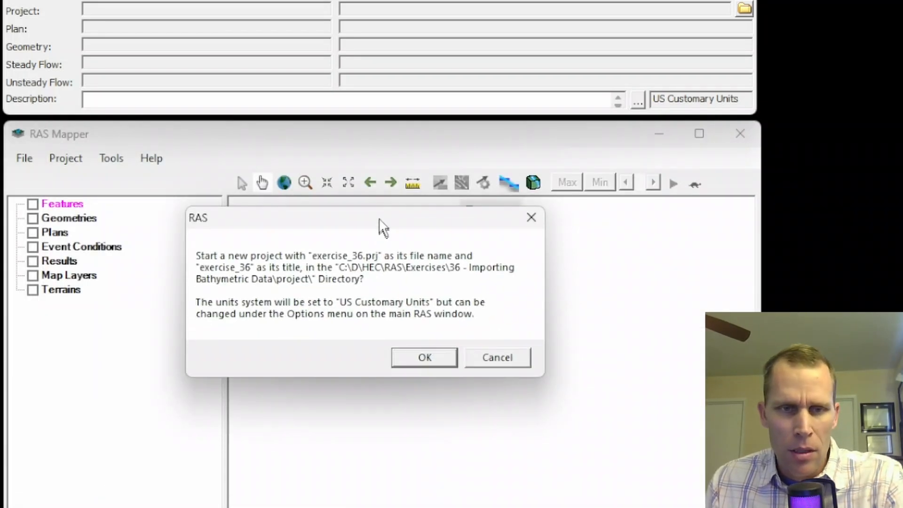
pyautogui.click(423, 357)
pyautogui.write('bas')
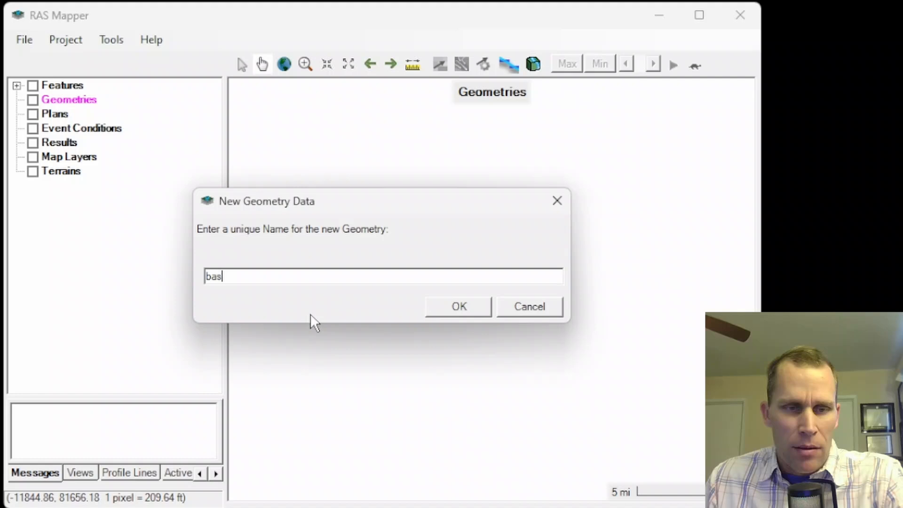
# Add geometry 'base', then start a new RAS Terrain and agree to set the spatial reference first
pyautogui.click(459, 306)
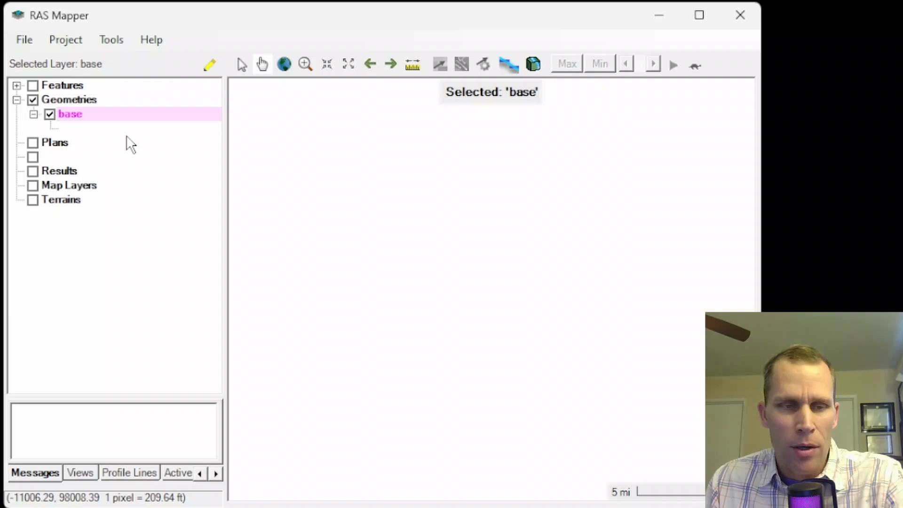
pyautogui.click(62, 199)
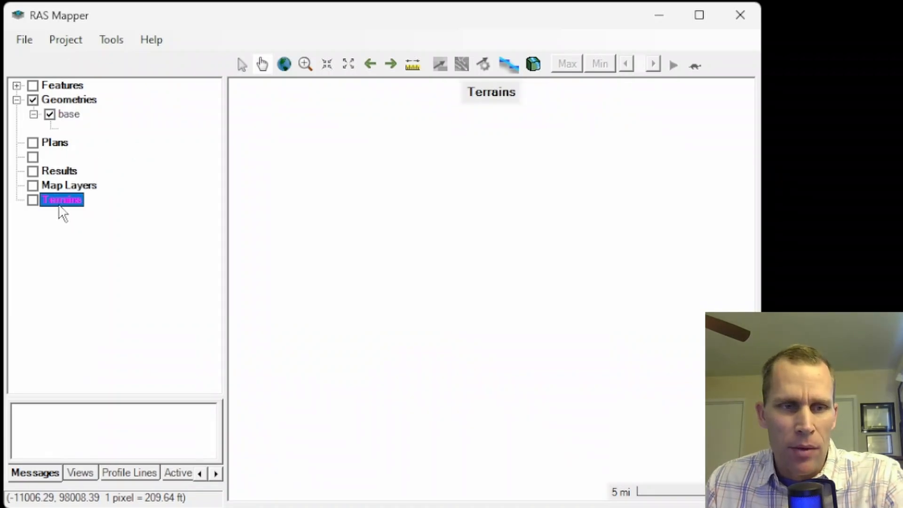
pyautogui.rightClick(60, 200)
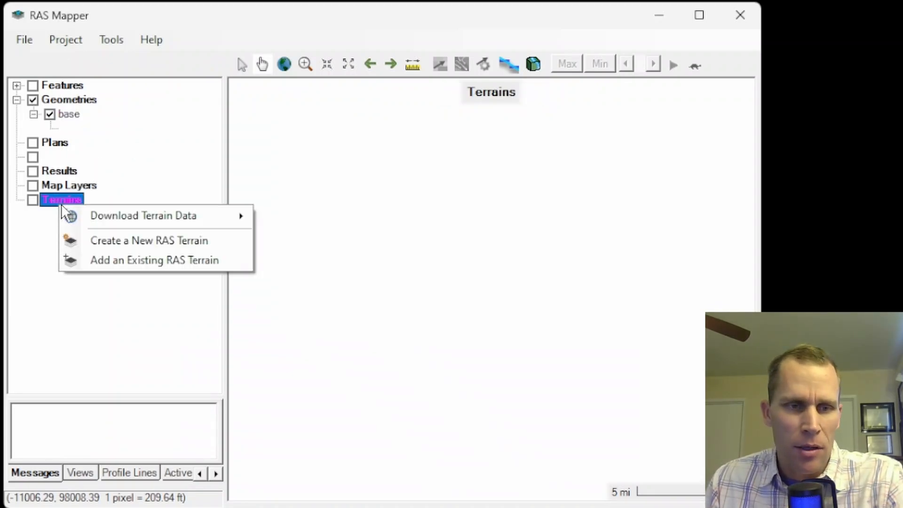
pyautogui.click(149, 241)
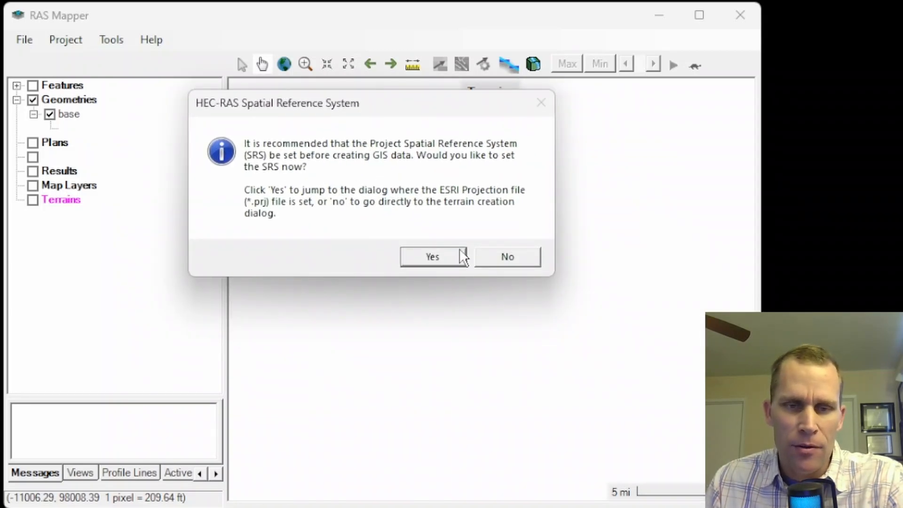
pyautogui.click(432, 256)
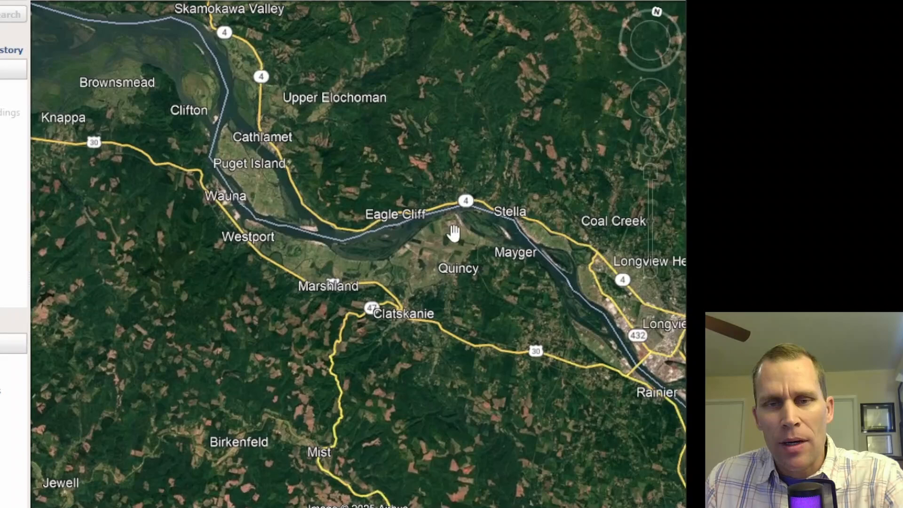
# Pan the Google Earth map west along the river toward the mouth near Altoona
pyautogui.moveTo(454, 232); pyautogui.dragTo(477, 409)
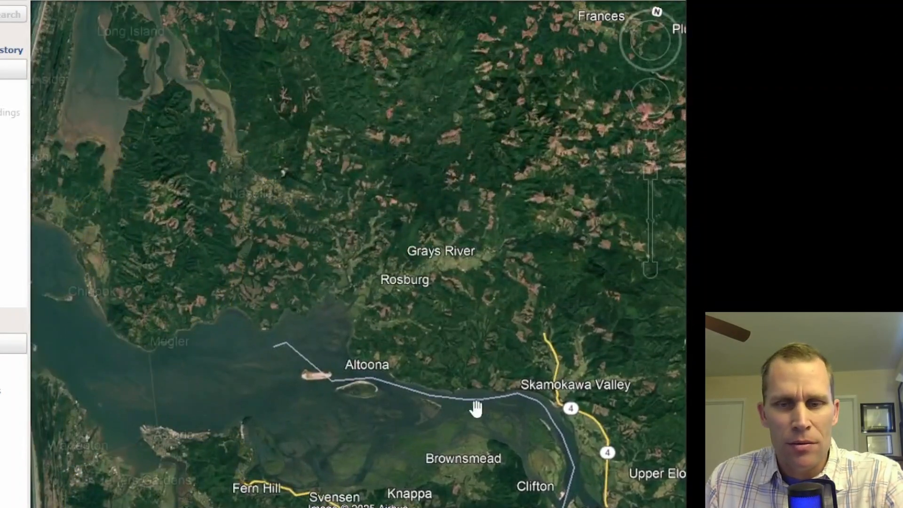
pyautogui.moveTo(473, 404); pyautogui.dragTo(472, 201)
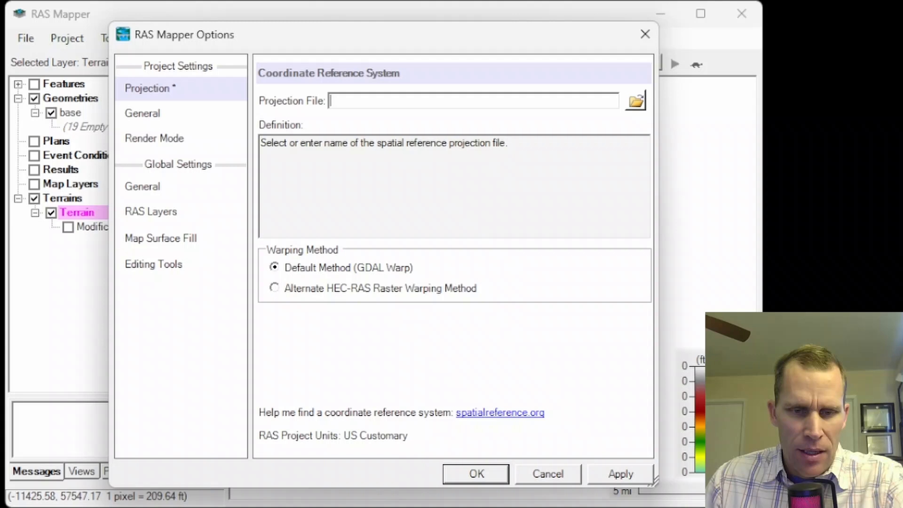
pyautogui.moveTo(521, 93)
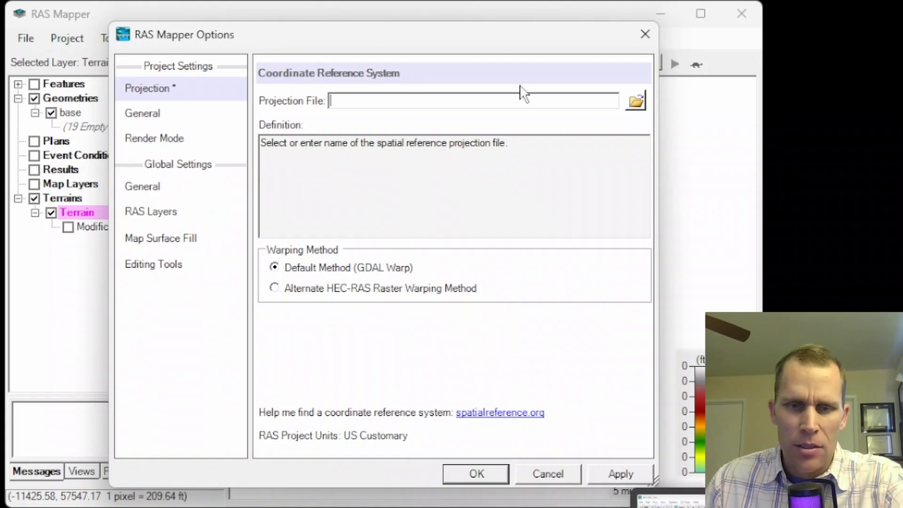
pyautogui.moveTo(516, 314)
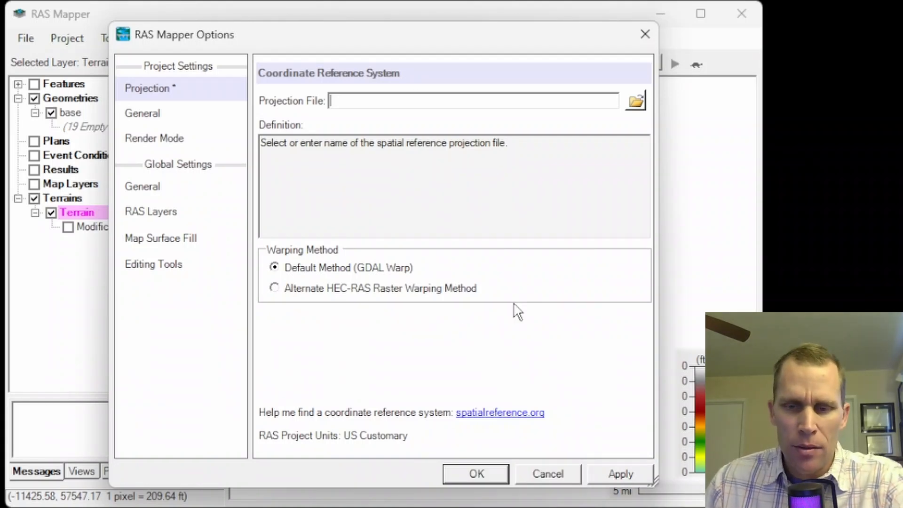
# Search spatialreference.org EPSG references for UTM zone 10N and reach the EPSG:26910 .PRJ download
pyautogui.click(500, 413)
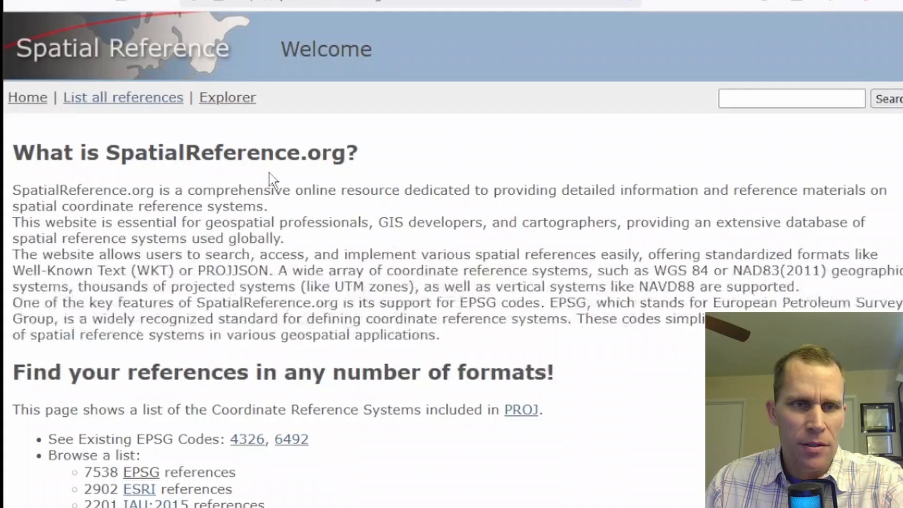
pyautogui.scroll(-3)
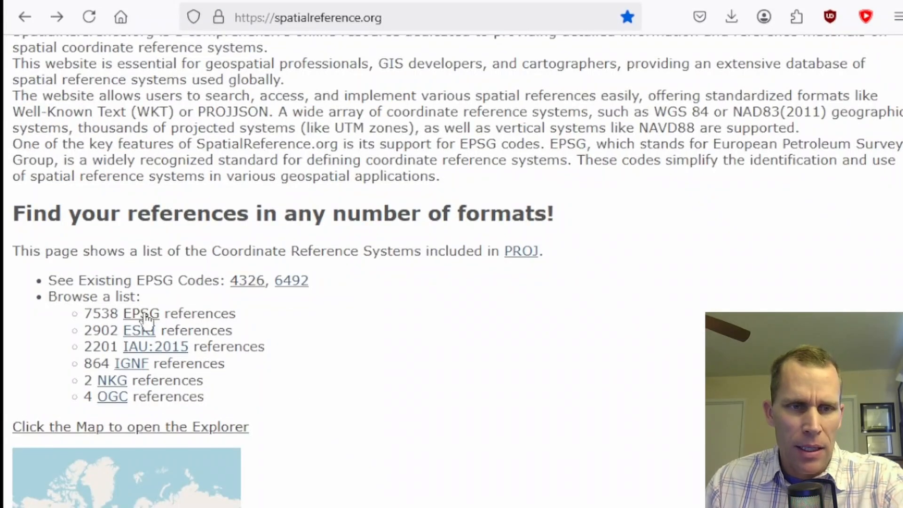
pyautogui.click(141, 313)
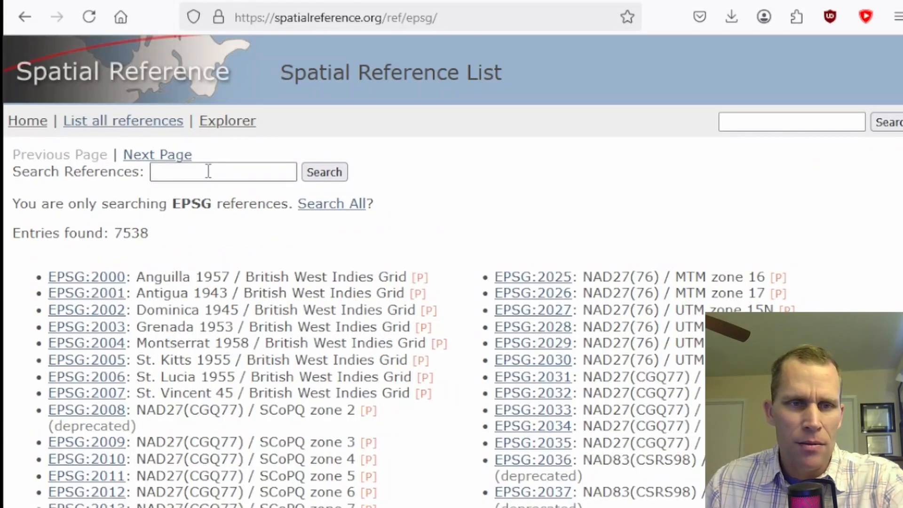
pyautogui.click(222, 171)
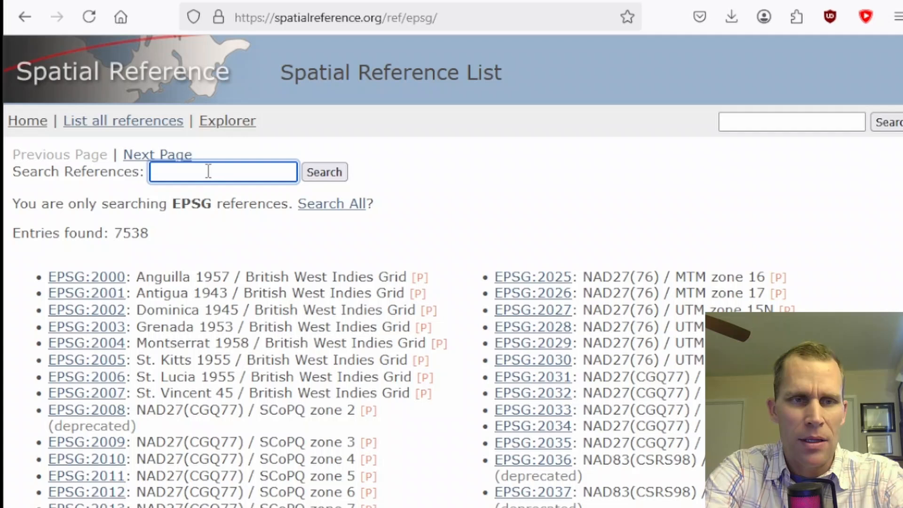
pyautogui.write('UTM')
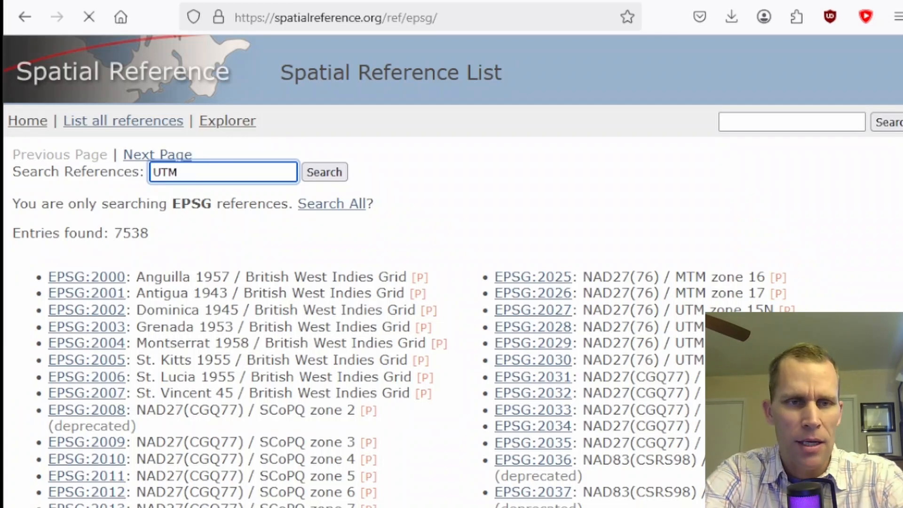
pyautogui.click(324, 171)
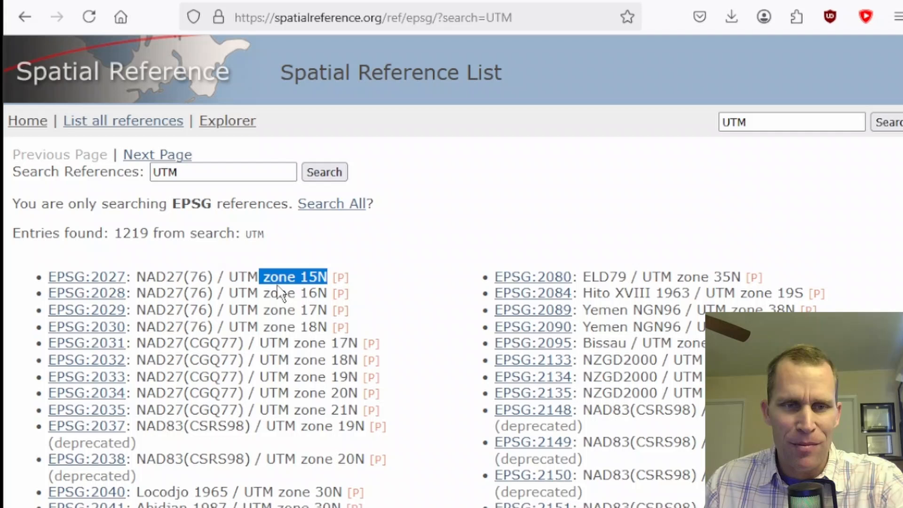
pyautogui.moveTo(288, 302)
pyautogui.write(' zone 10N')
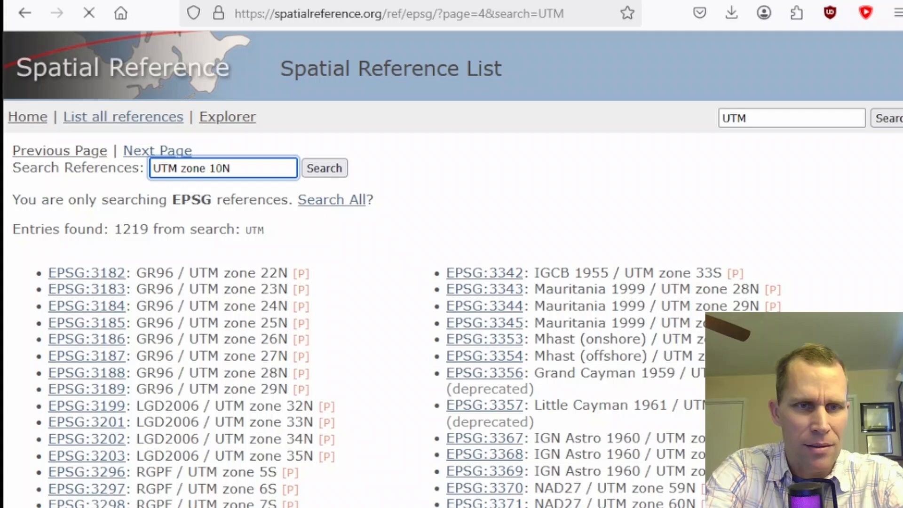
pyautogui.click(324, 168)
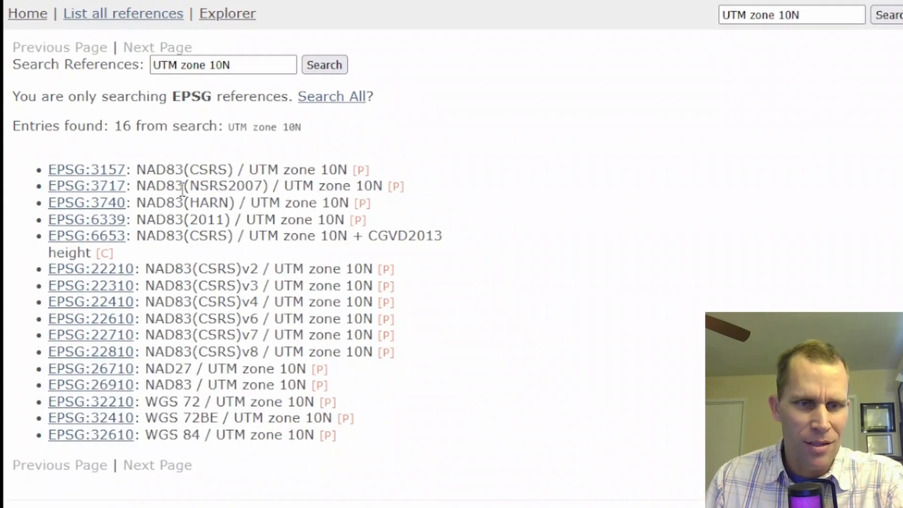
pyautogui.moveTo(137, 218)
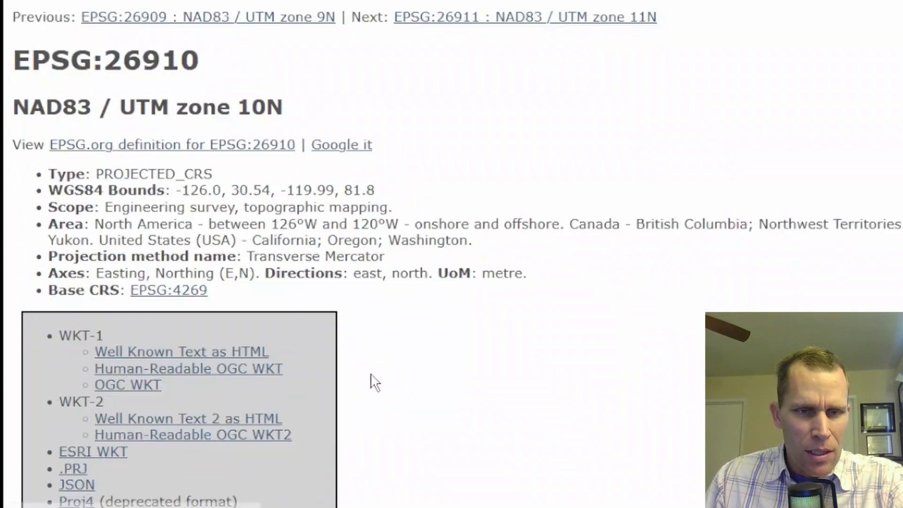
pyautogui.scroll(-3)
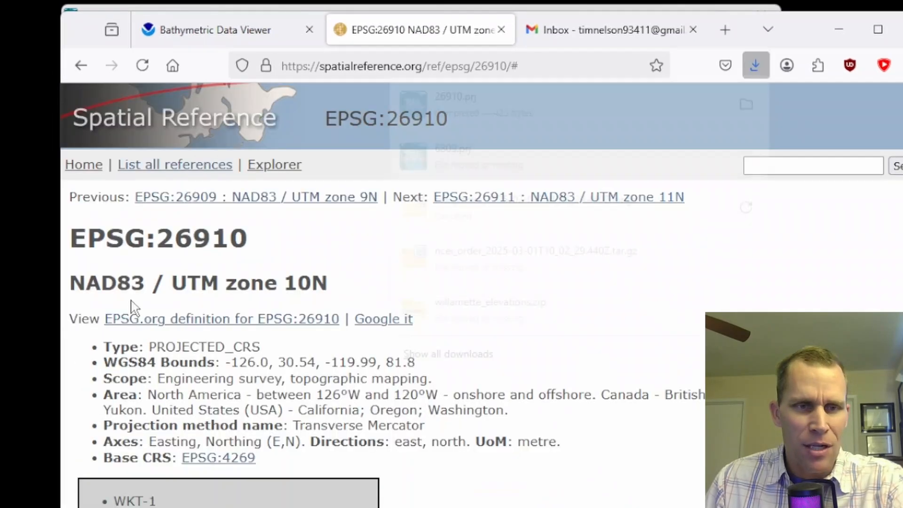
# Move the downloaded 26910.prj into the project folder as projection_EPSG26910.prj
pyautogui.click(756, 64)
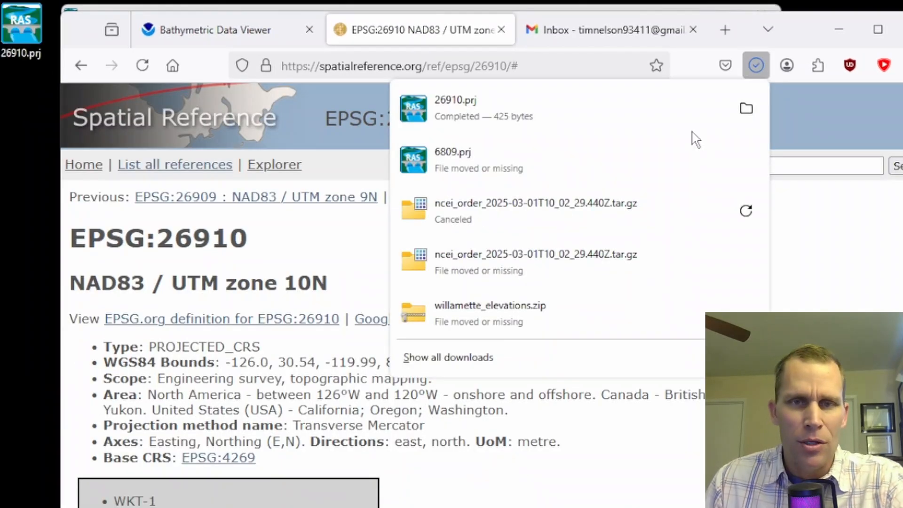
pyautogui.moveTo(773, 71)
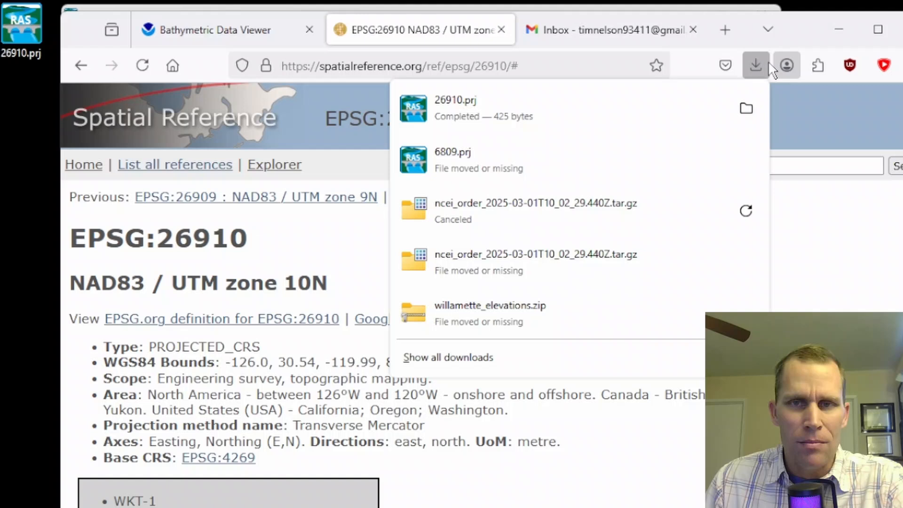
pyautogui.rightClick(20, 26)
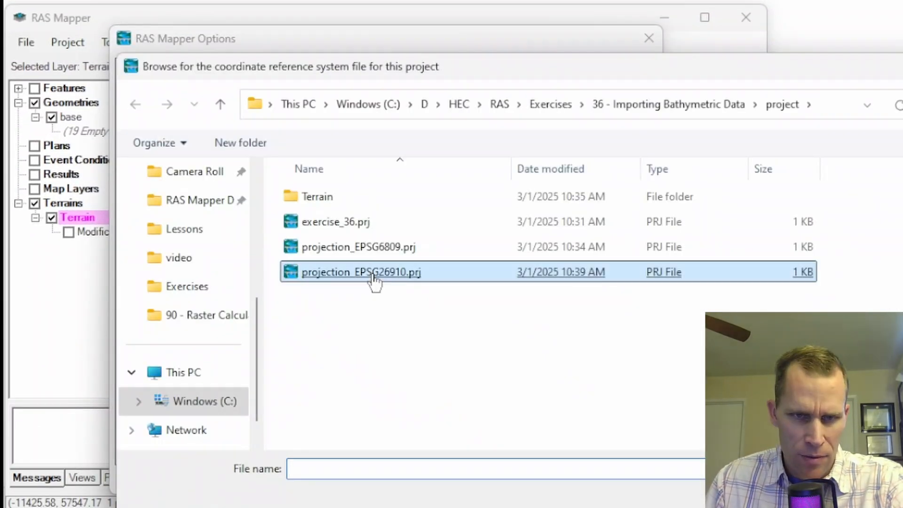
# Assign projection_EPSG26910.prj as the project projection and proceed to the New Terrain Layer setup
pyautogui.doubleClick(362, 271)
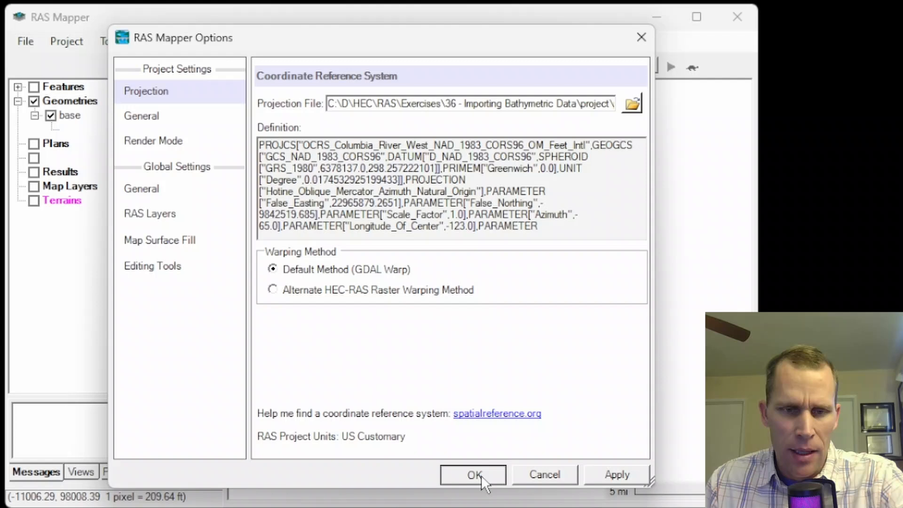
pyautogui.click(473, 474)
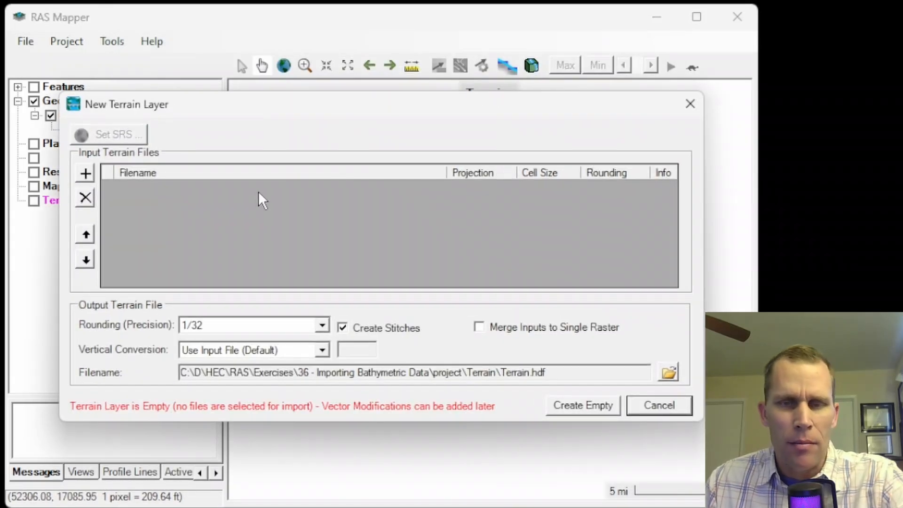
pyautogui.moveTo(209, 265)
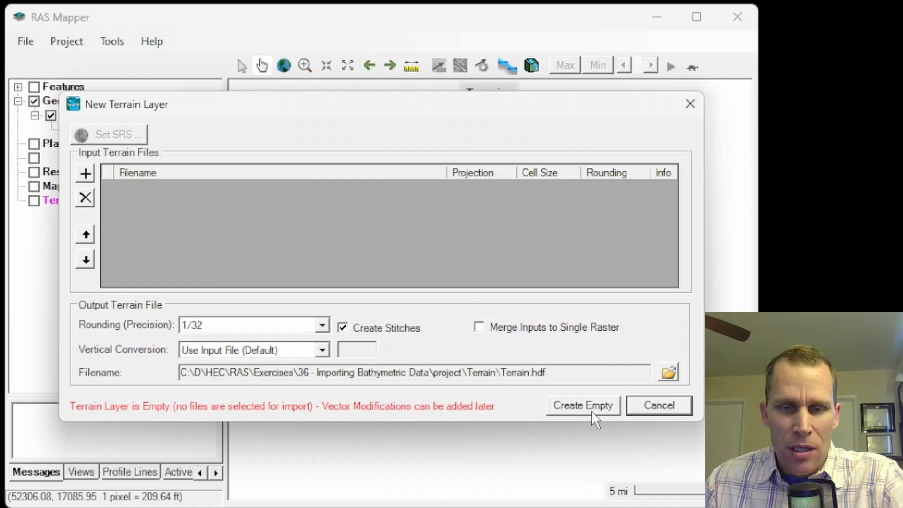
pyautogui.click(584, 405)
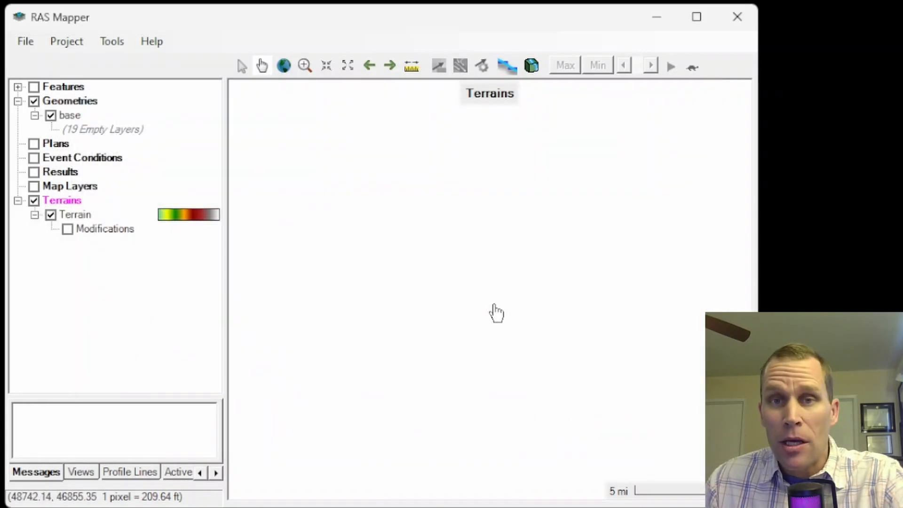
pyautogui.moveTo(85, 229)
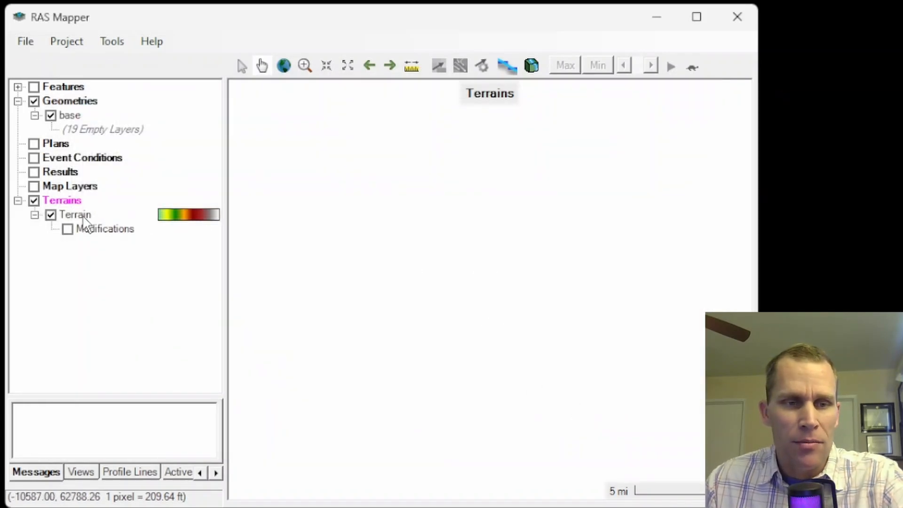
pyautogui.rightClick(63, 200)
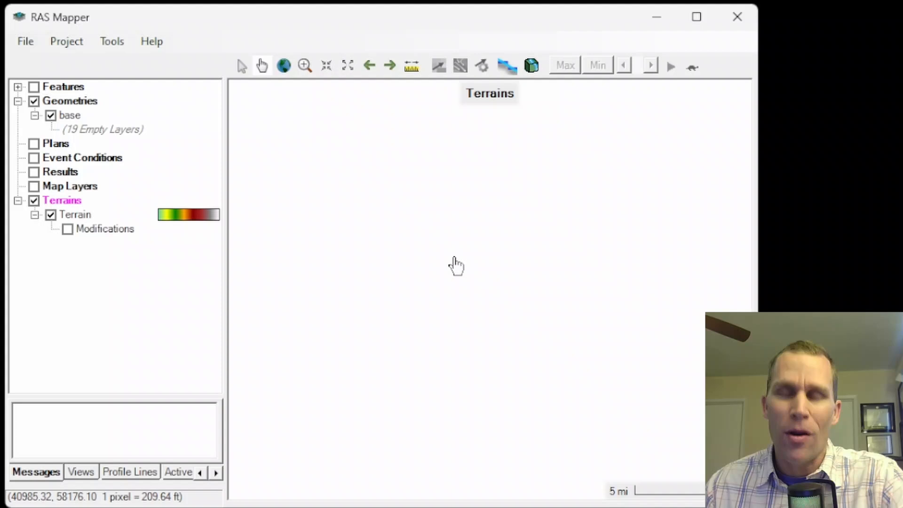
pyautogui.moveTo(127, 286)
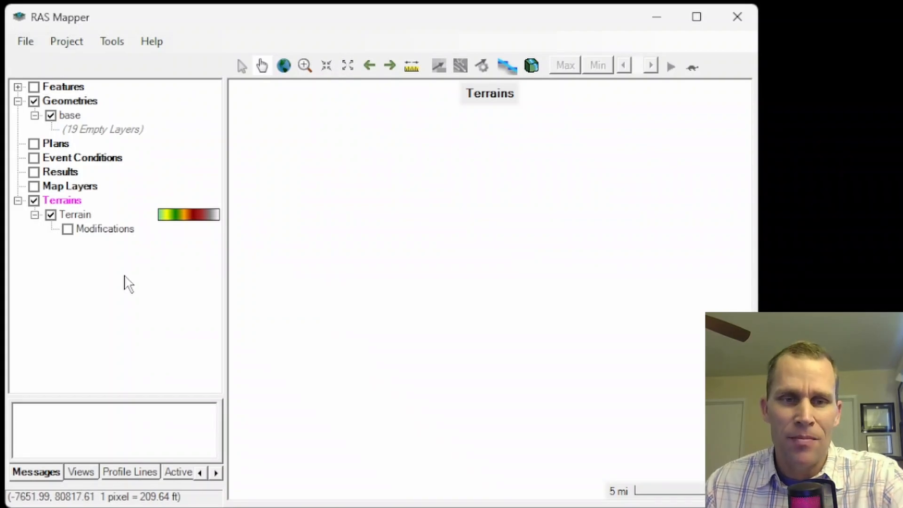
pyautogui.click(77, 215)
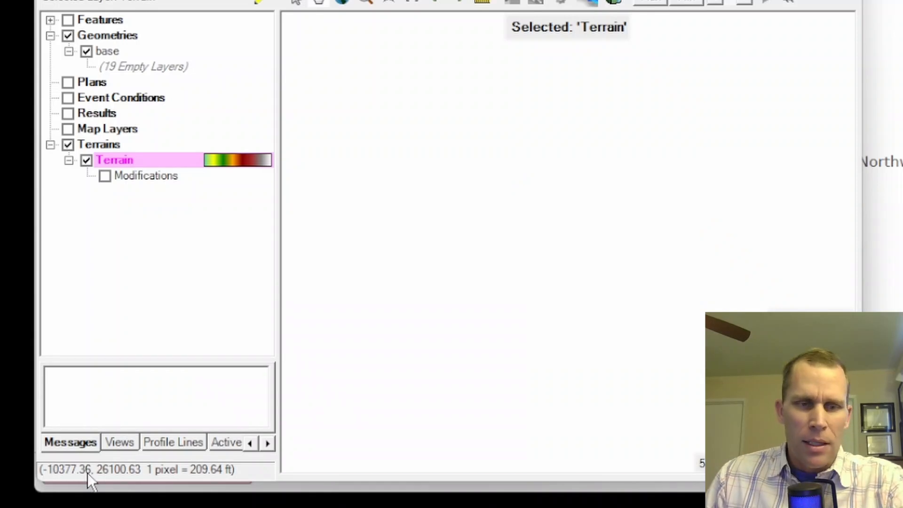
pyautogui.moveTo(487, 204)
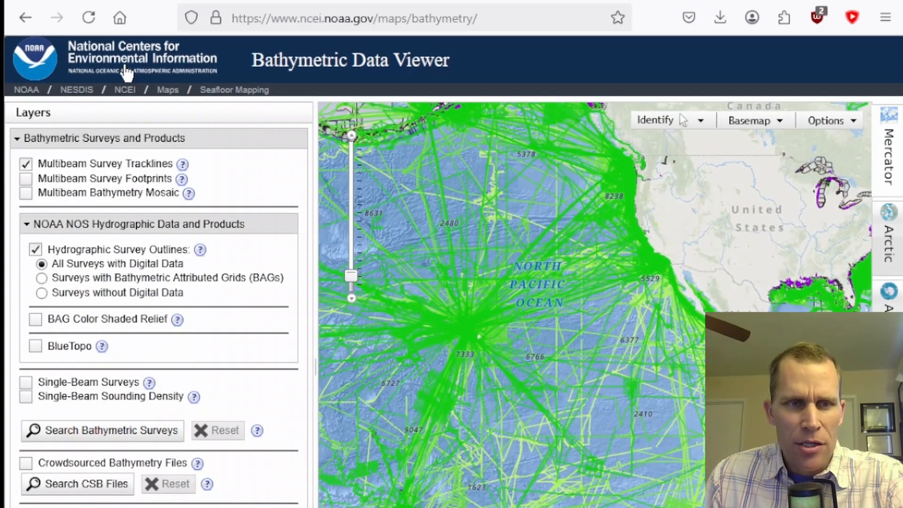
pyautogui.moveTo(207, 74)
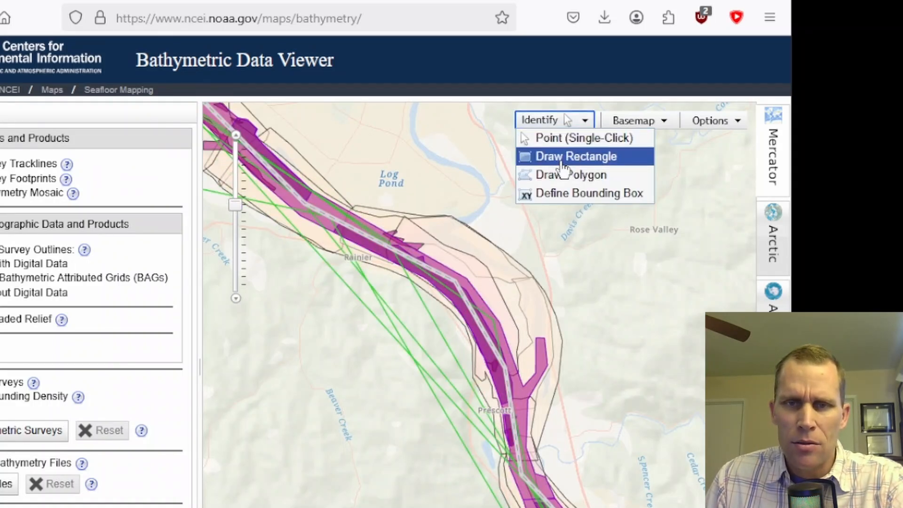
# Identify surveys in a rectangle near Prescott and request extraction of the 2018 F00722 survey
pyautogui.click(575, 157)
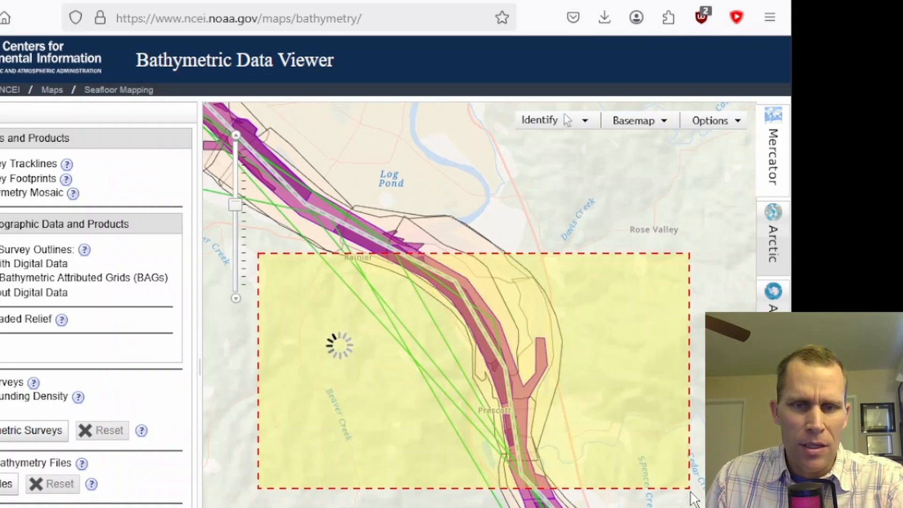
pyautogui.click(336, 354)
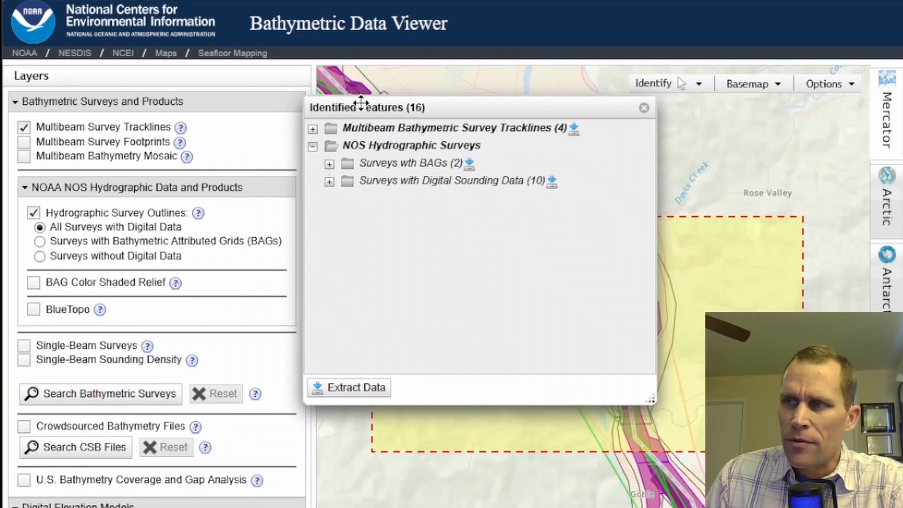
pyautogui.moveTo(25, 271)
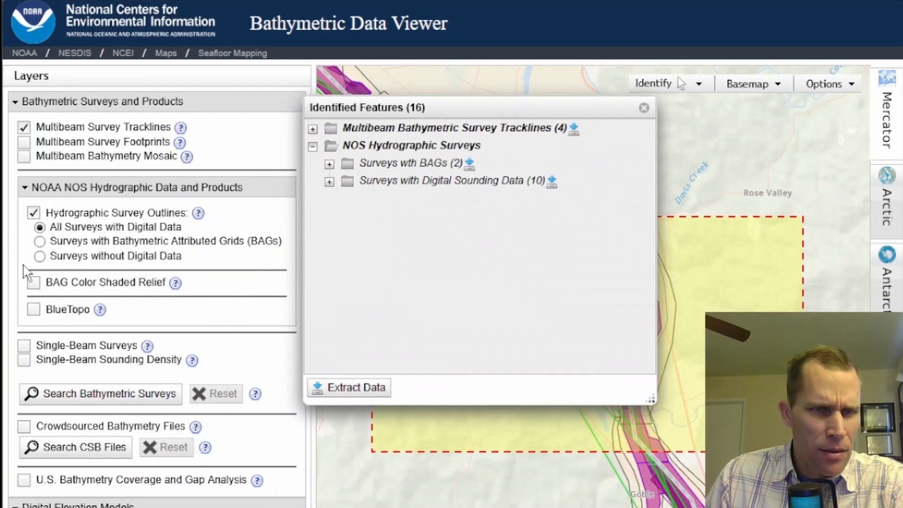
pyautogui.click(329, 164)
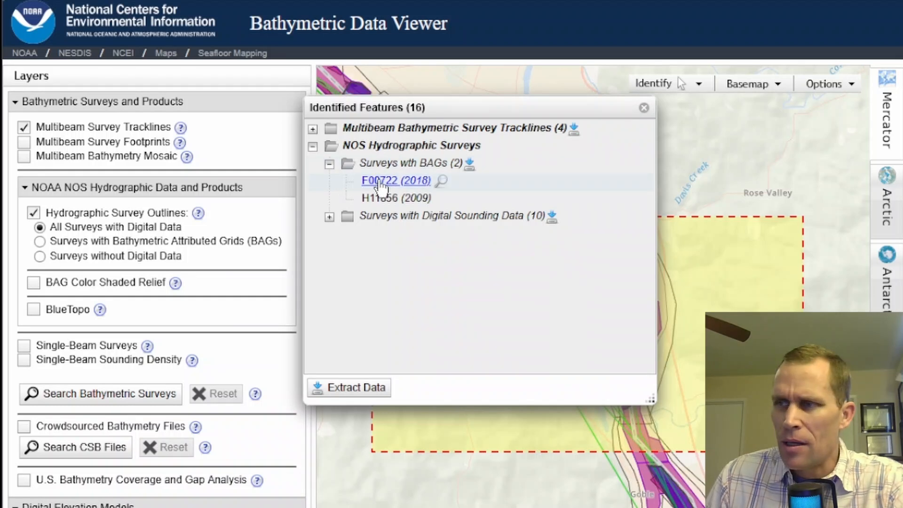
pyautogui.click(395, 180)
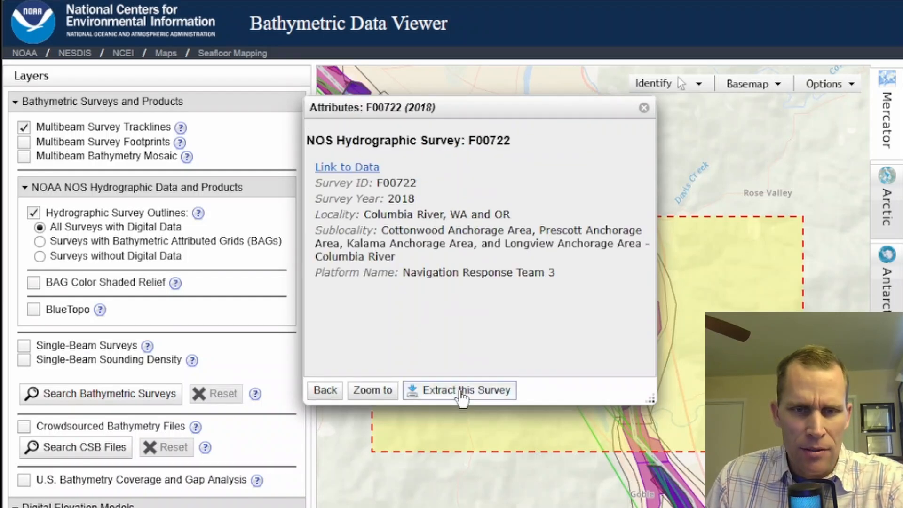
pyautogui.click(467, 391)
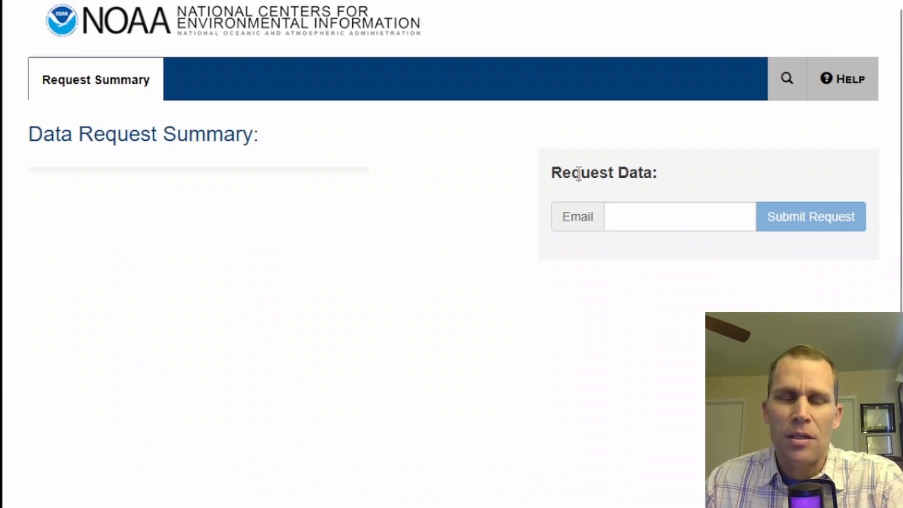
pyautogui.moveTo(572, 123)
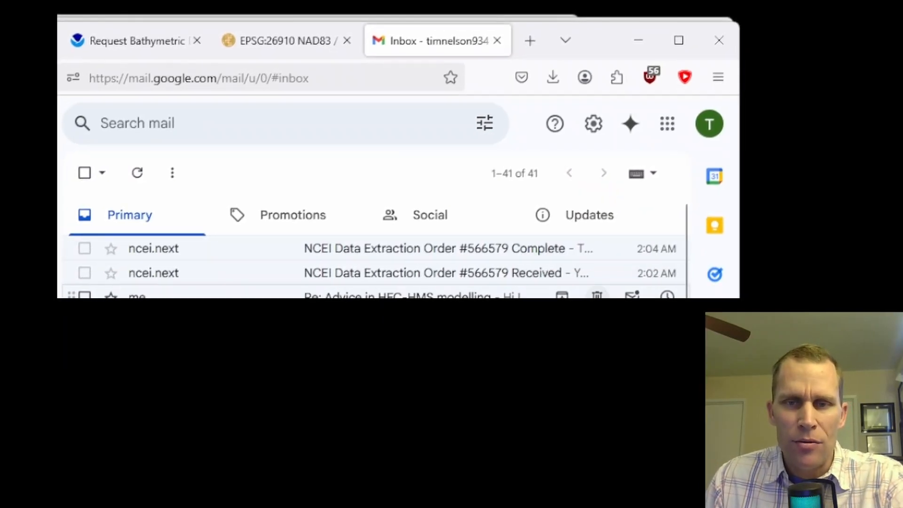
pyautogui.moveTo(306, 283)
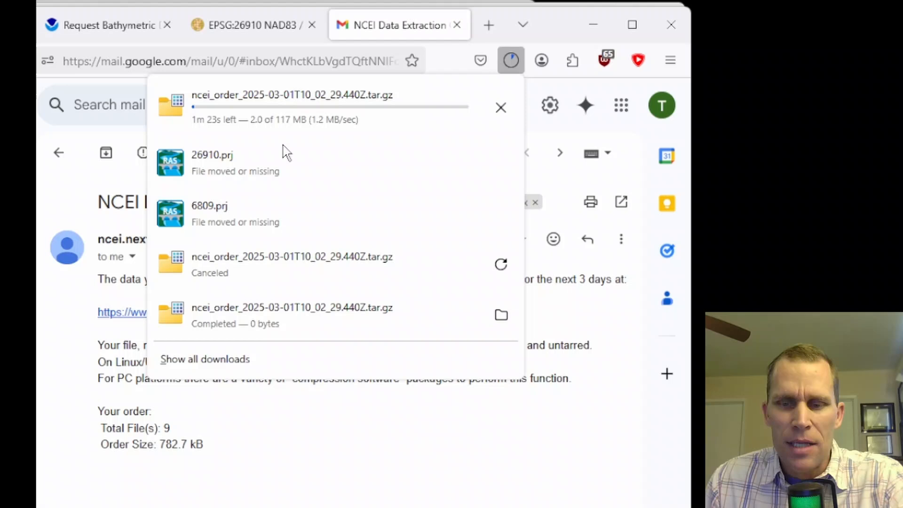
# Download the .tar.gz survey archive from the NCEI extraction-complete email
pyautogui.click(511, 60)
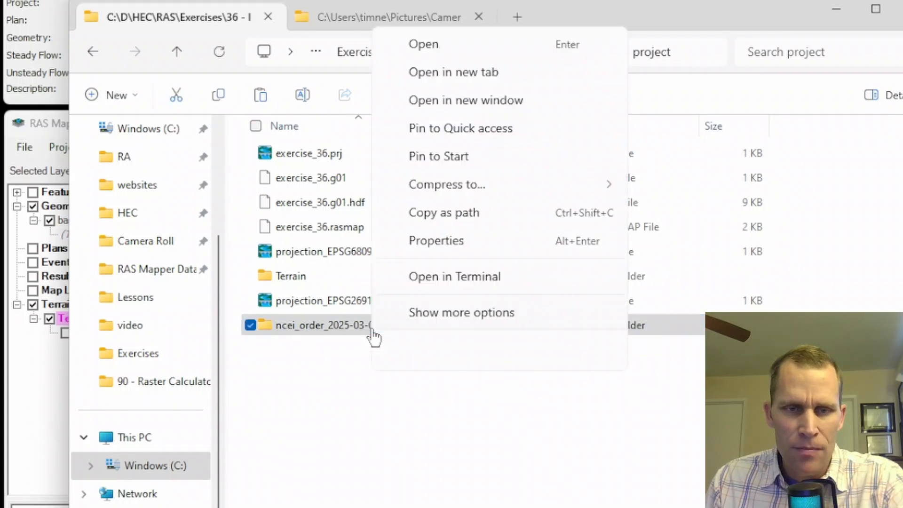
# Open surveys.xyz from the nos-item-566581 folder of the extracted order in Notepad++
pyautogui.click(499, 387)
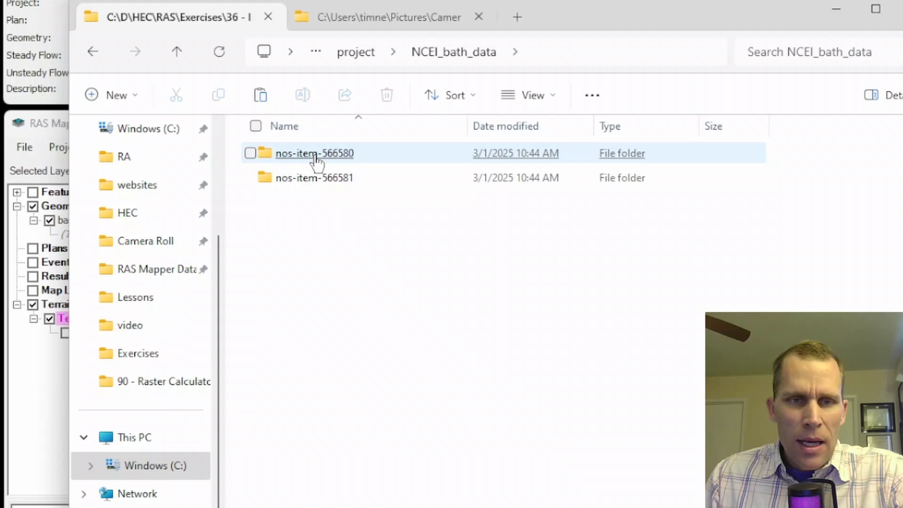
pyautogui.doubleClick(315, 153)
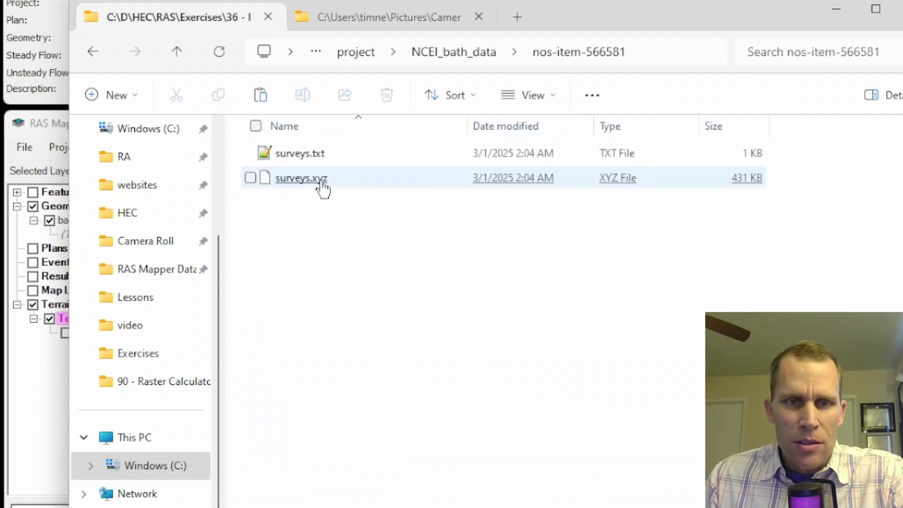
pyautogui.moveTo(304, 190)
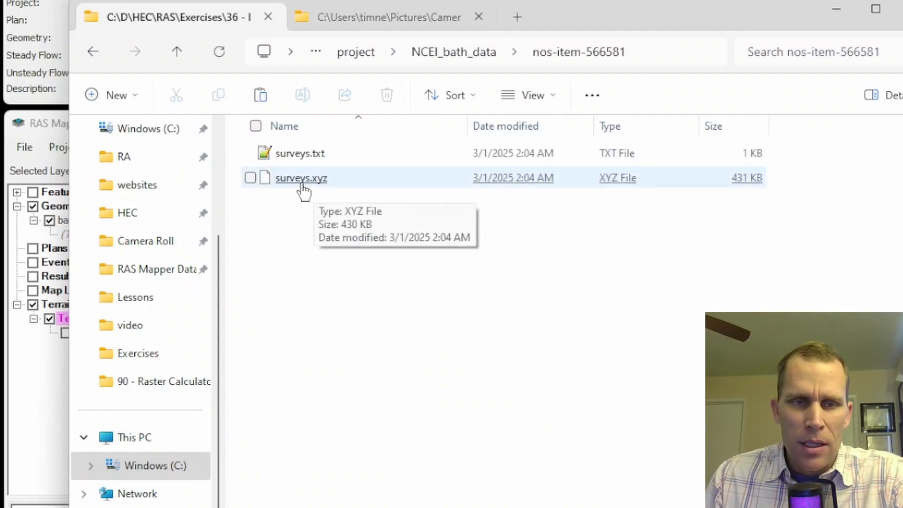
pyautogui.click(301, 179)
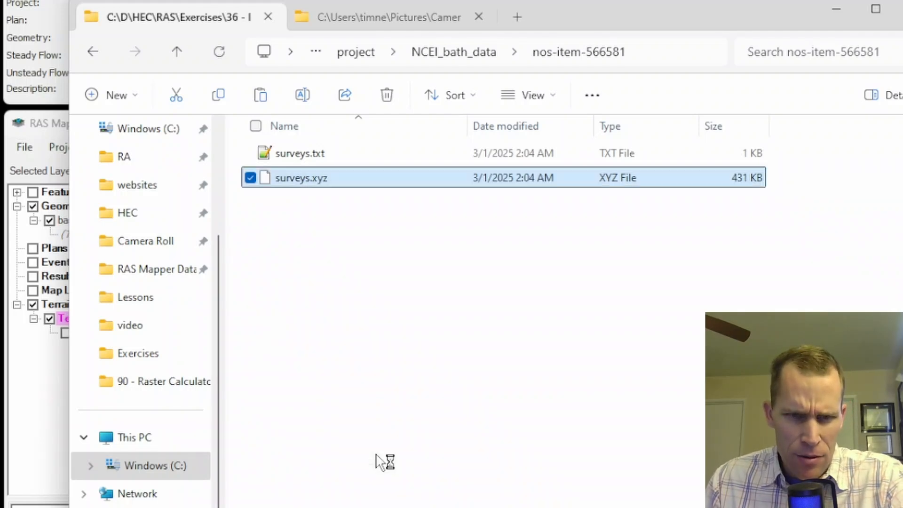
pyautogui.doubleClick(301, 178)
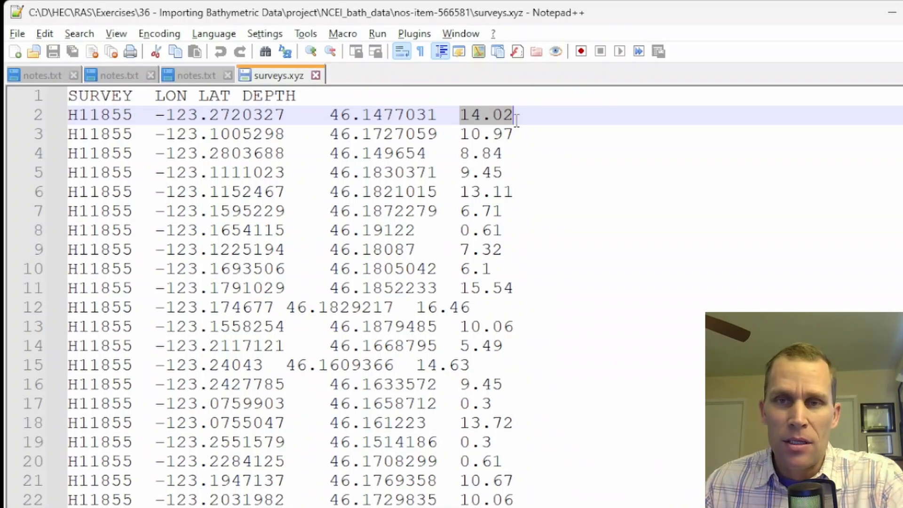
pyautogui.moveTo(360, 39)
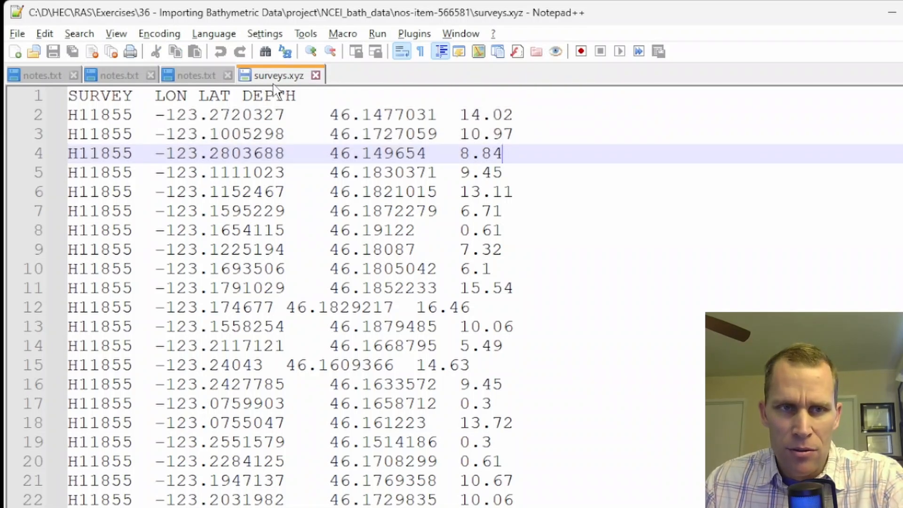
pyautogui.moveTo(891, 23)
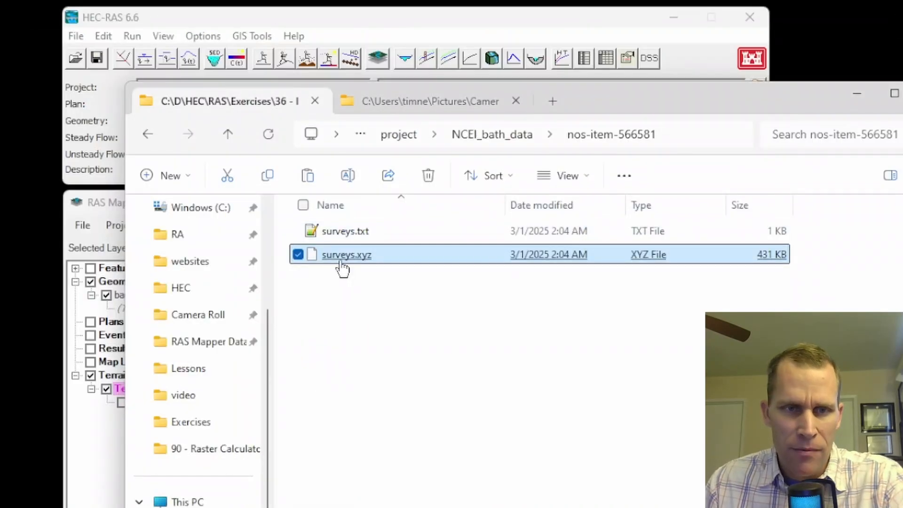
pyautogui.moveTo(128, 182)
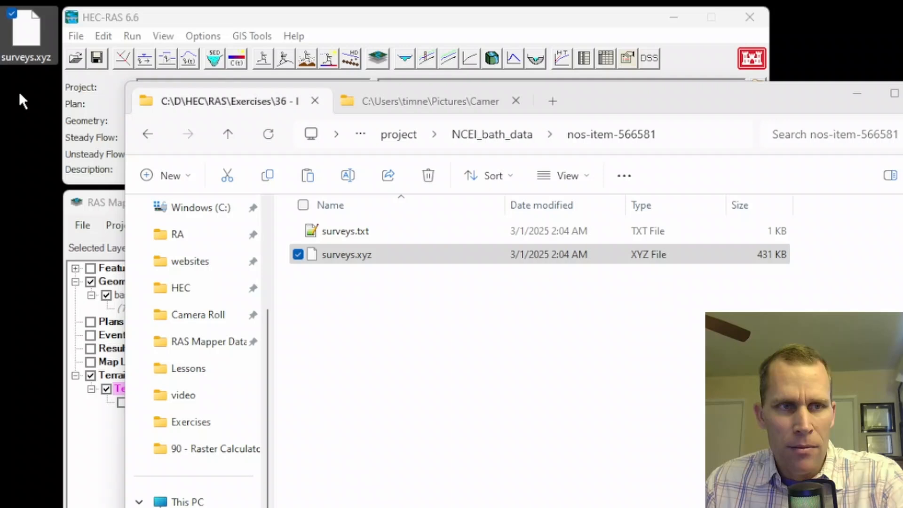
pyautogui.moveTo(21, 394)
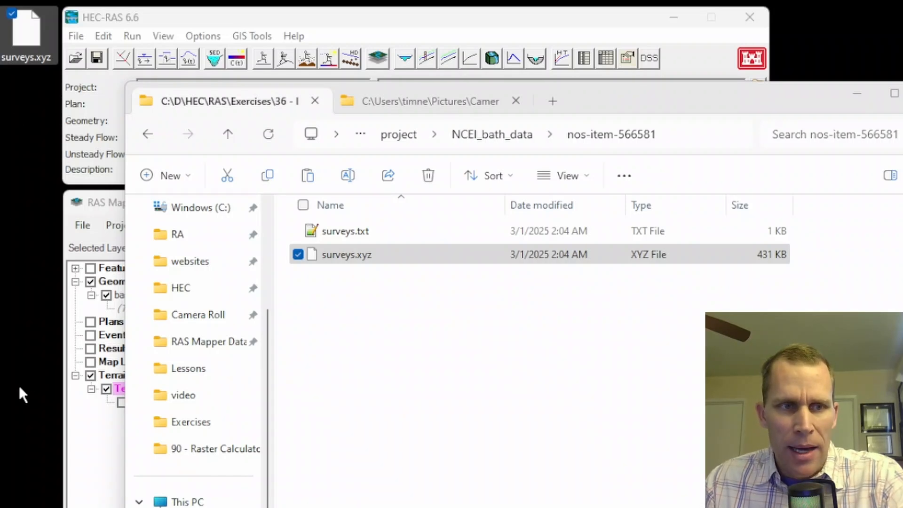
pyautogui.moveTo(45, 127)
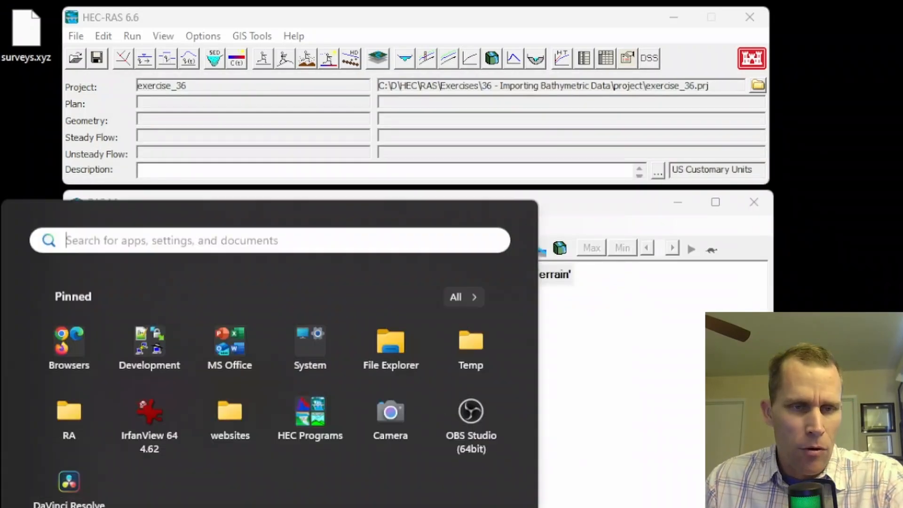
# Launch Excel and import surveys.xyz from the desktop via From Text/CSV, loading the soundings table
pyautogui.click(229, 342)
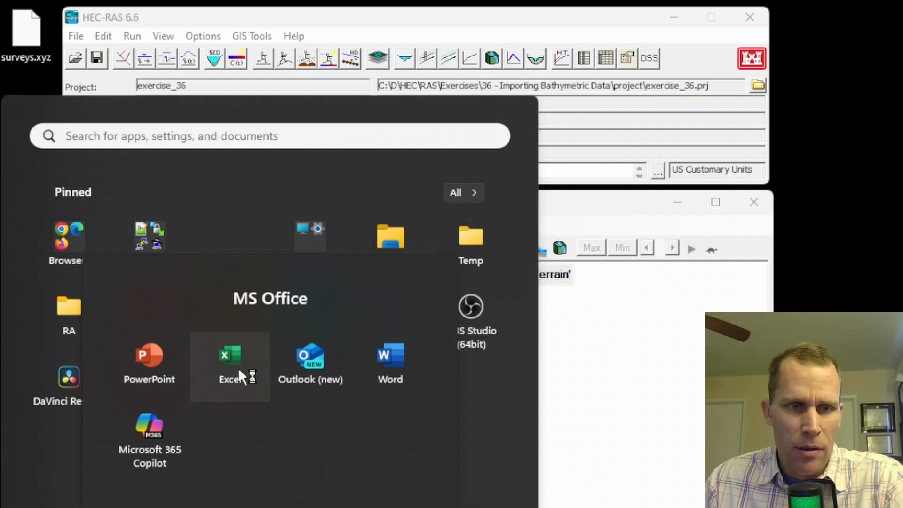
pyautogui.click(229, 355)
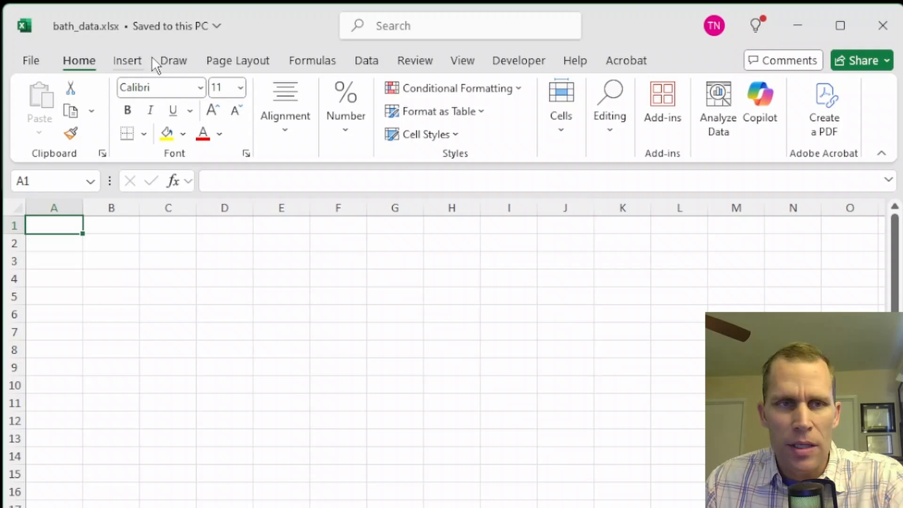
pyautogui.click(367, 61)
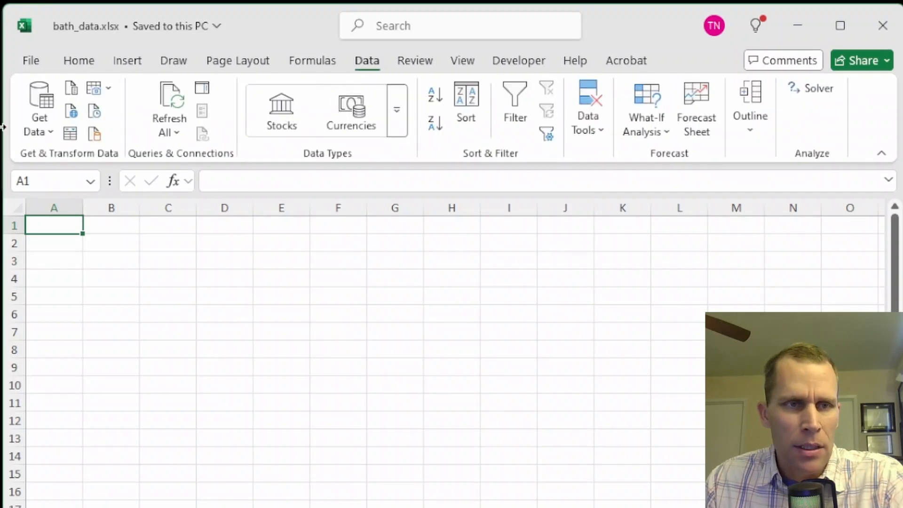
pyautogui.click(39, 108)
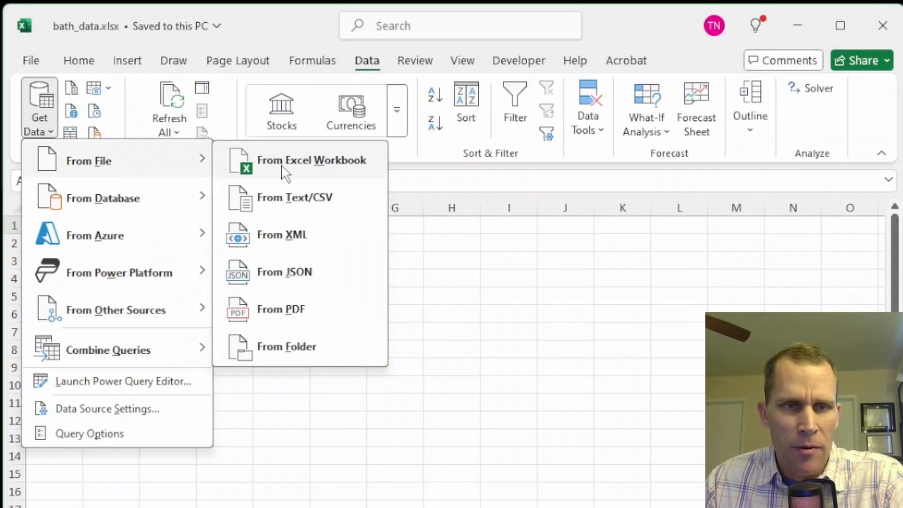
pyautogui.click(311, 160)
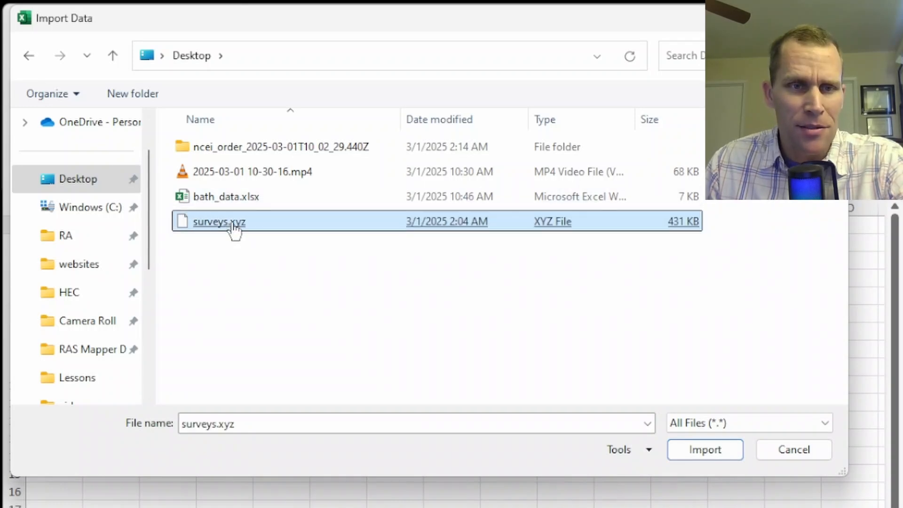
pyautogui.click(705, 450)
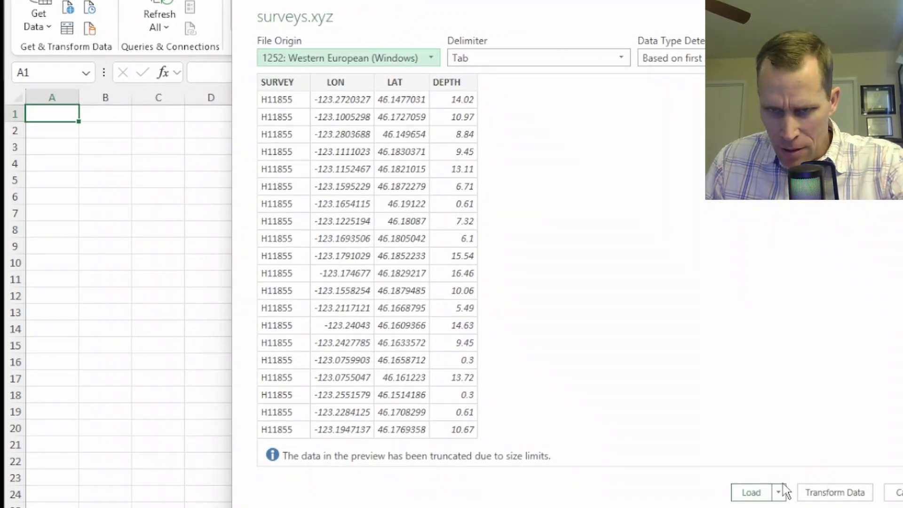
pyautogui.click(751, 493)
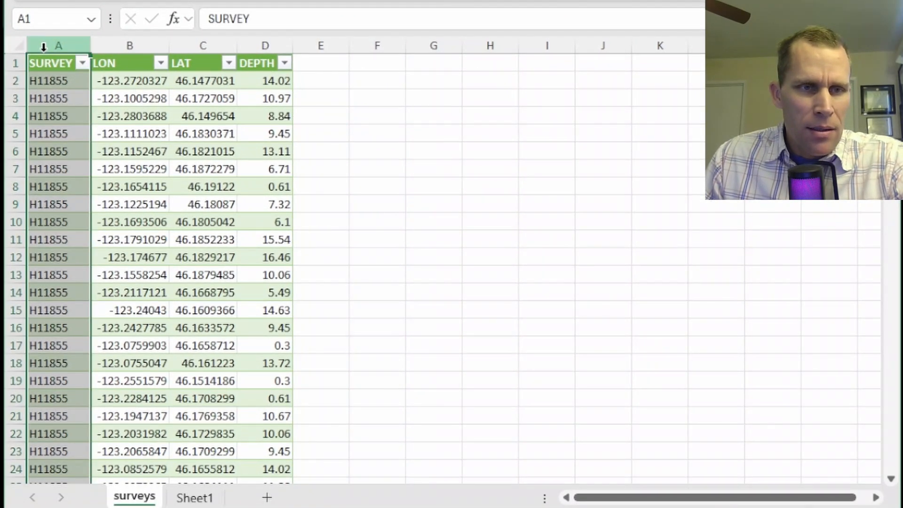
# Delete the SURVEY column, copy the Lon, Lat and Depth data and paste it into Sheet1 from row 2
pyautogui.rightClick(59, 47)
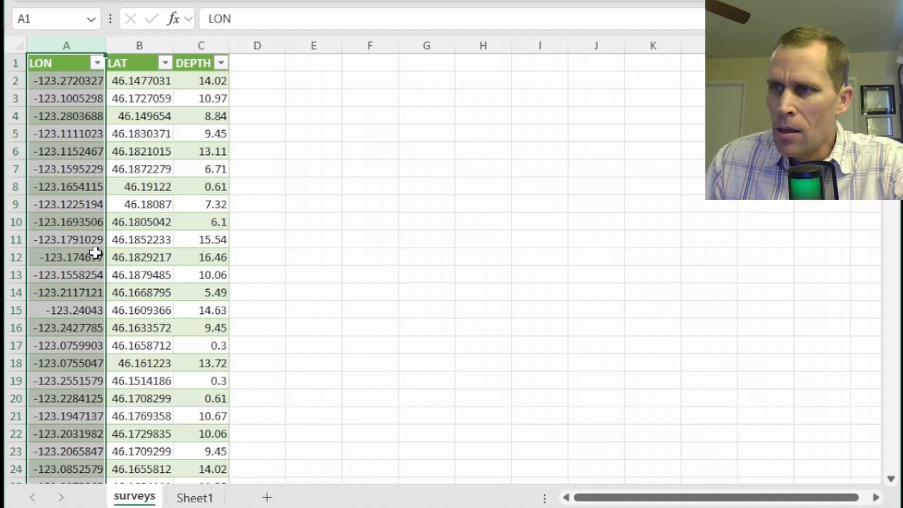
pyautogui.click(66, 275)
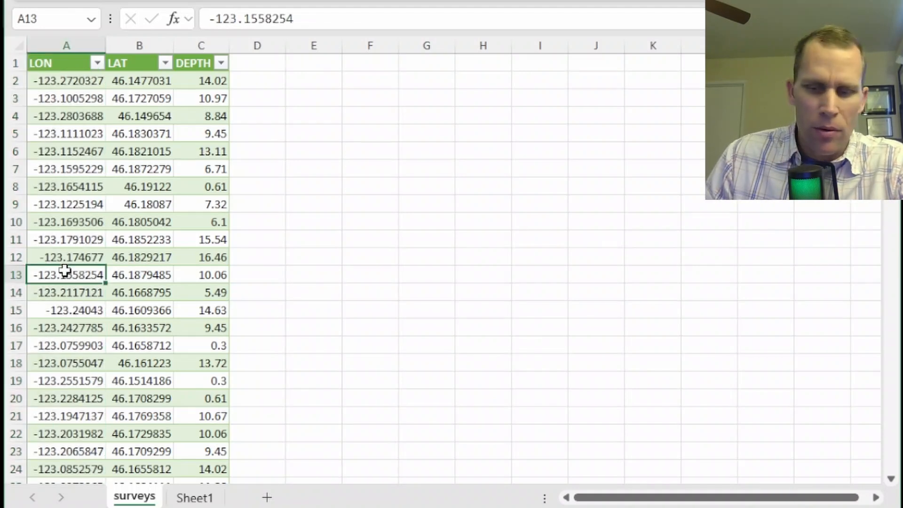
pyautogui.click(193, 62)
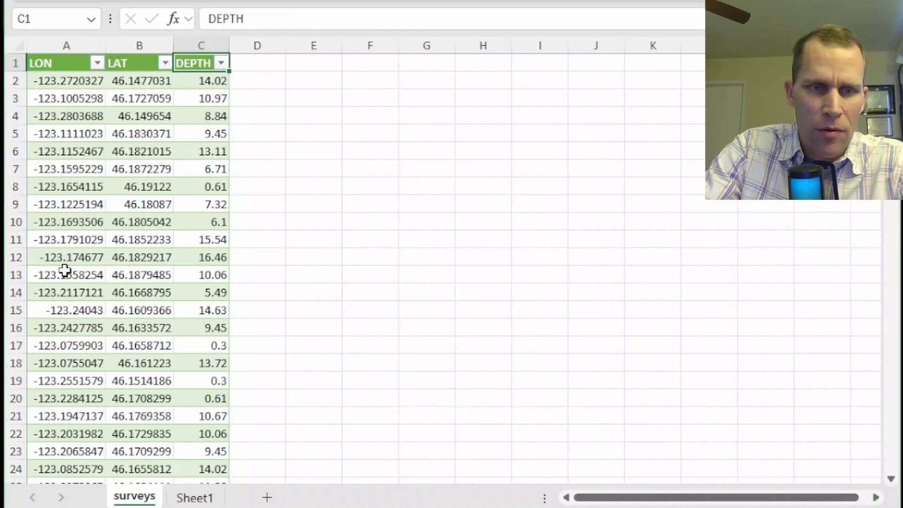
pyautogui.click(257, 62)
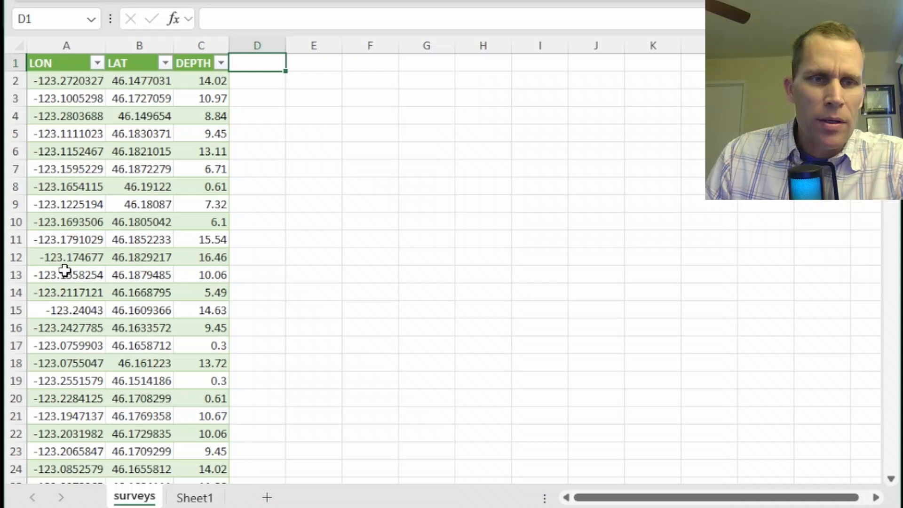
pyautogui.click(66, 81)
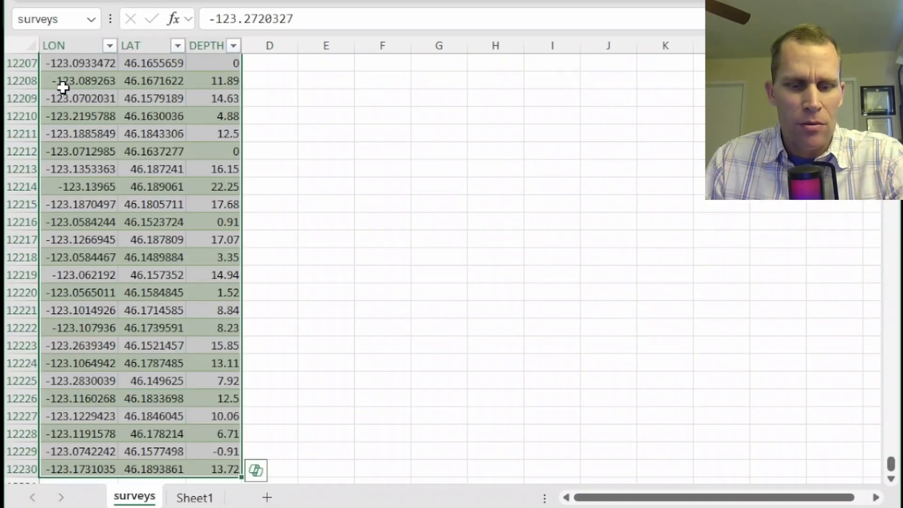
pyautogui.click(196, 497)
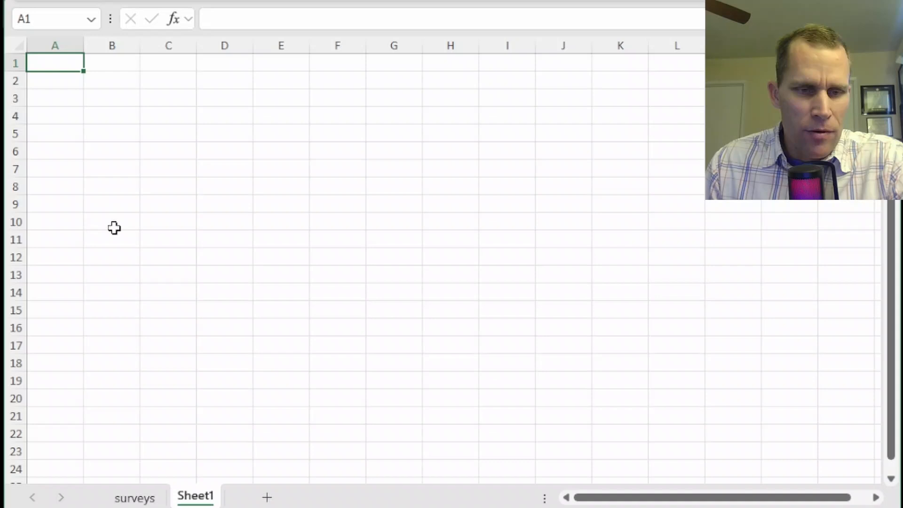
pyautogui.rightClick(55, 81)
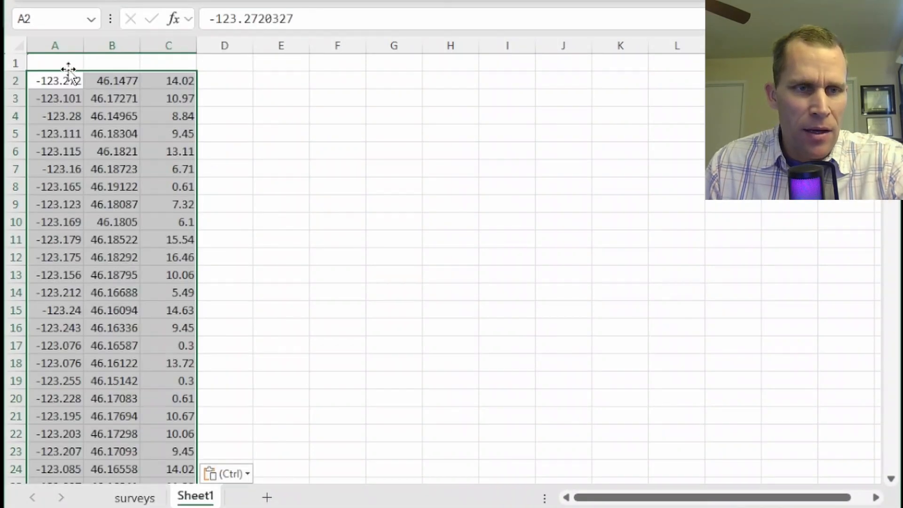
# Label the Sheet1 headers Lon, Lat and Depth in A1:C1
pyautogui.write('Lon')
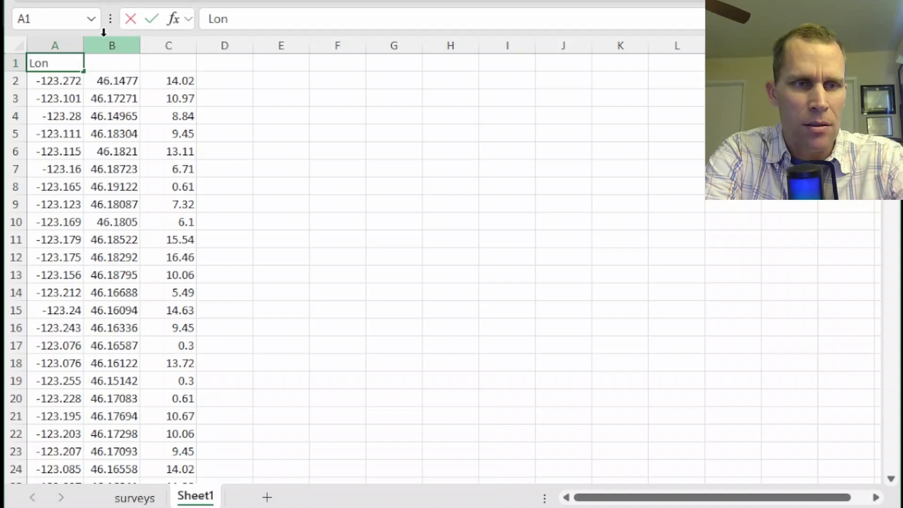
pyautogui.click(111, 62)
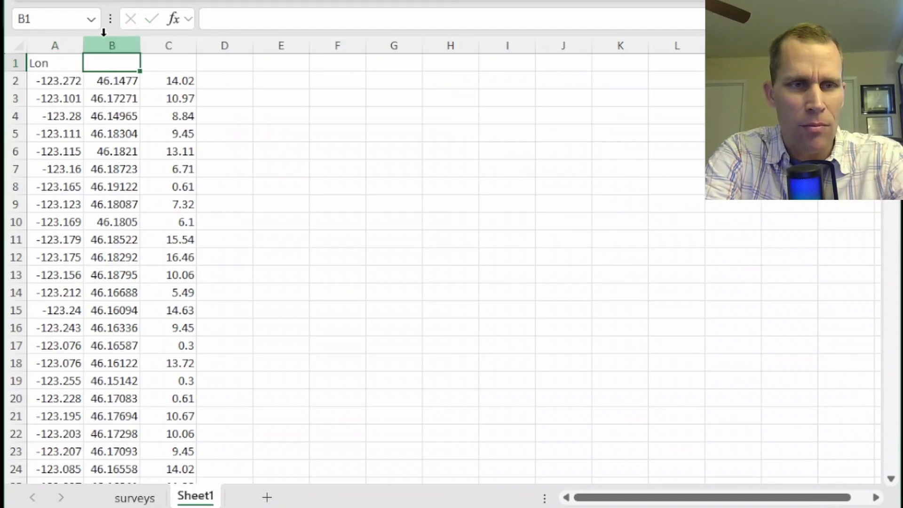
pyautogui.write('Lat')
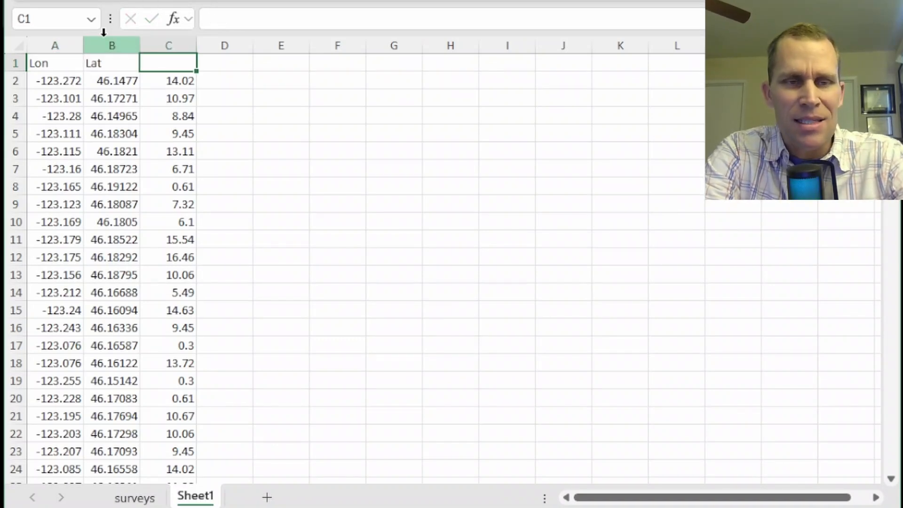
pyautogui.write('D')
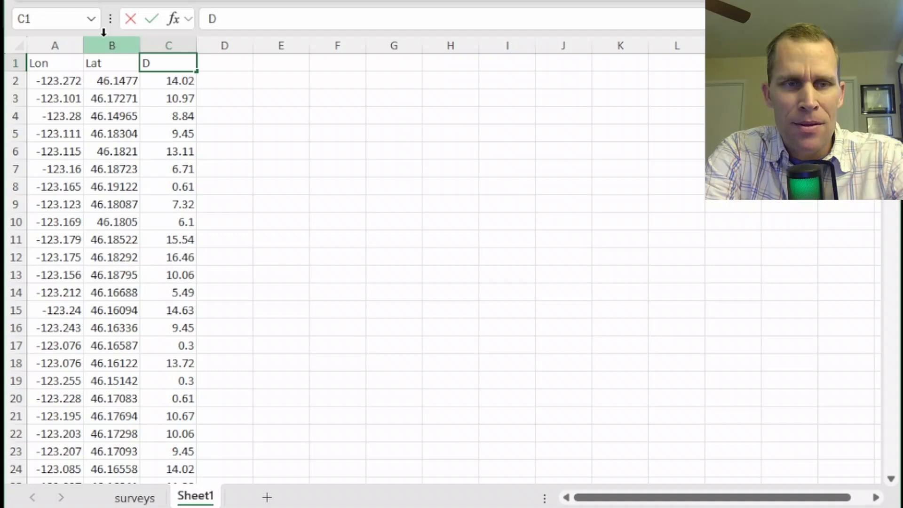
pyautogui.write('epth')
pyautogui.click(224, 63)
pyautogui.write('Filter')
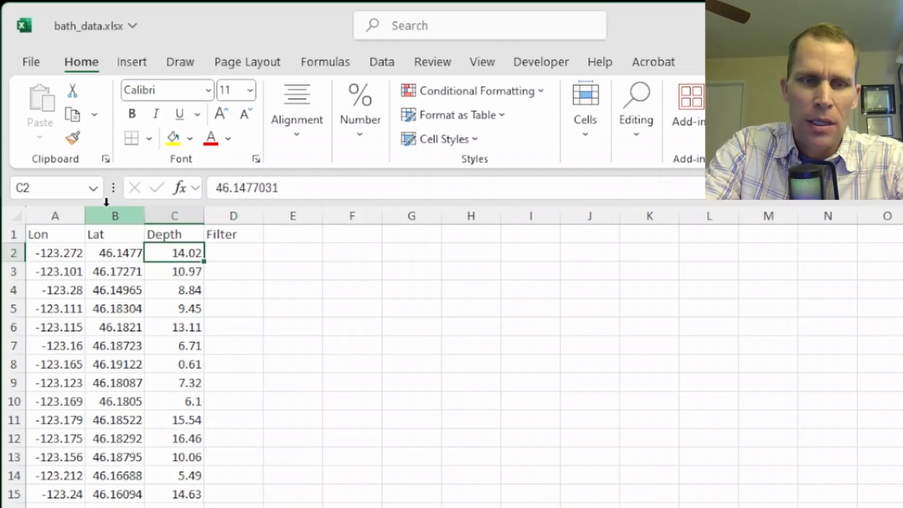
# Fill the Filter column with =MOD(ROW()-2, 10) and select columns Lon through Filter
pyautogui.click(233, 253)
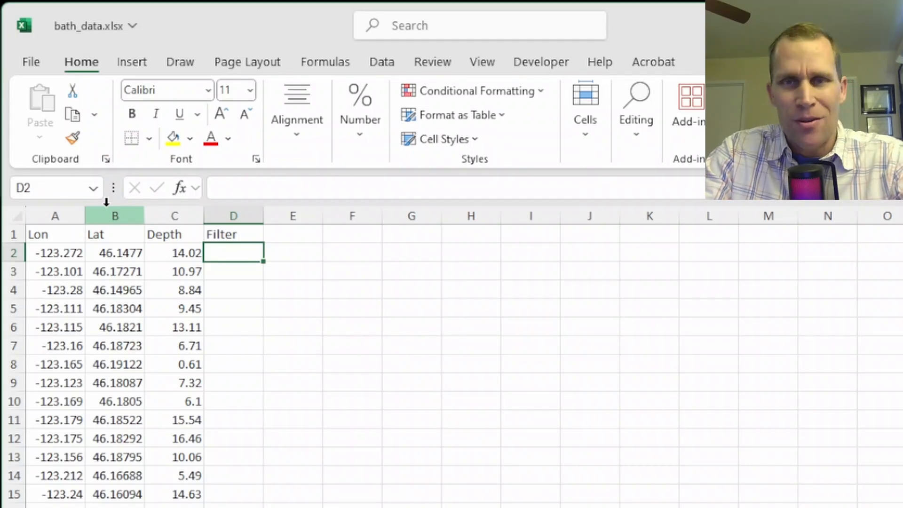
pyautogui.write('=MO')
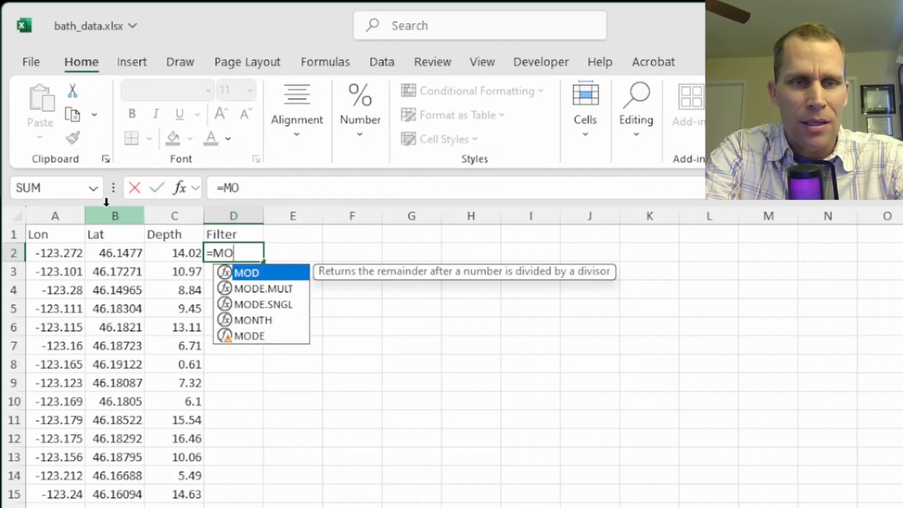
pyautogui.write('D(R')
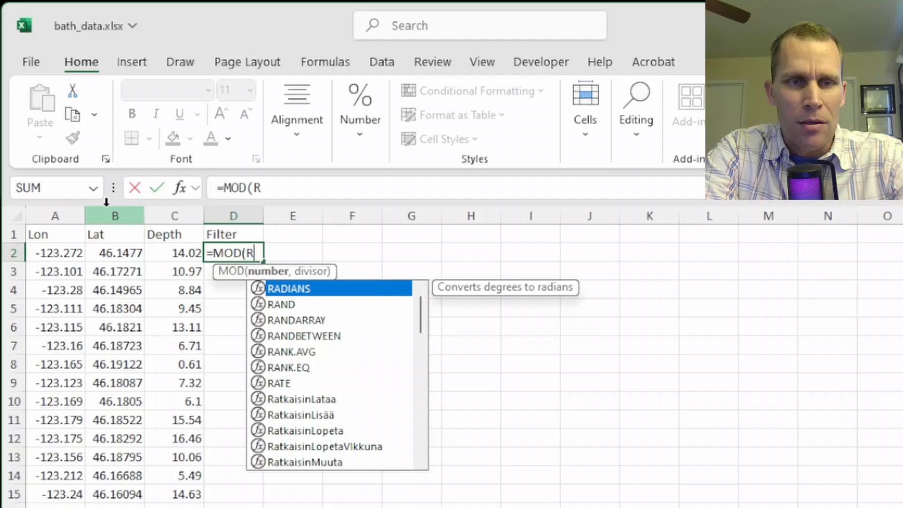
pyautogui.write('OW()')
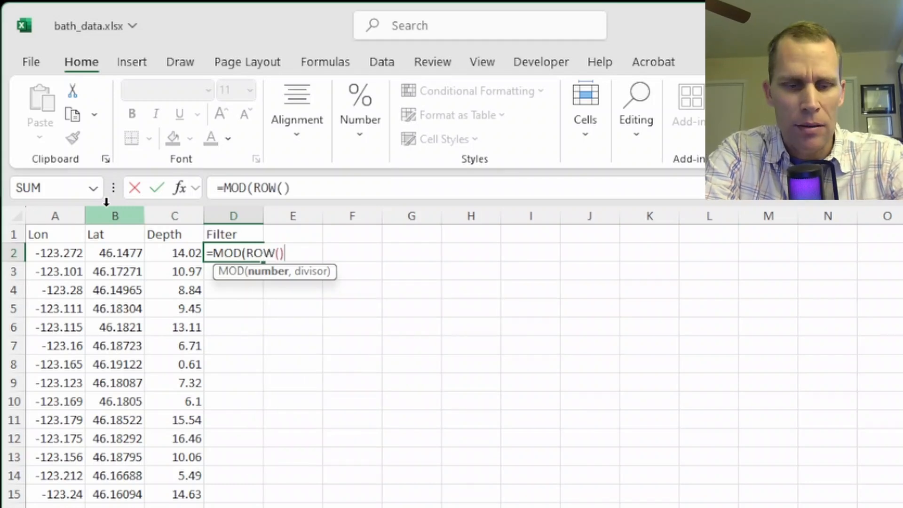
pyautogui.write('-2,')
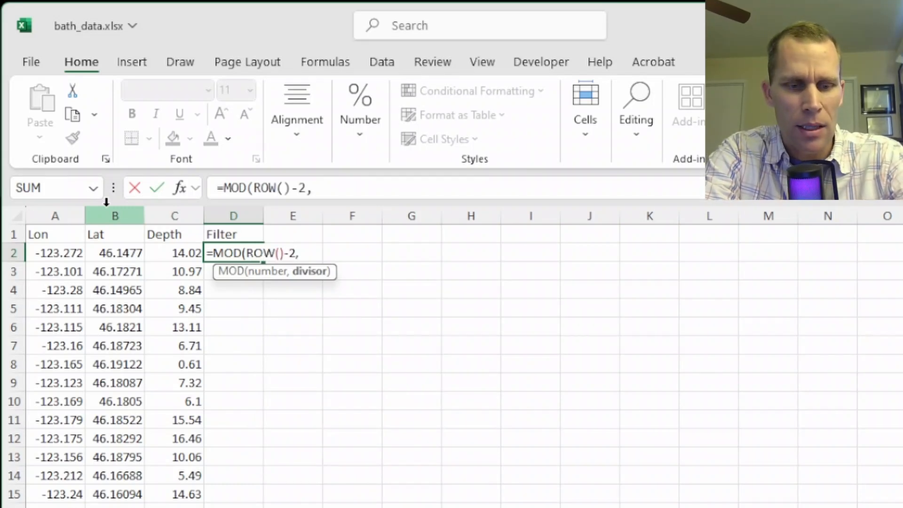
pyautogui.write('1')
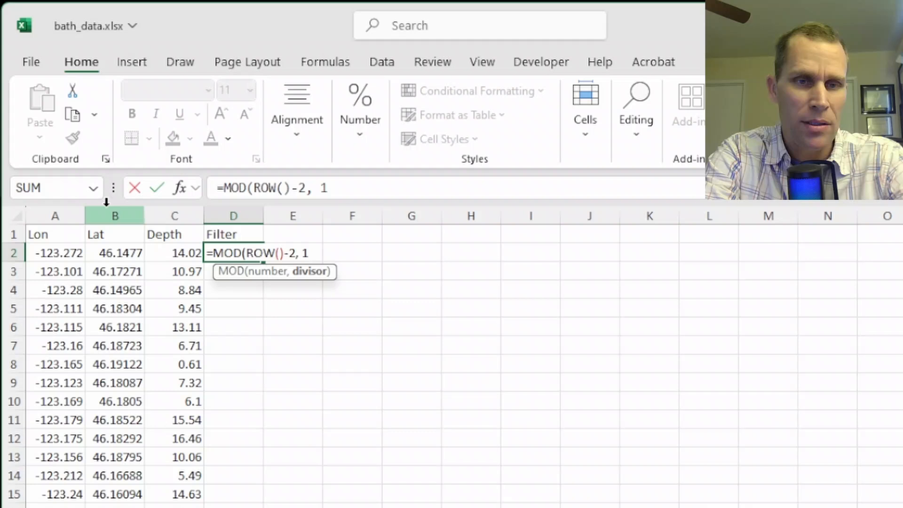
pyautogui.press('Enter')
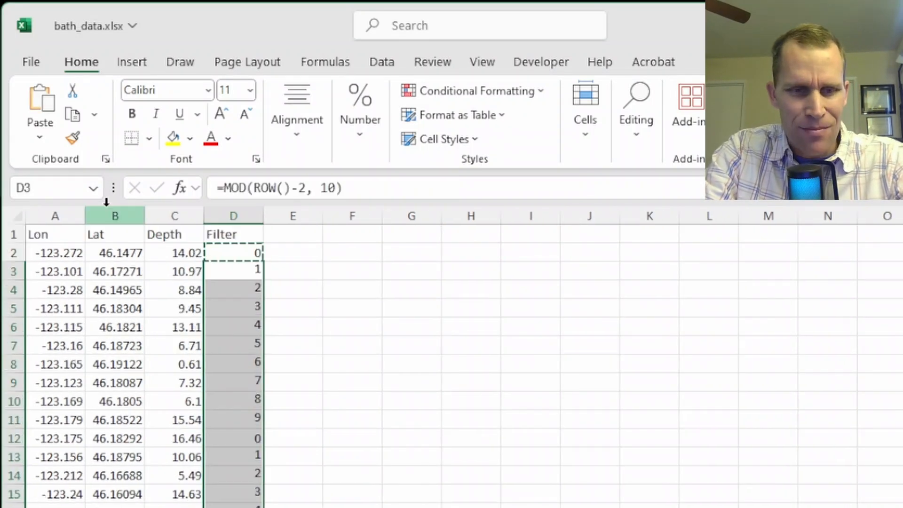
pyautogui.click(54, 234)
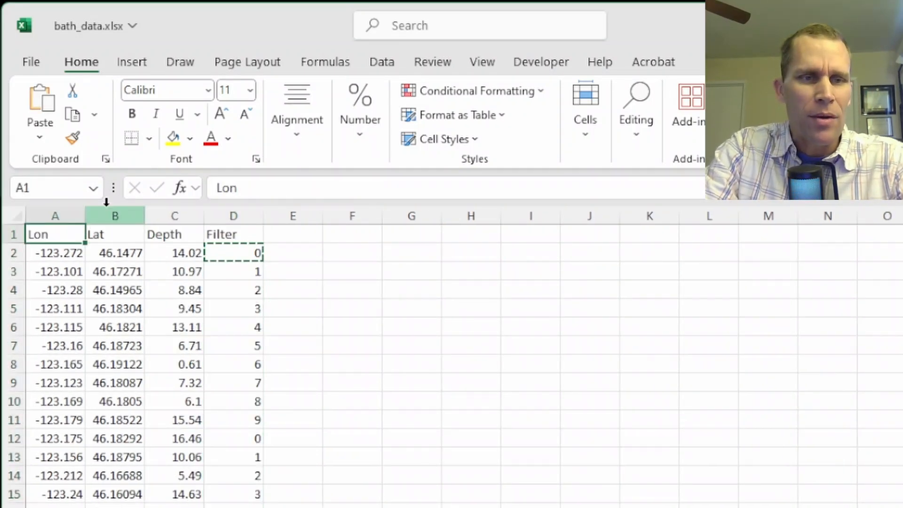
pyautogui.moveTo(56, 215); pyautogui.dragTo(175, 216)
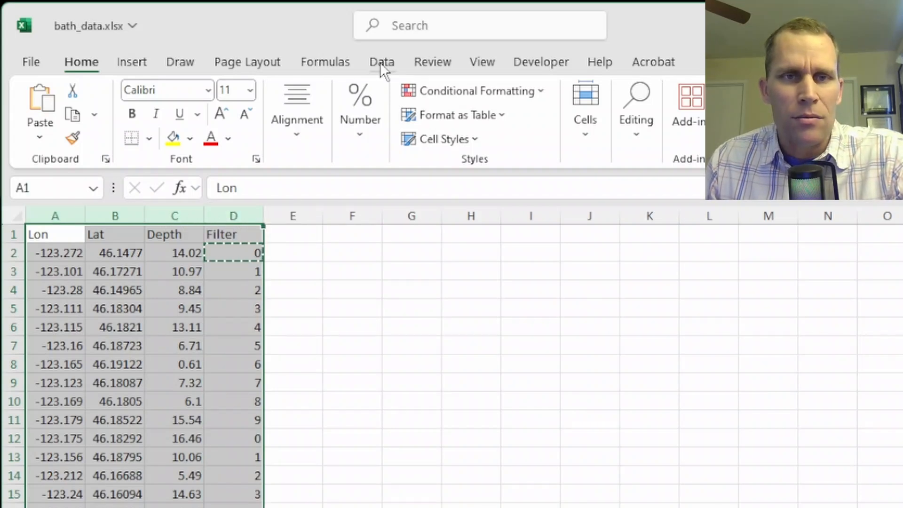
# Apply AutoFilter and keep only rows whose Filter value is 0
pyautogui.click(382, 62)
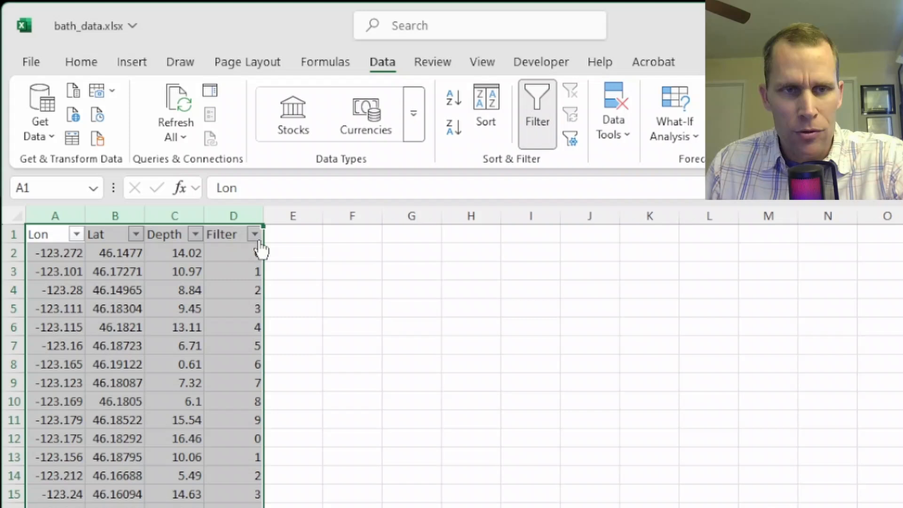
pyautogui.click(254, 233)
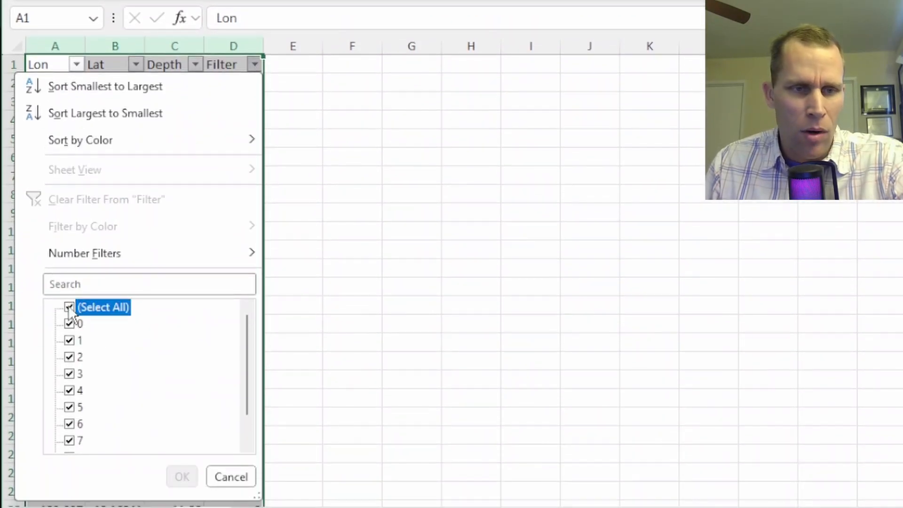
pyautogui.click(68, 307)
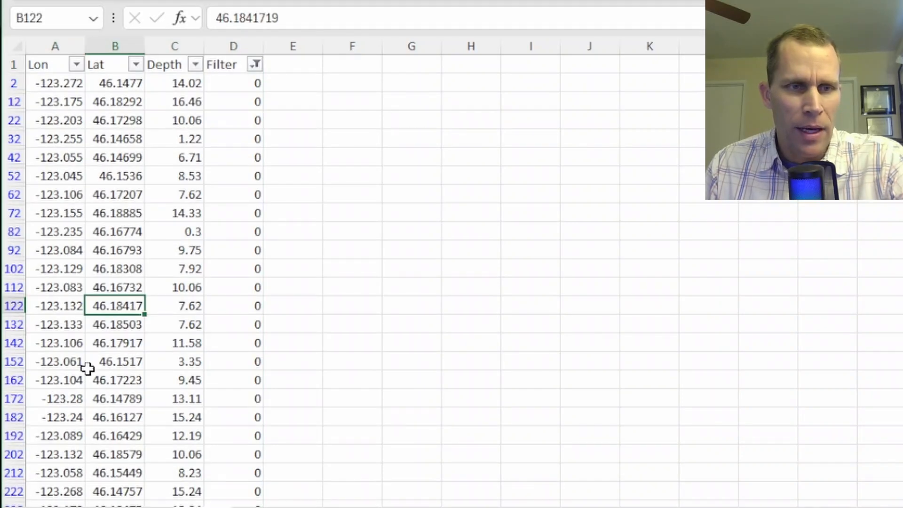
pyautogui.click(47, 64)
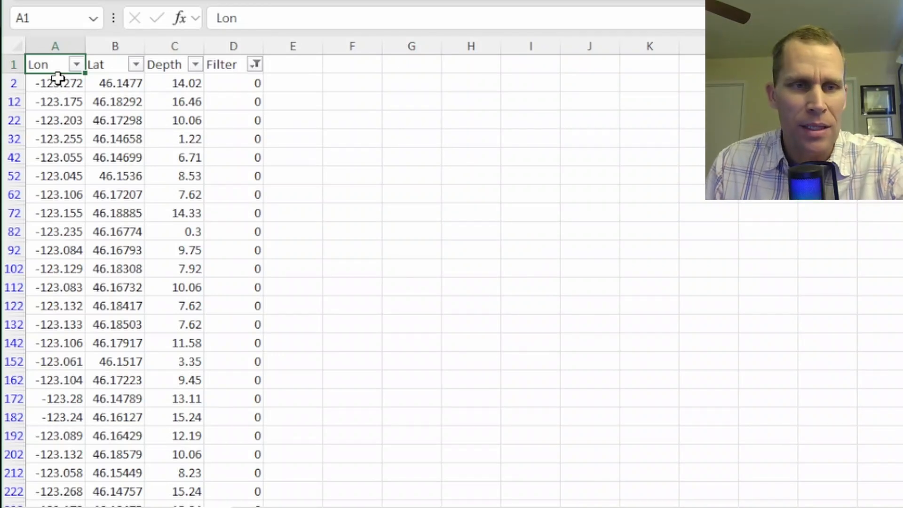
pyautogui.moveTo(97, 63)
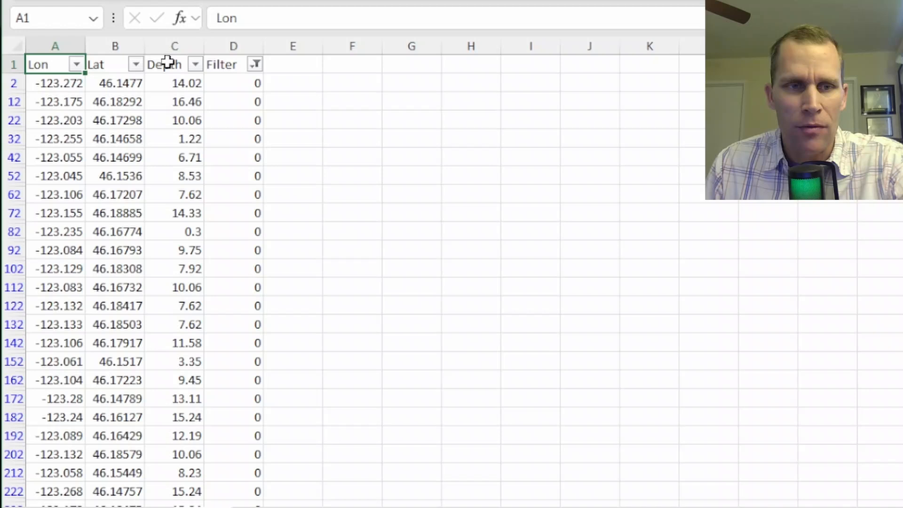
pyautogui.moveTo(116, 159)
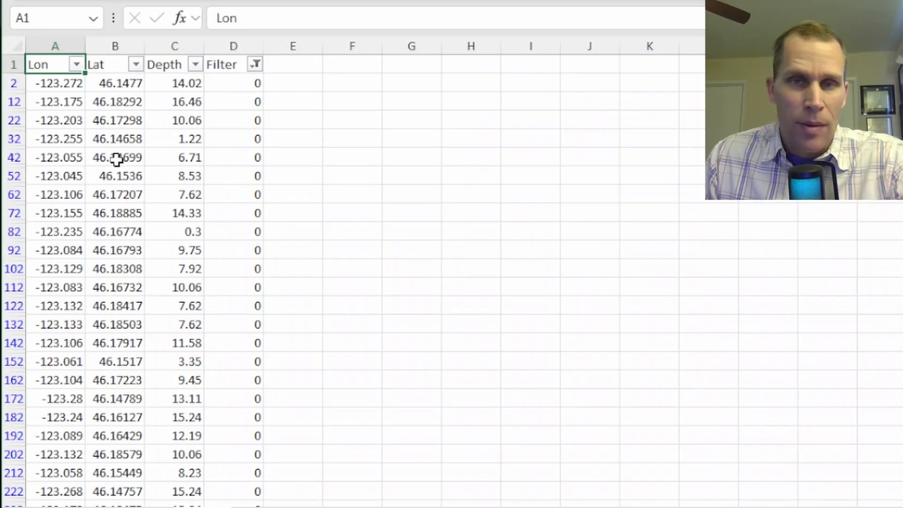
pyautogui.moveTo(225, 290)
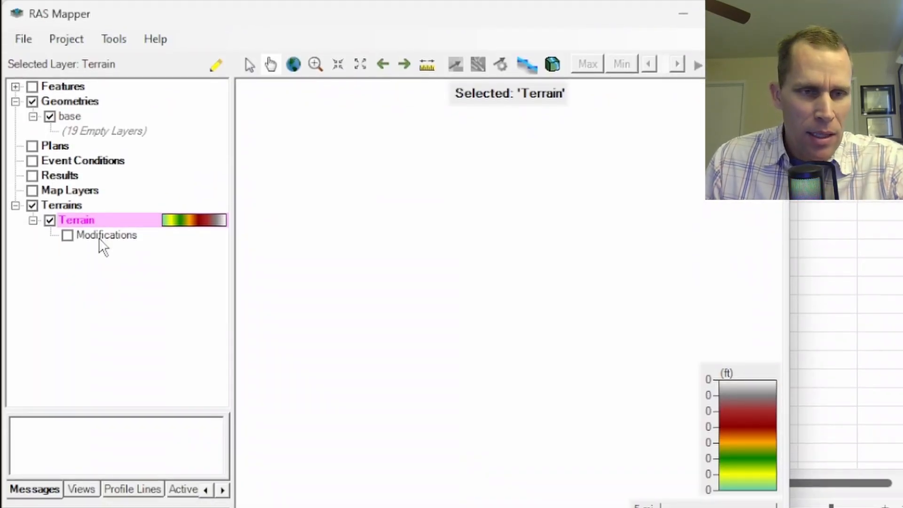
# Add a multipoint polygon modification named Polygons with Replace Terrain Value, reaching its Control Points layer
pyautogui.rightClick(105, 235)
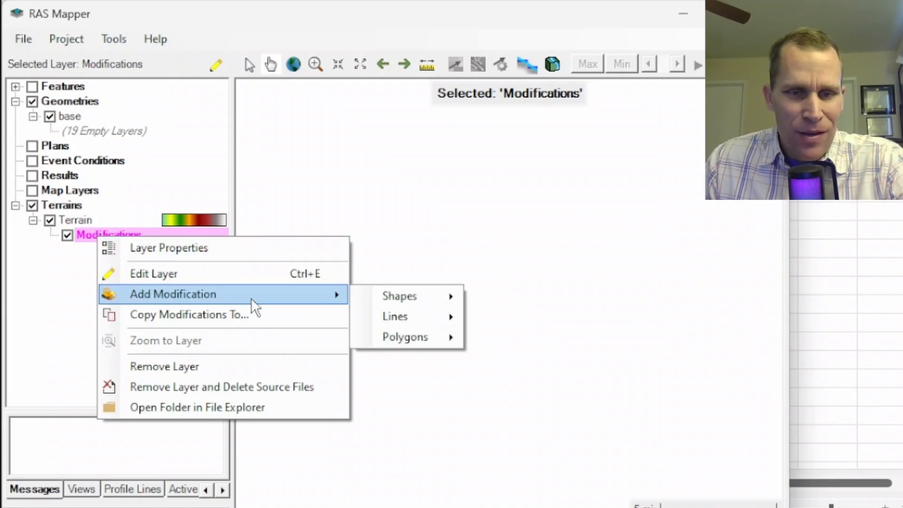
pyautogui.moveTo(404, 337)
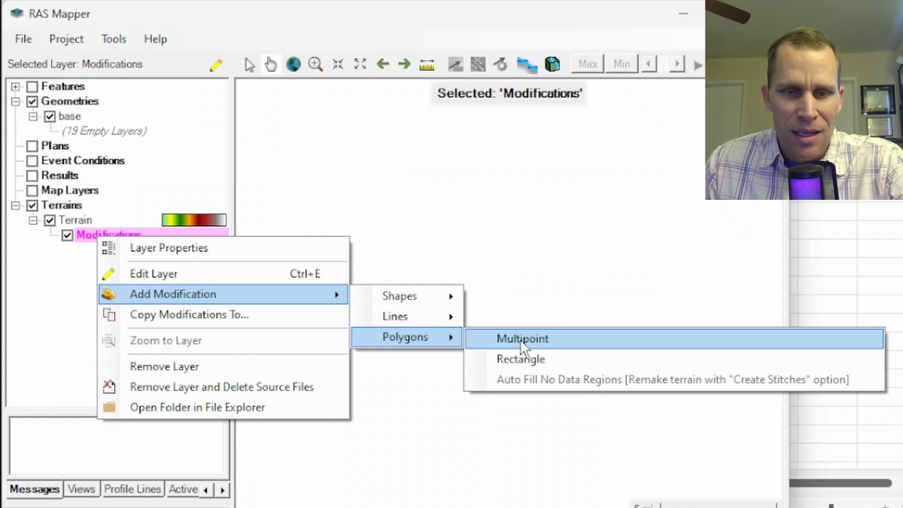
pyautogui.click(523, 338)
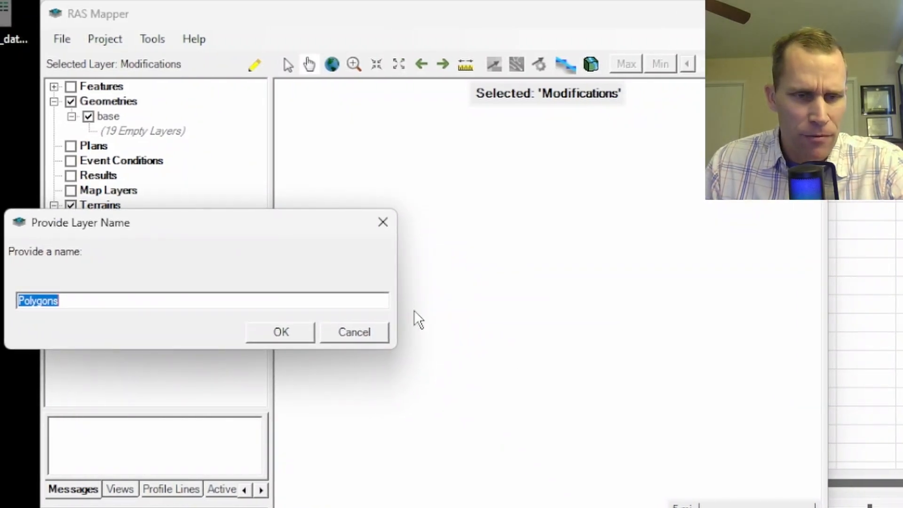
pyautogui.moveTo(463, 290)
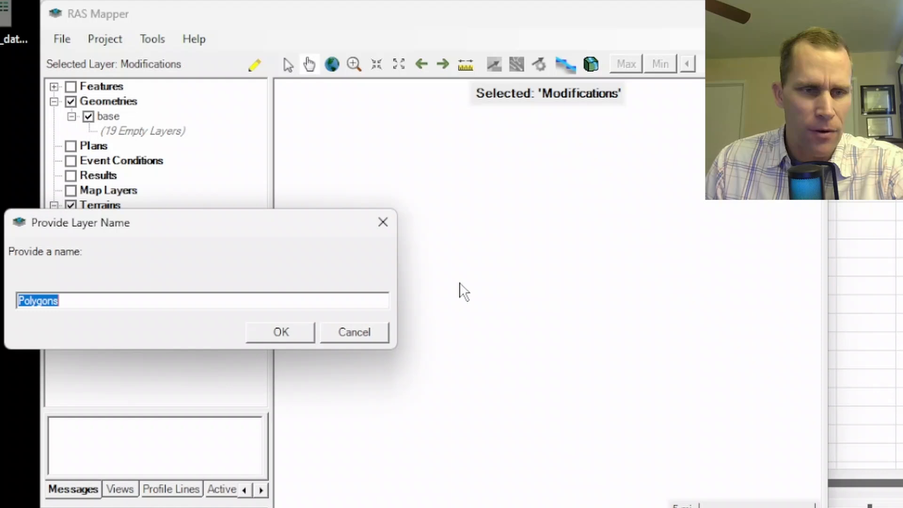
pyautogui.click(281, 331)
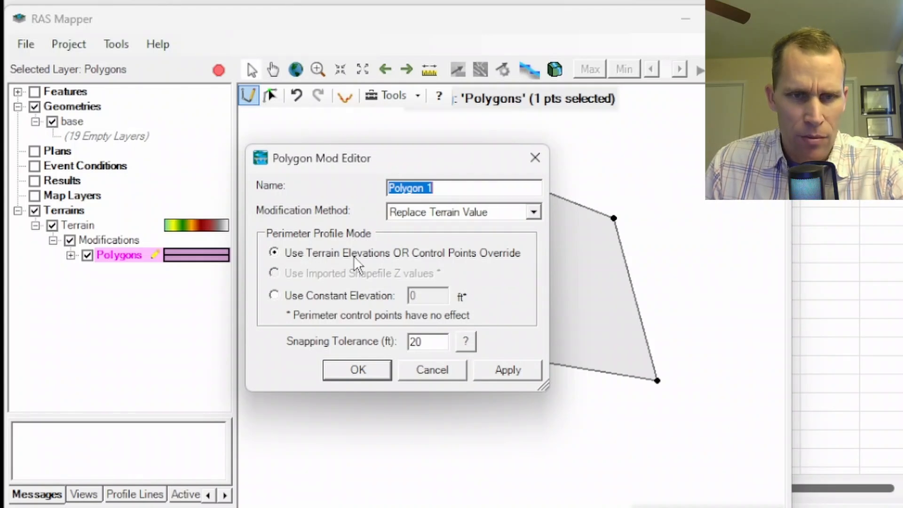
pyautogui.moveTo(455, 269)
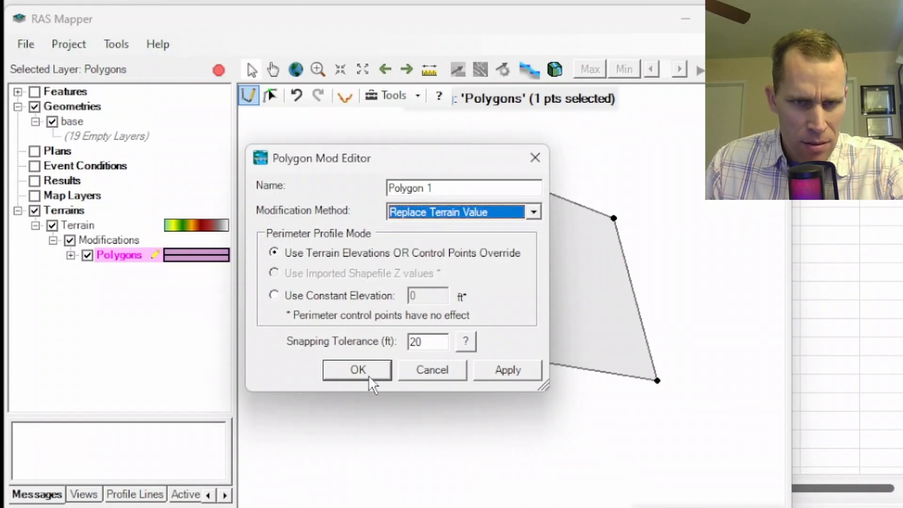
pyautogui.click(357, 370)
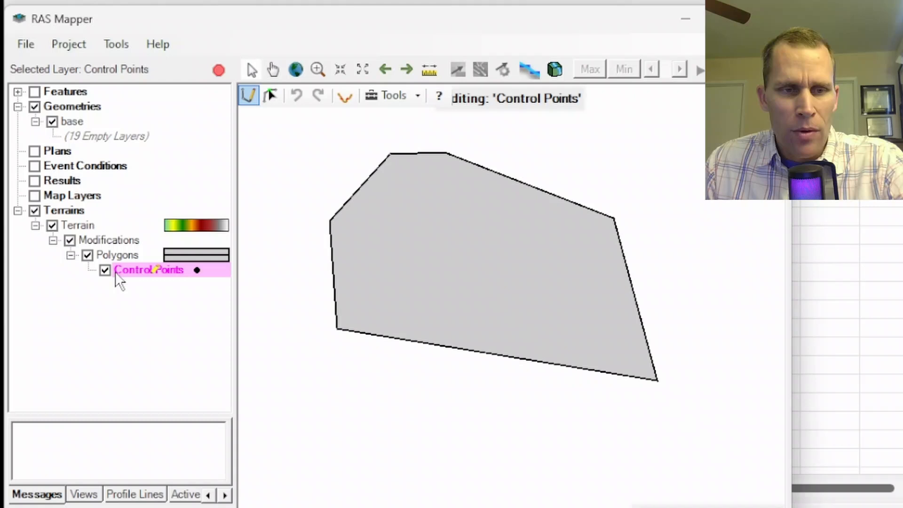
pyautogui.rightClick(149, 270)
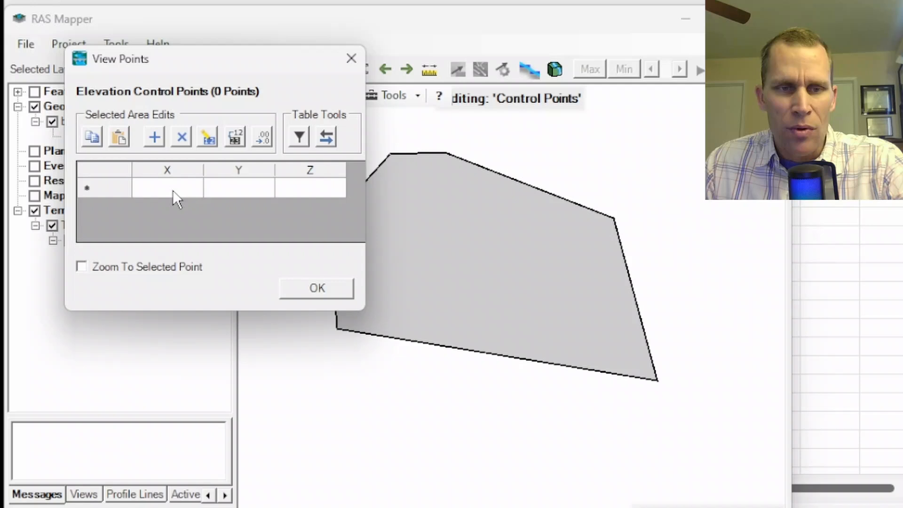
pyautogui.moveTo(311, 195)
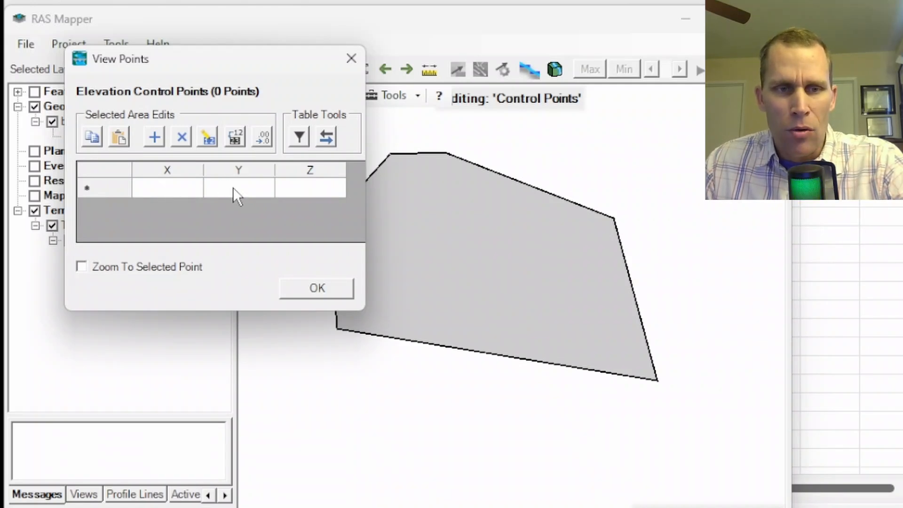
pyautogui.moveTo(314, 195)
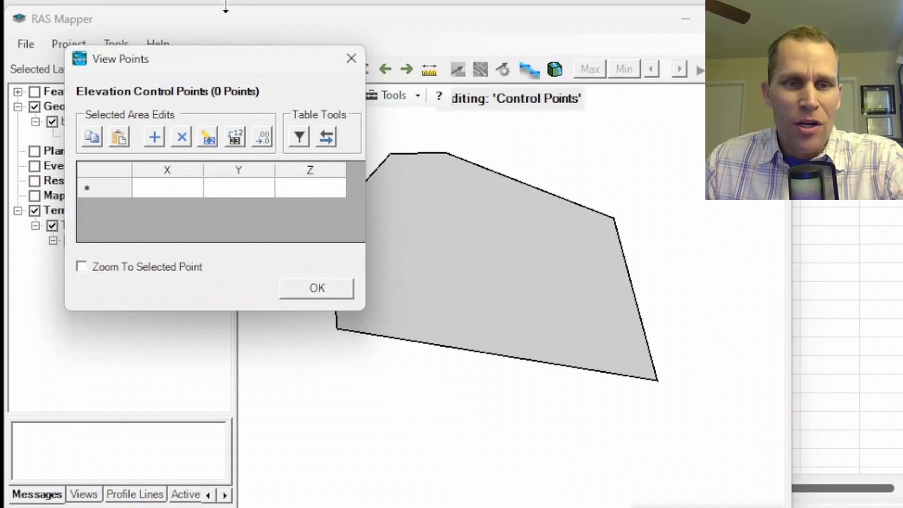
# Move the View Points control-points table out of the way
pyautogui.moveTo(122, 59); pyautogui.dragTo(144, 32)
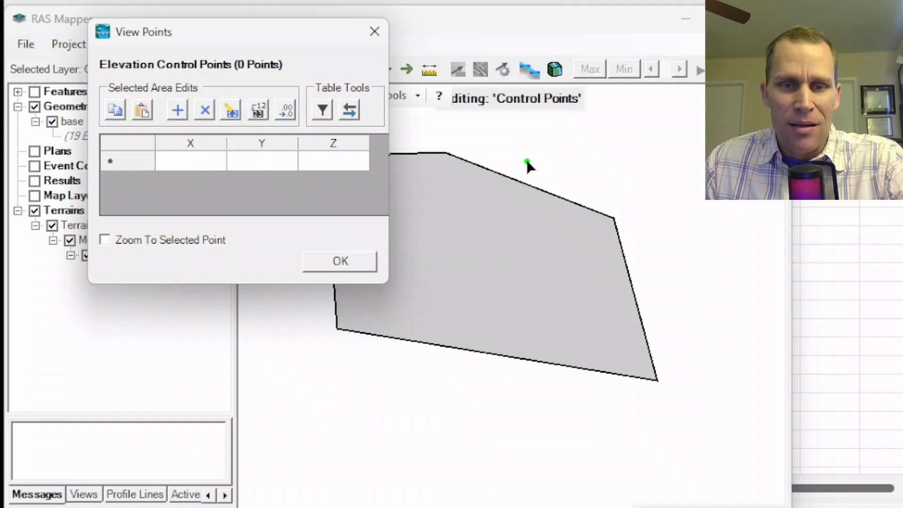
pyautogui.moveTo(547, 190)
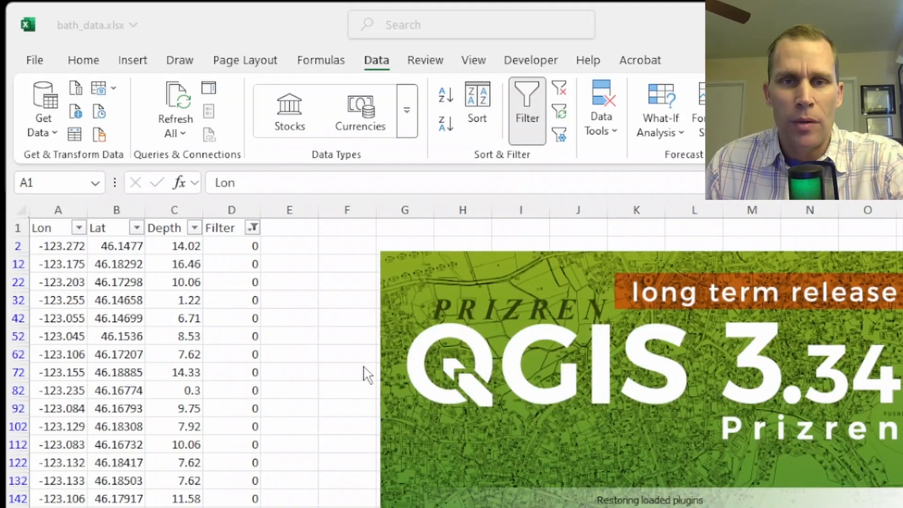
pyautogui.moveTo(361, 446)
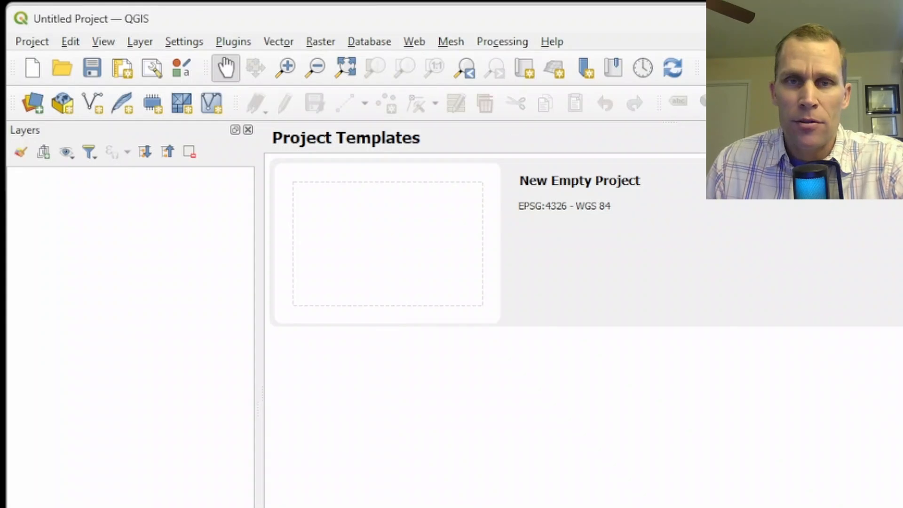
pyautogui.moveTo(151, 67)
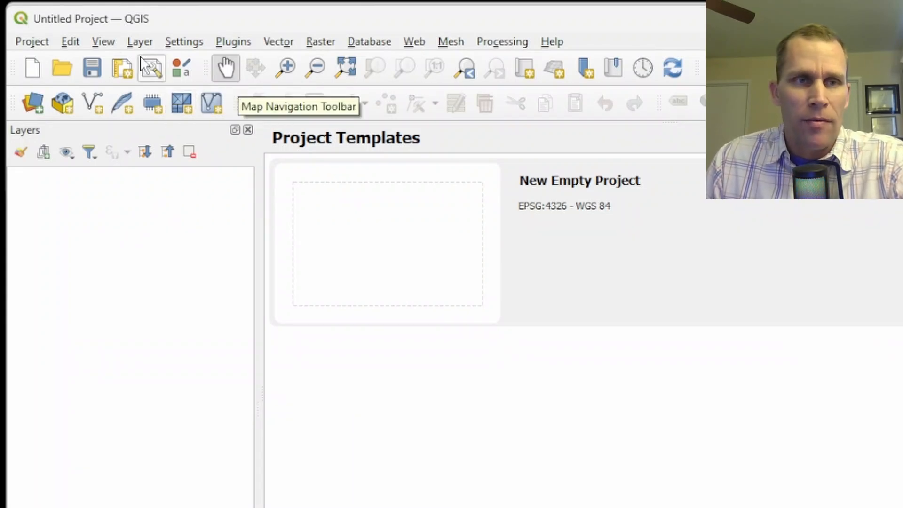
# Set the project coordinate reference system to WGS 84 in Project Properties
pyautogui.click(31, 41)
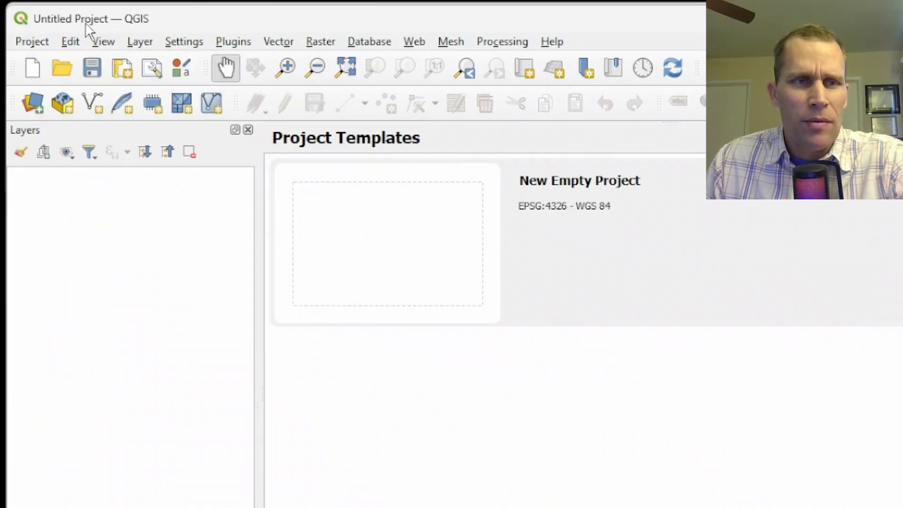
pyautogui.click(31, 42)
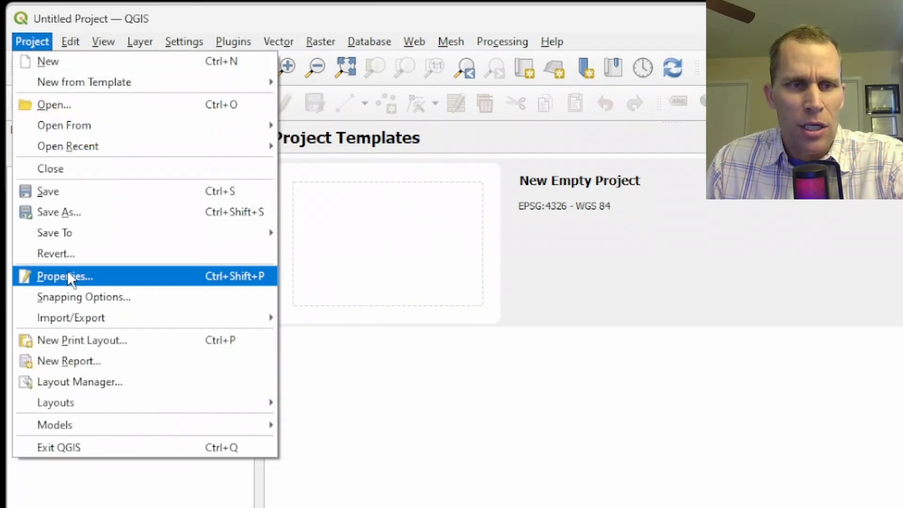
pyautogui.click(64, 277)
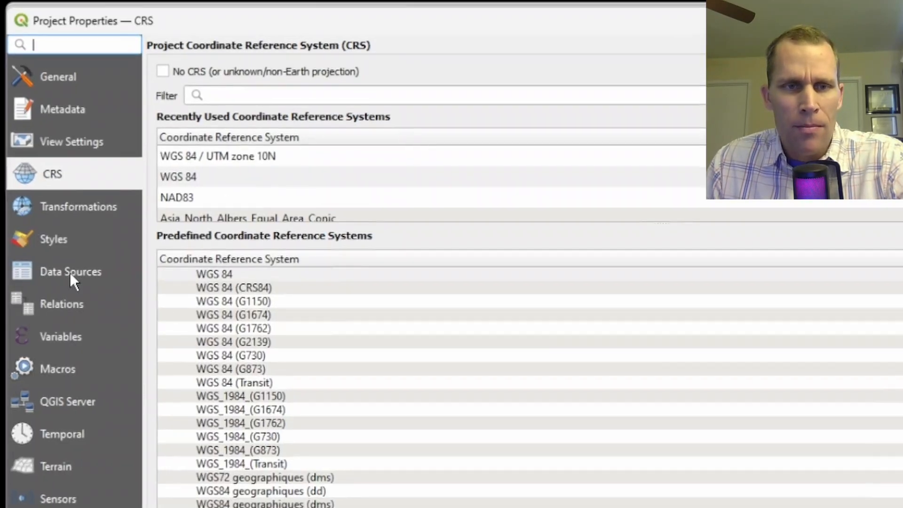
pyautogui.moveTo(76, 278)
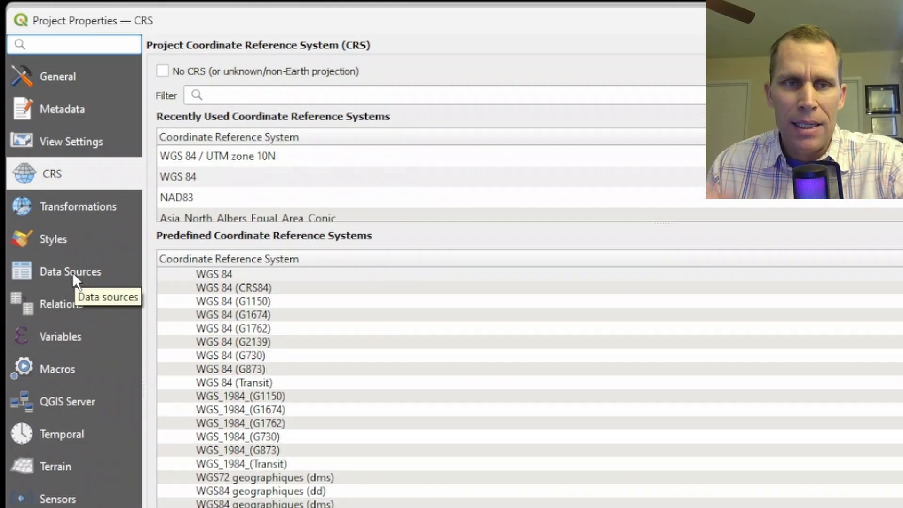
pyautogui.moveTo(218, 278)
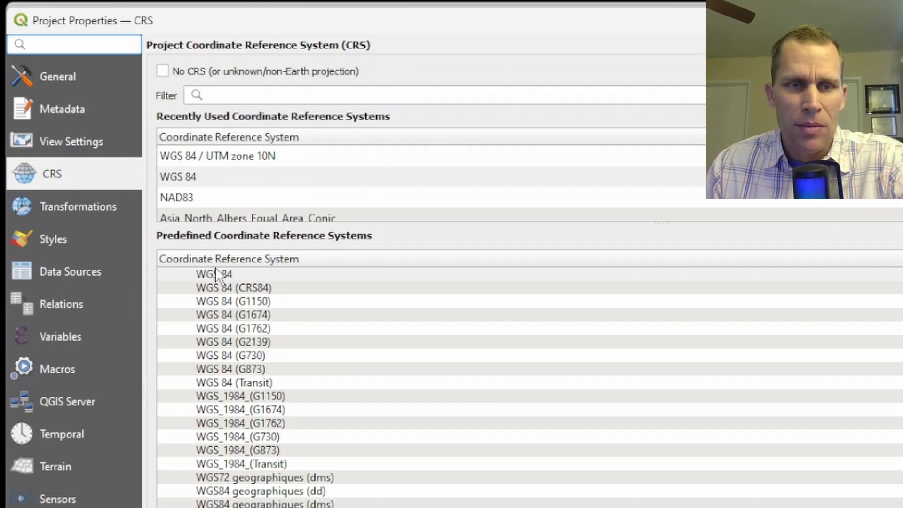
pyautogui.click(212, 274)
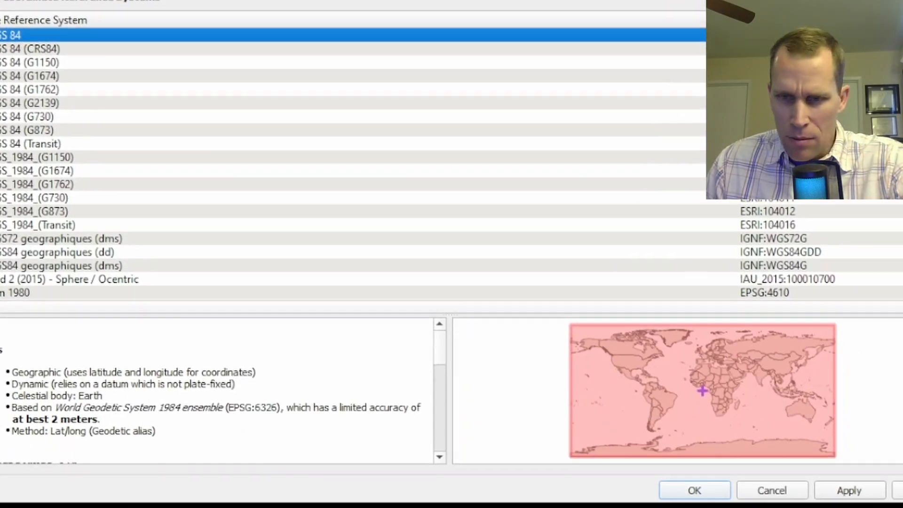
pyautogui.click(694, 489)
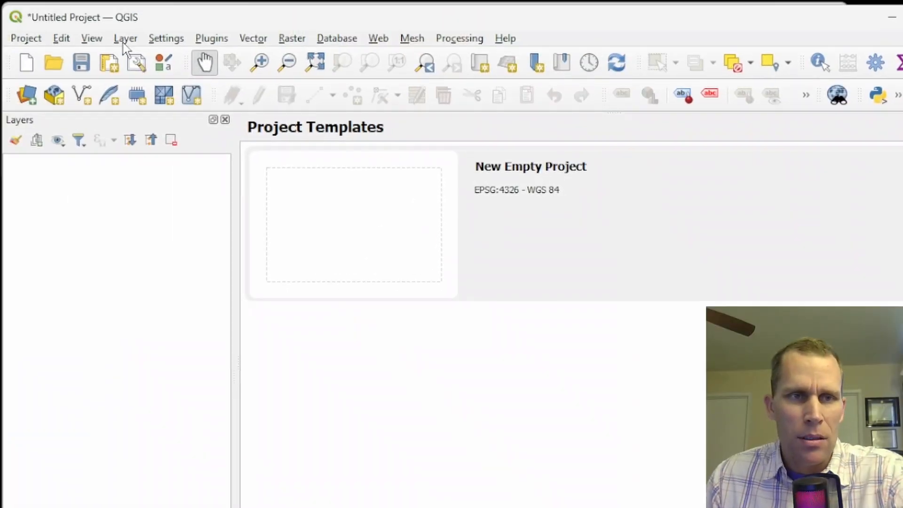
pyautogui.click(125, 37)
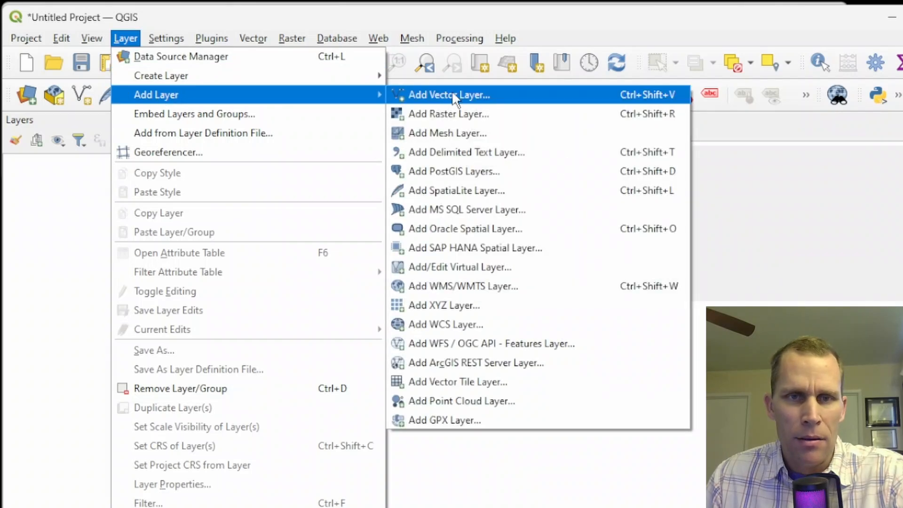
pyautogui.moveTo(466, 158)
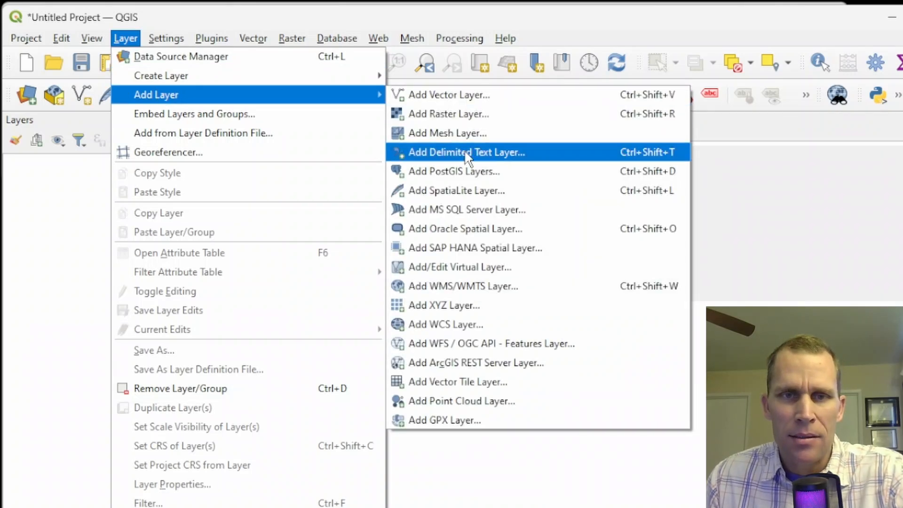
# Start the delimited text import in QGIS, then delete the surveys sheet from the workbook
pyautogui.click(466, 153)
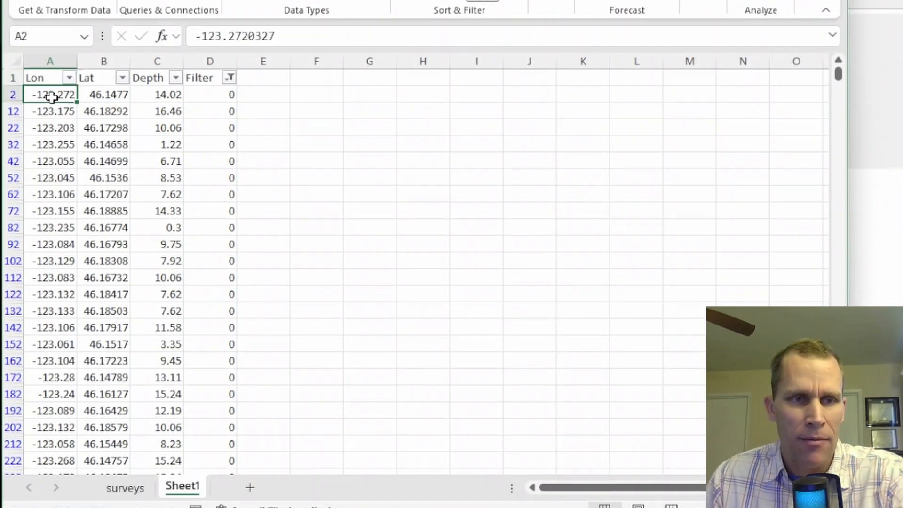
pyautogui.click(157, 95)
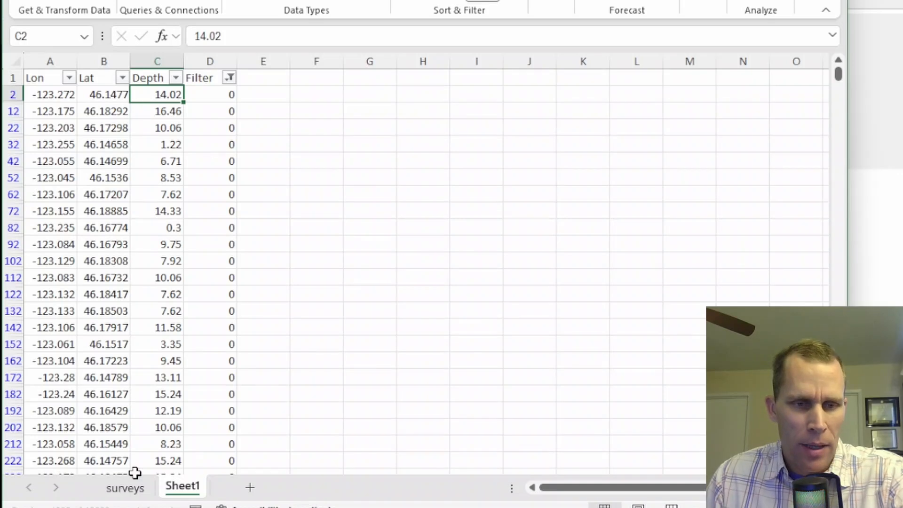
pyautogui.rightClick(125, 487)
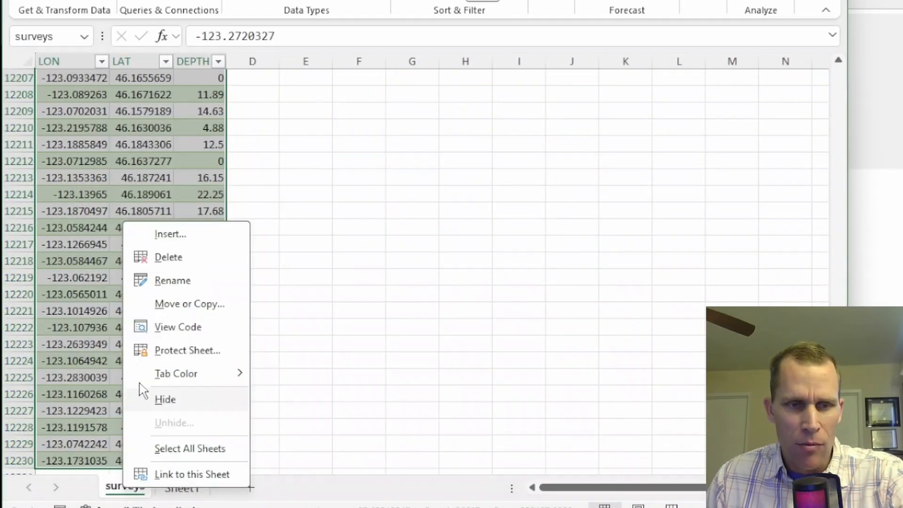
pyautogui.moveTo(173, 281)
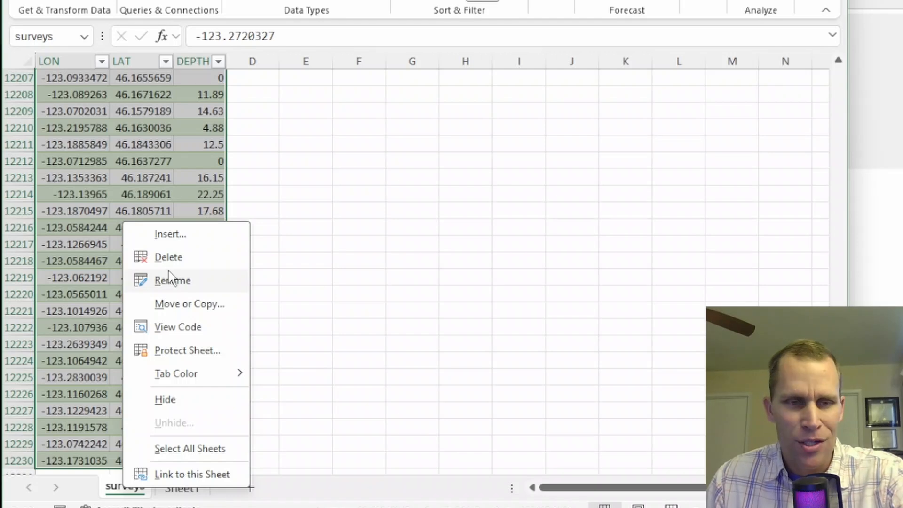
pyautogui.click(168, 257)
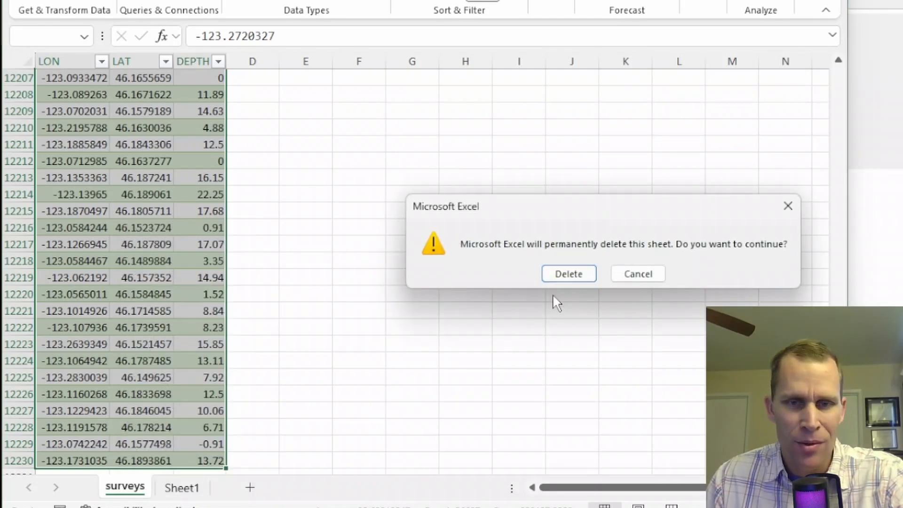
pyautogui.click(569, 274)
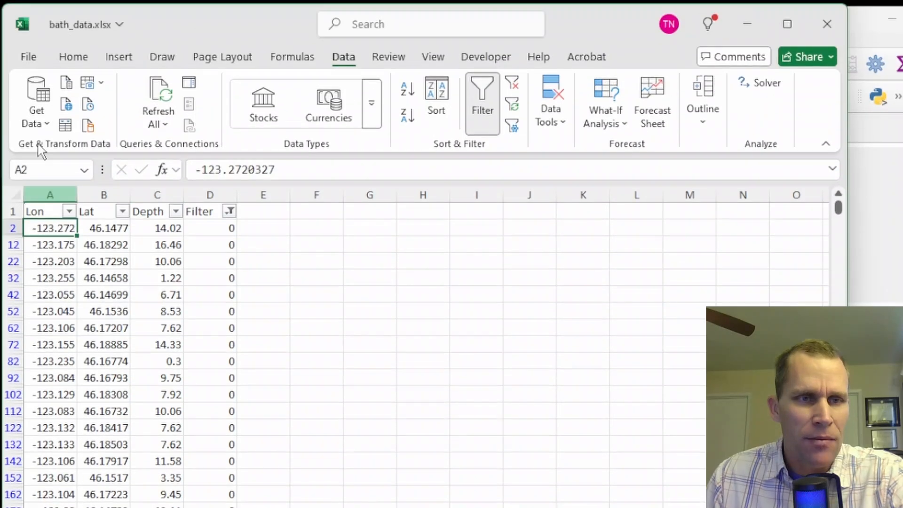
# Save the filtered sheet as CSV UTF-8 named bath_data_lat_lon.csv
pyautogui.click(28, 57)
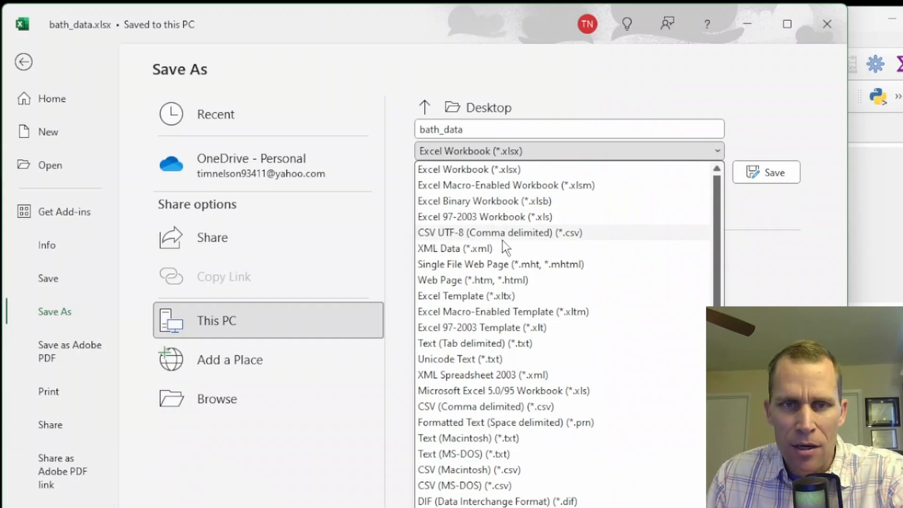
pyautogui.click(498, 233)
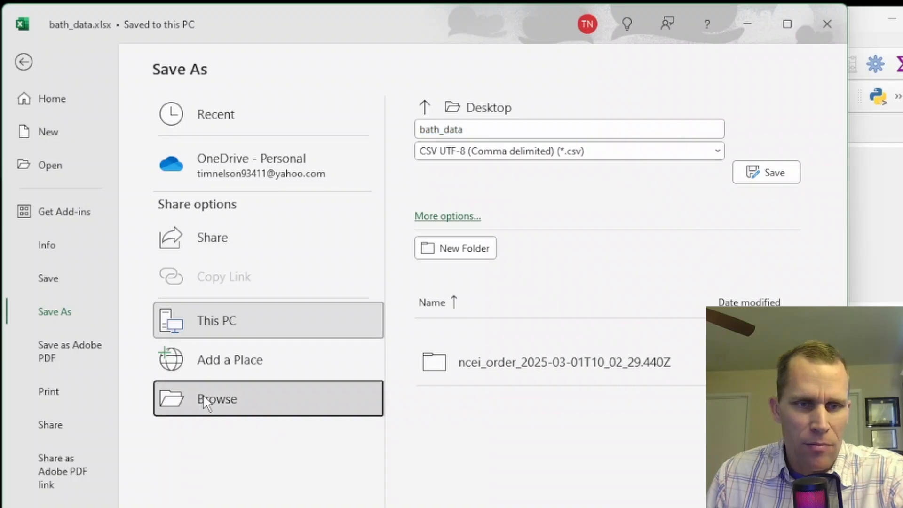
pyautogui.click(218, 399)
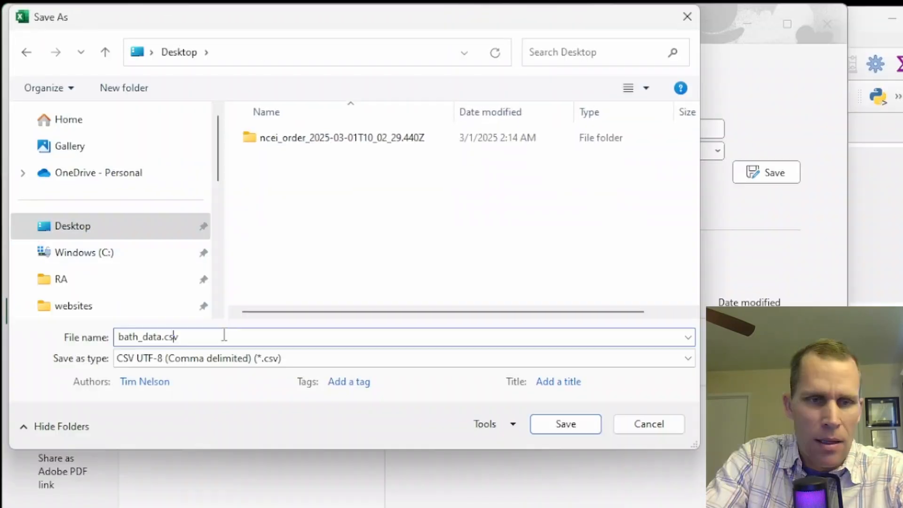
pyautogui.write('_lat_lon')
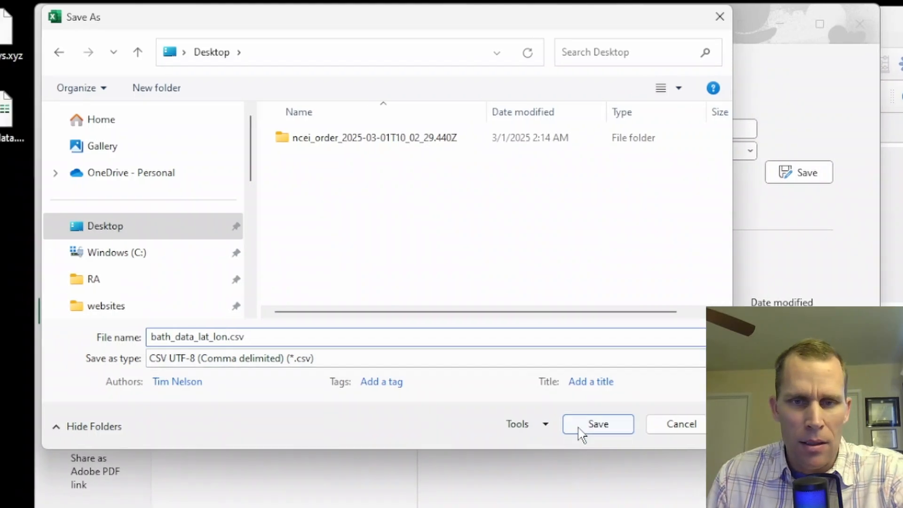
pyautogui.click(598, 424)
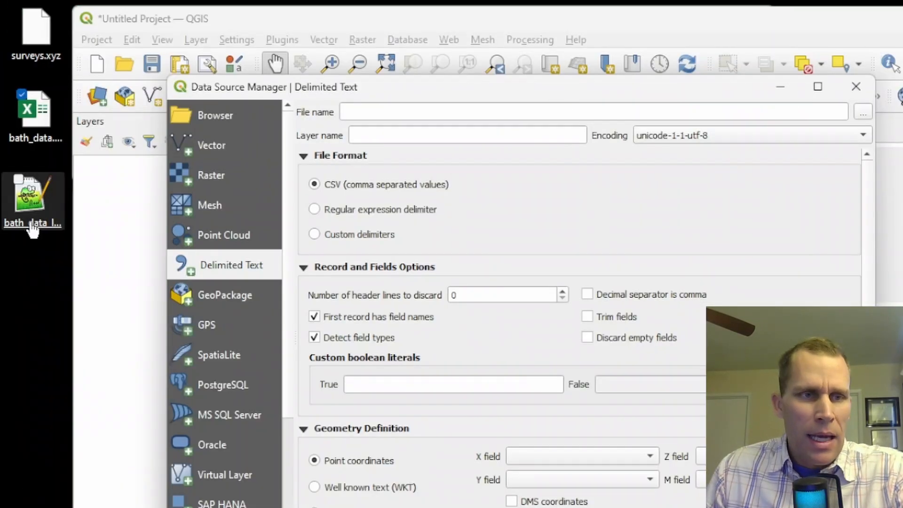
pyautogui.moveTo(33, 245)
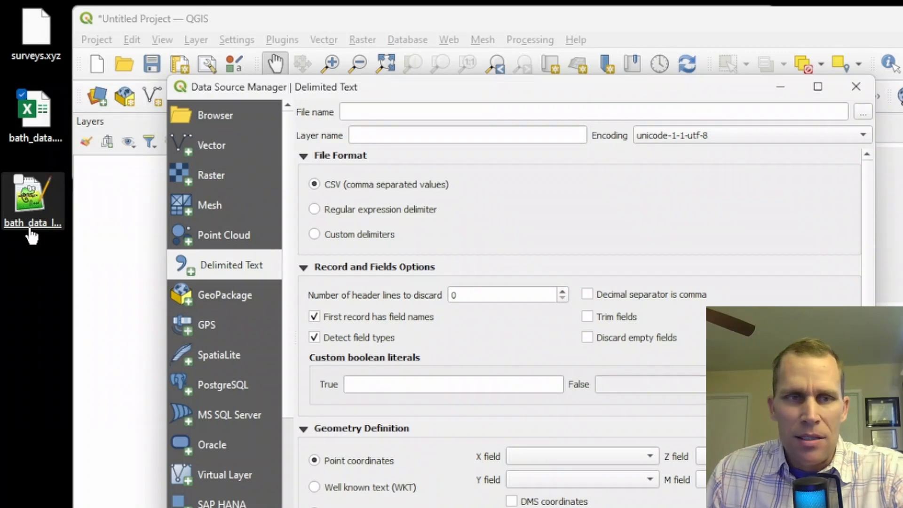
# Add bath_data_lat_lon as points with X=Lon, Y=Lat, Z=Depth in EPSG:4326 and centre the view on them
pyautogui.click(863, 100)
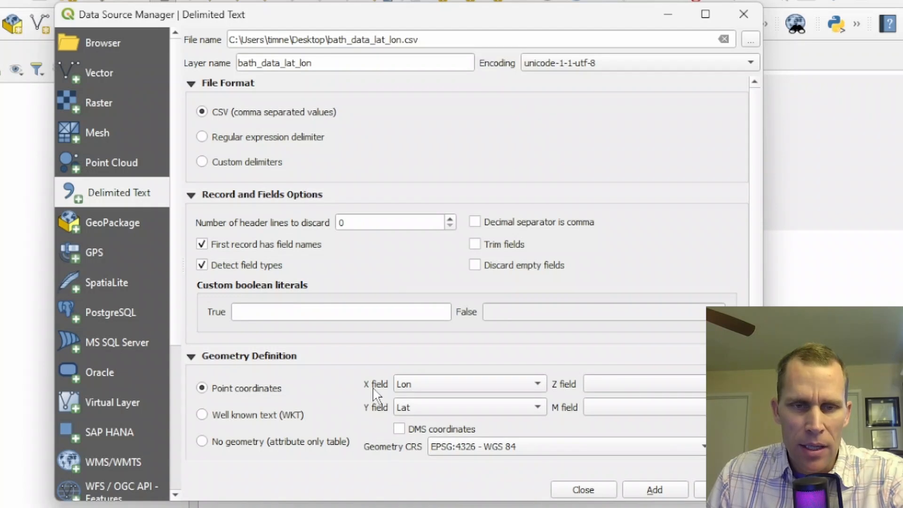
pyautogui.click(536, 384)
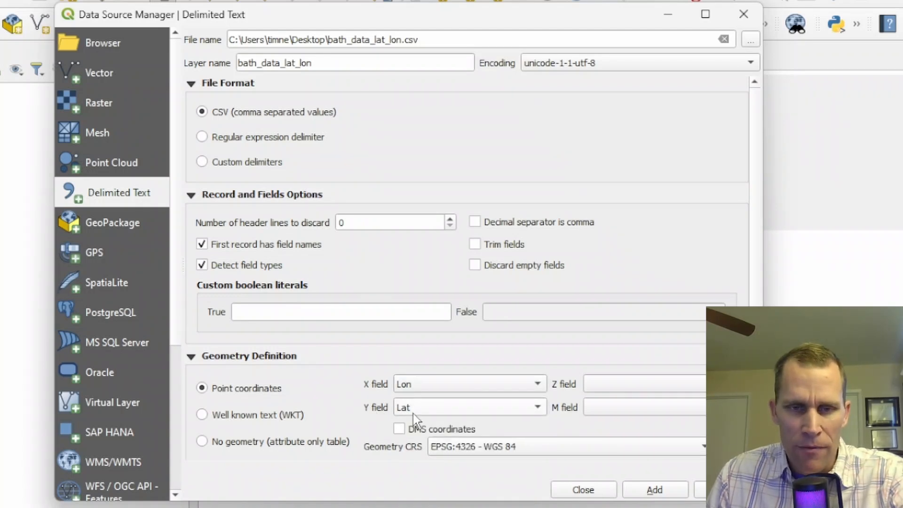
pyautogui.click(645, 384)
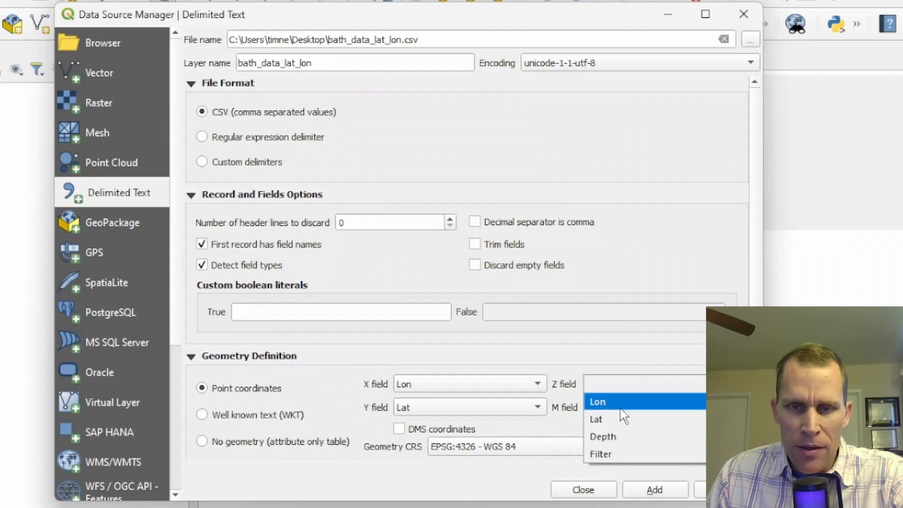
pyautogui.moveTo(630, 395)
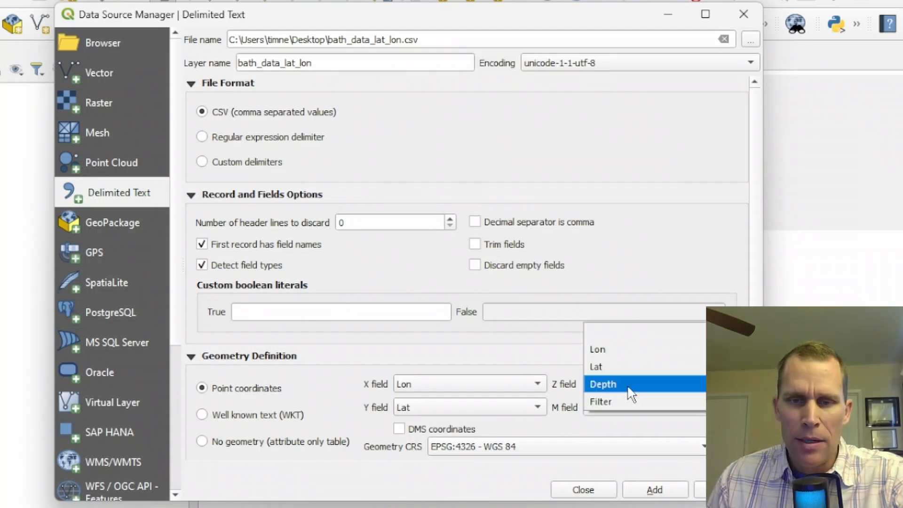
pyautogui.click(602, 383)
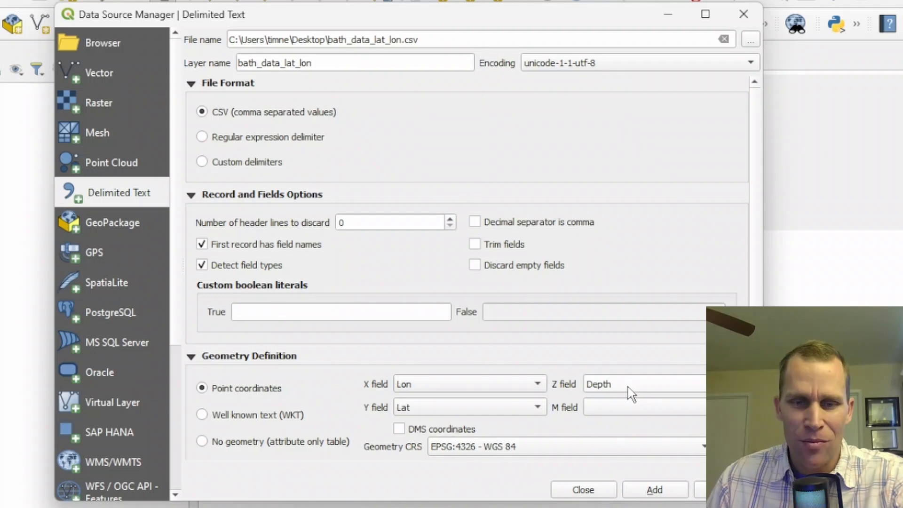
pyautogui.moveTo(490, 469)
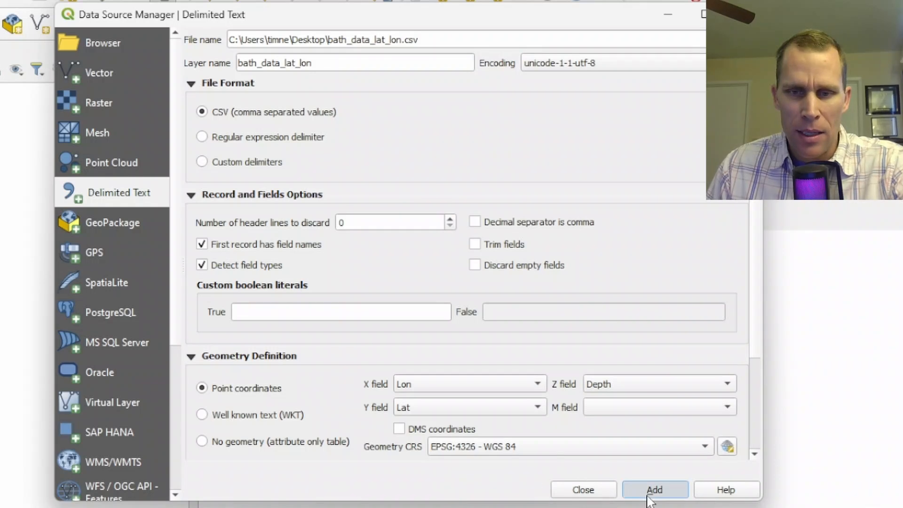
pyautogui.click(655, 489)
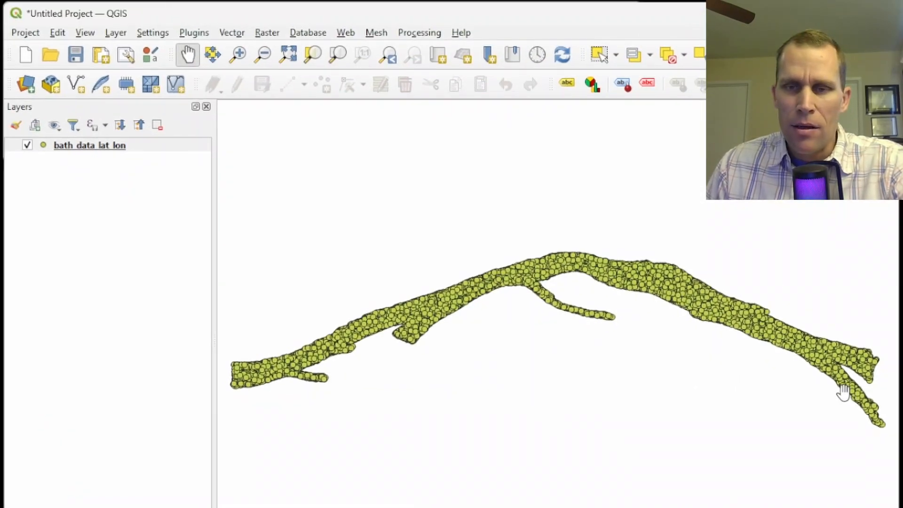
pyautogui.moveTo(261, 377)
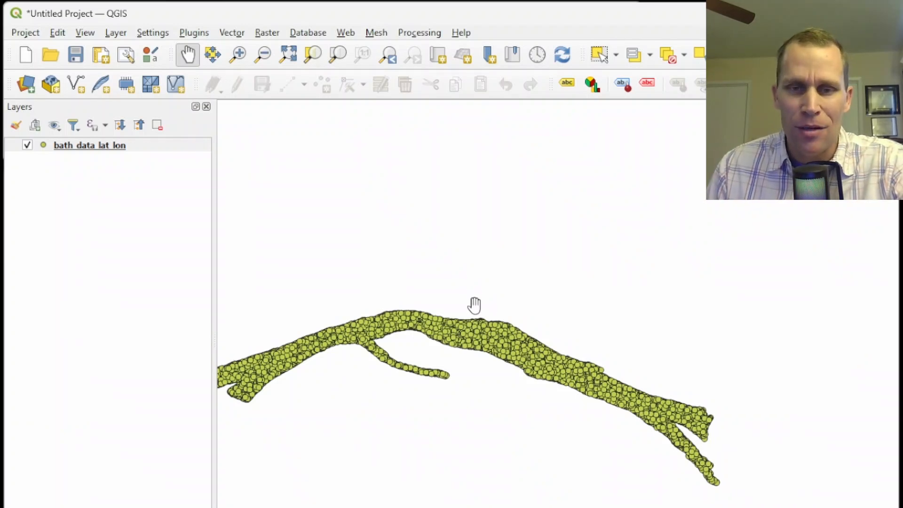
pyautogui.moveTo(474, 305); pyautogui.dragTo(482, 273)
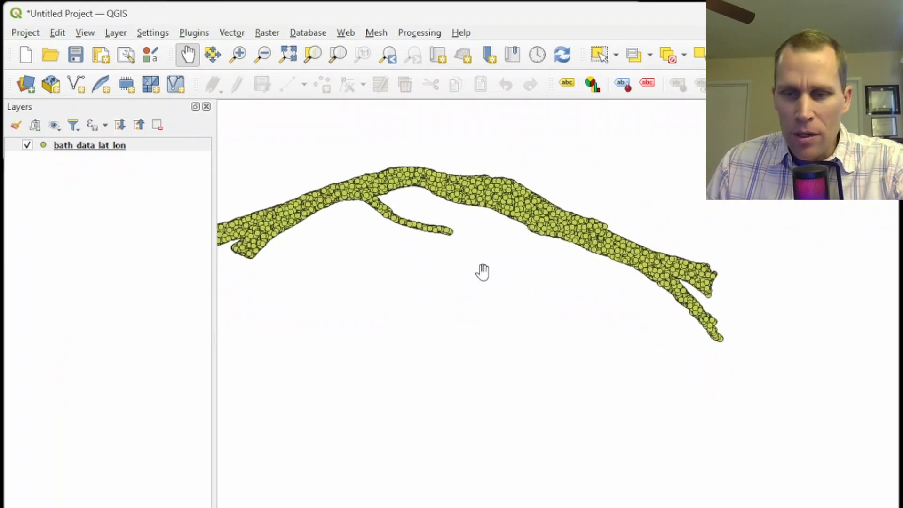
pyautogui.moveTo(373, 249)
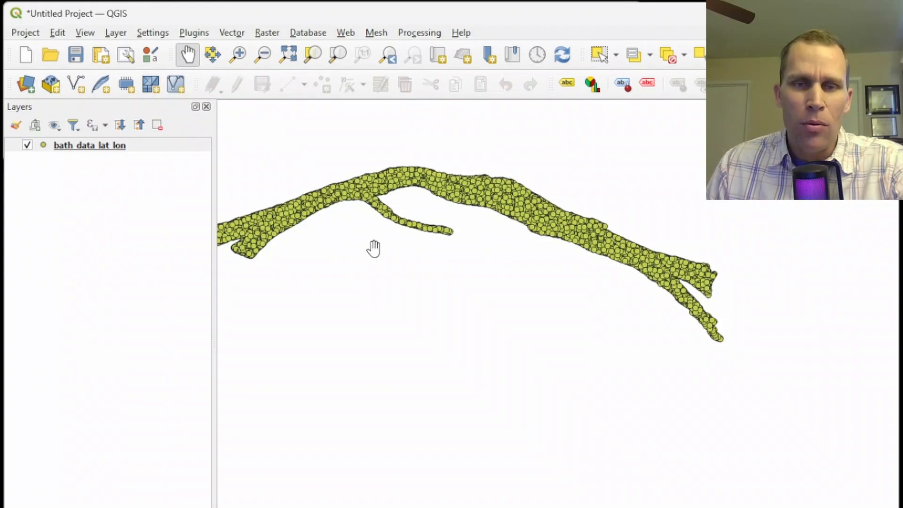
pyautogui.moveTo(457, 185)
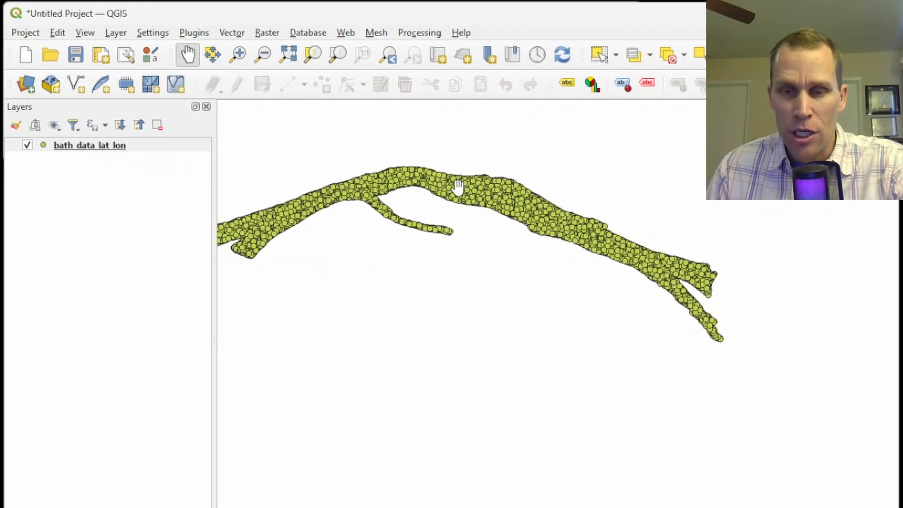
pyautogui.scroll(-3)
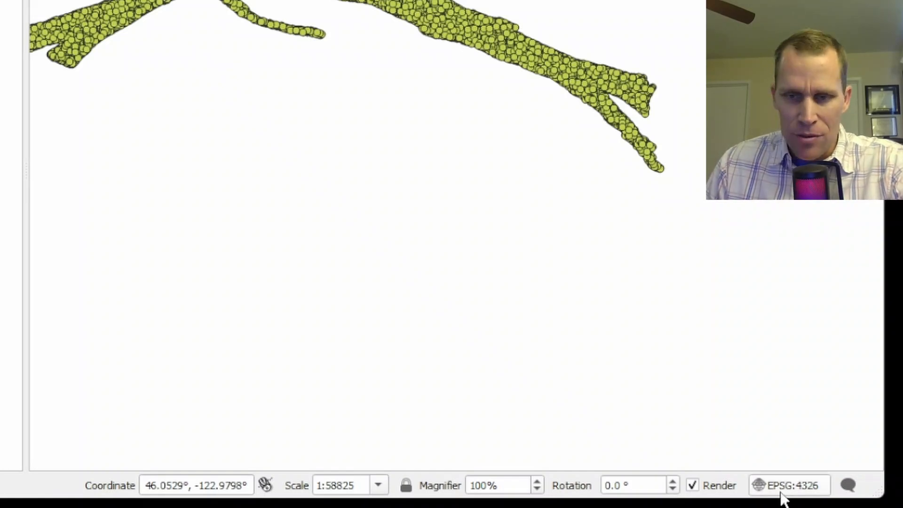
# Change the project CRS to NAD83 / UTM zone 10N (EPSG:26910), accepting the datum transformation
pyautogui.click(785, 485)
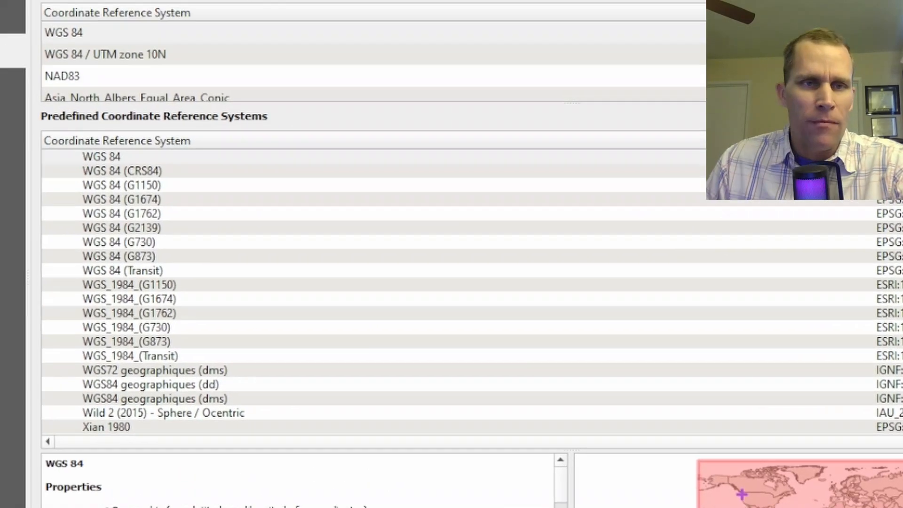
pyautogui.write('UTM')
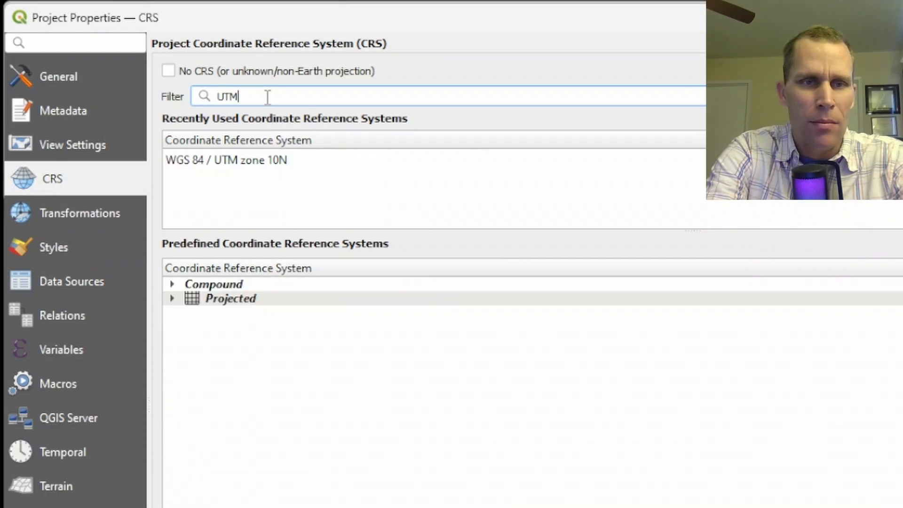
pyautogui.write('Zone')
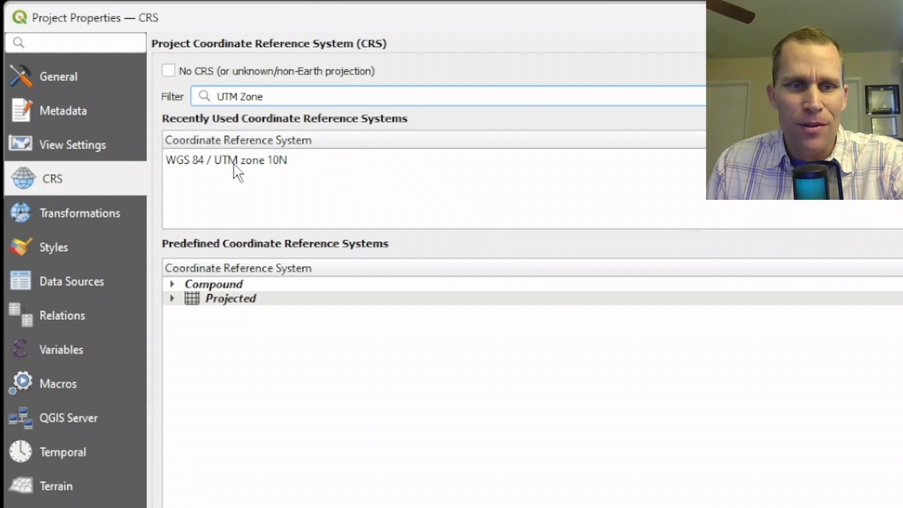
pyautogui.click(172, 299)
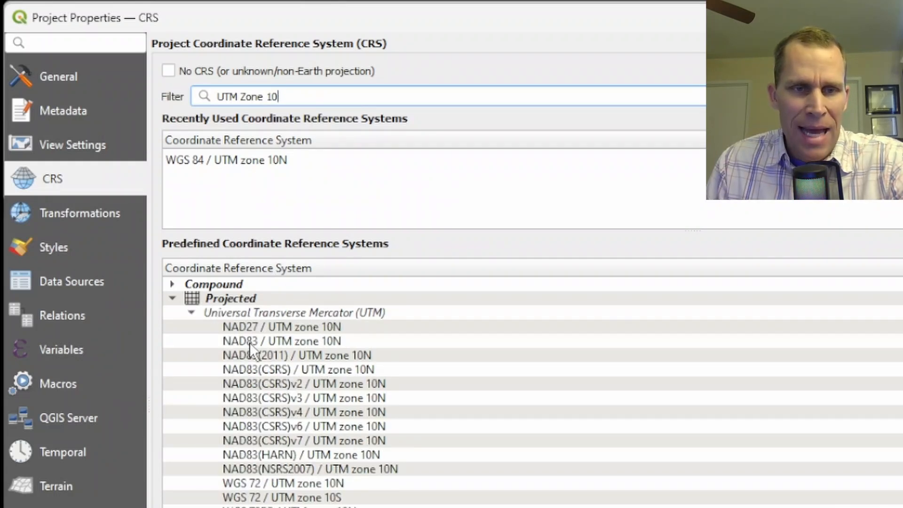
pyautogui.click(281, 341)
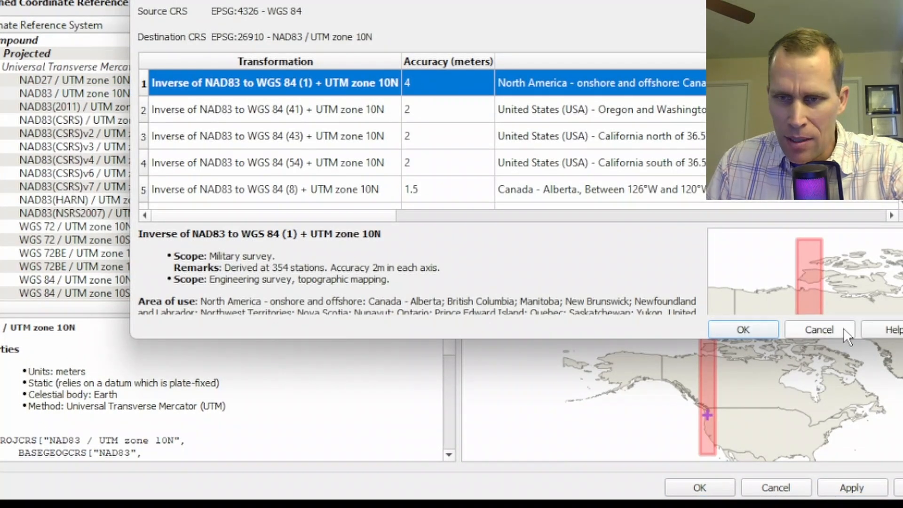
pyautogui.click(743, 329)
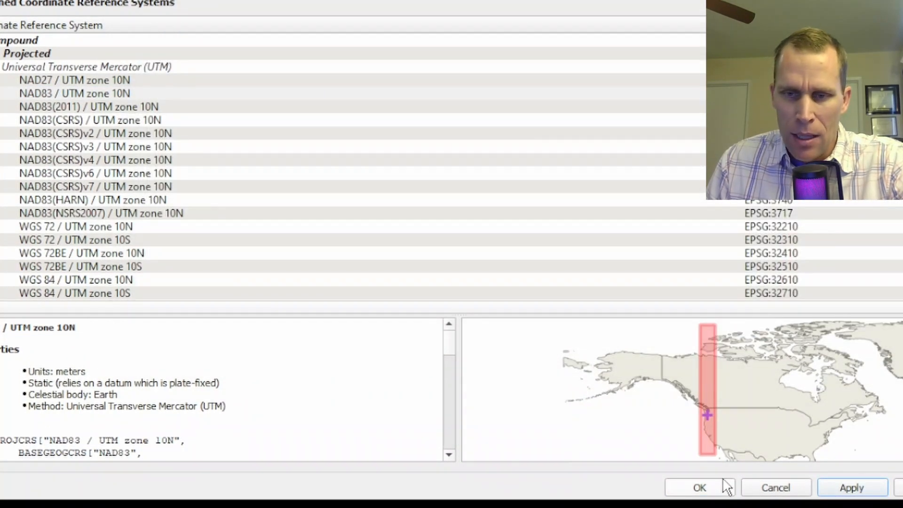
pyautogui.click(702, 487)
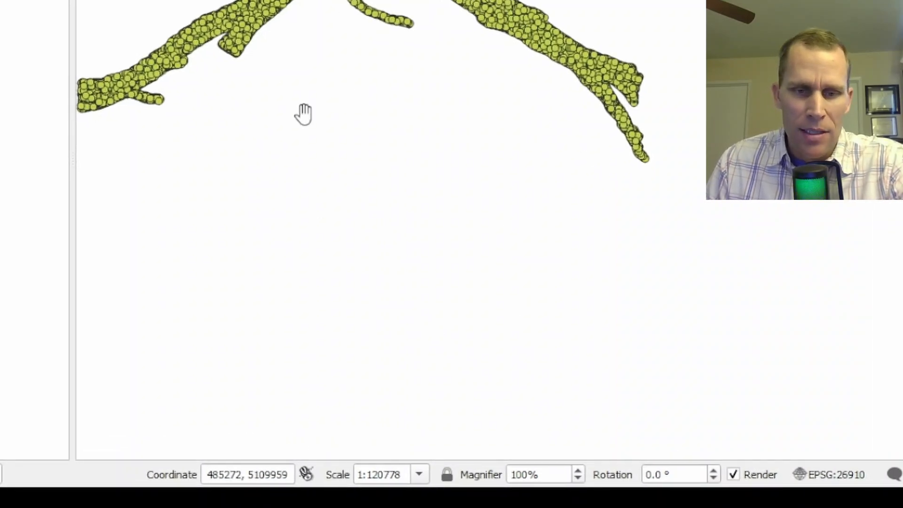
pyautogui.moveTo(337, 74)
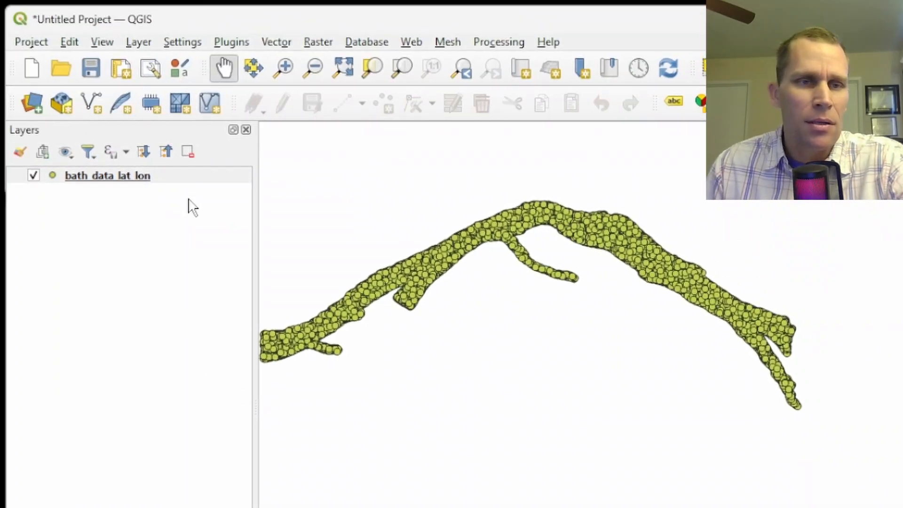
# Start Save Features As for the bathymetry layer, naming the export bath_data_nor_east.csv
pyautogui.rightClick(108, 175)
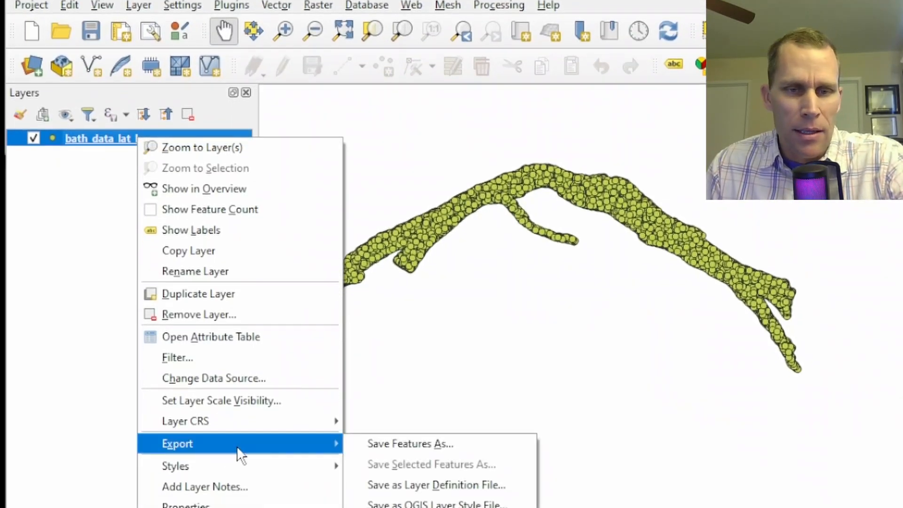
pyautogui.click(411, 444)
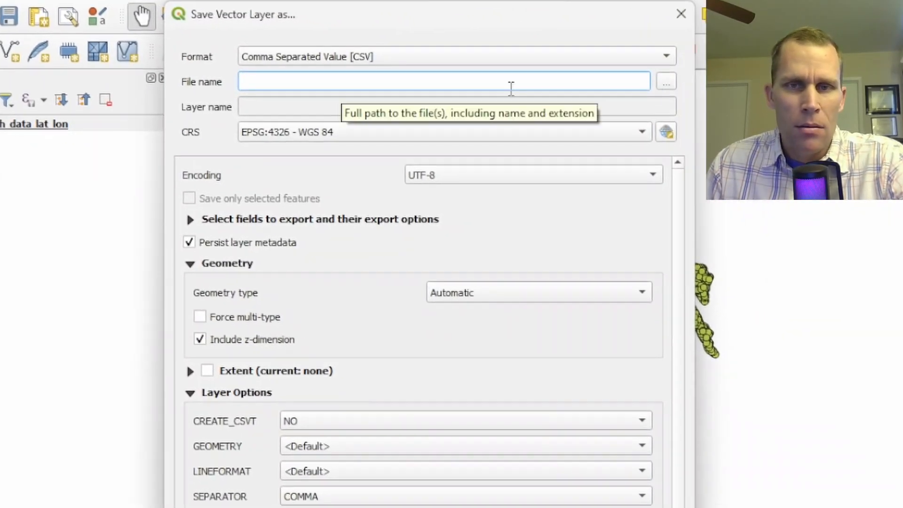
pyautogui.click(666, 81)
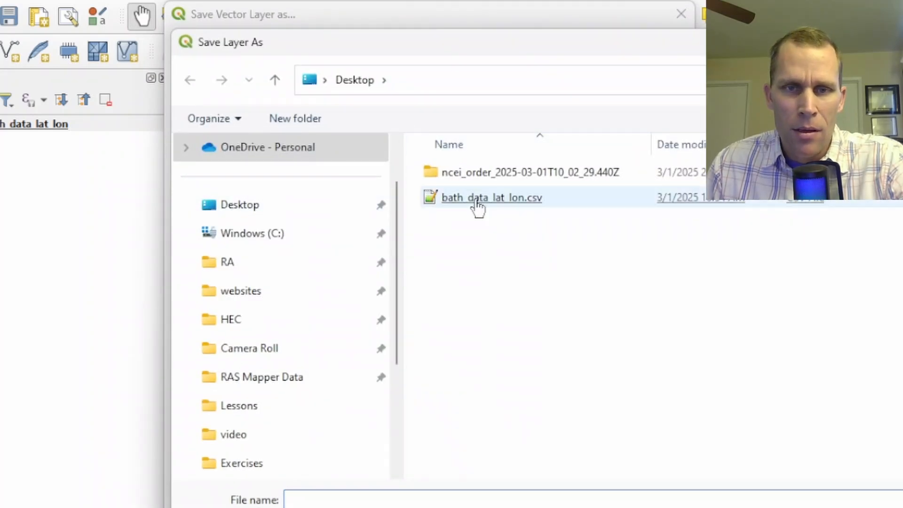
pyautogui.click(491, 197)
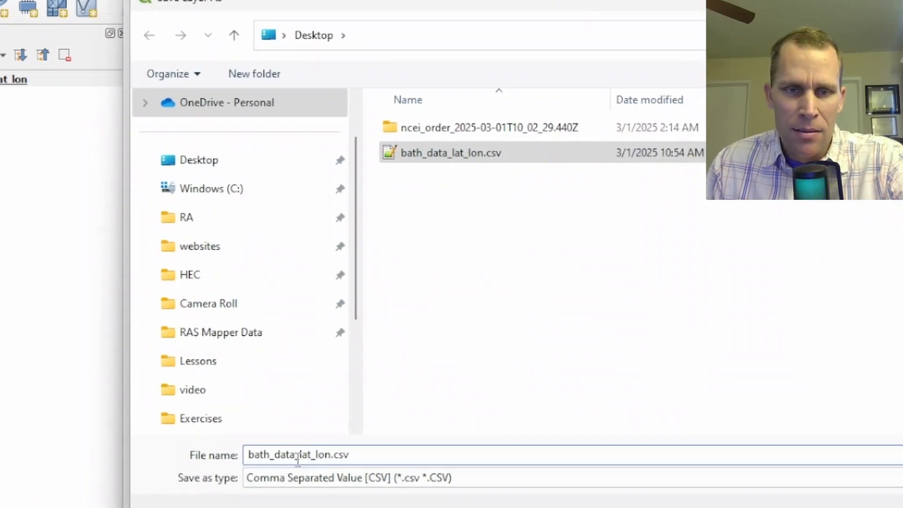
pyautogui.write('bath_data_nor_east.csv')
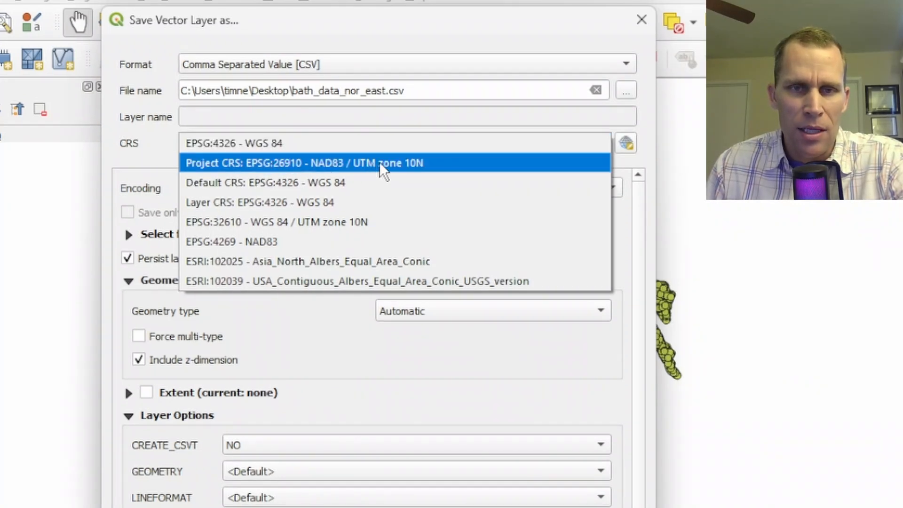
# Export in the project's EPSG:26910 CRS with GEOMETRY AS_XYZ columns
pyautogui.click(321, 164)
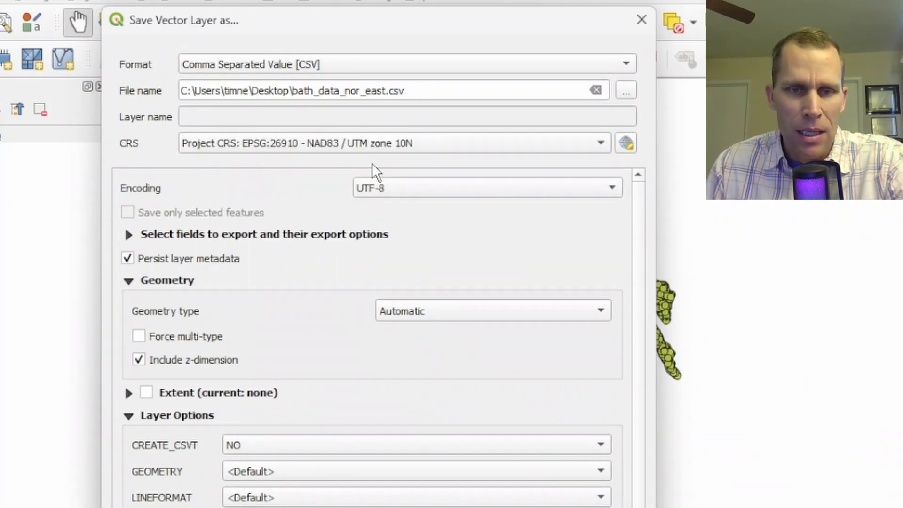
pyautogui.scroll(-3)
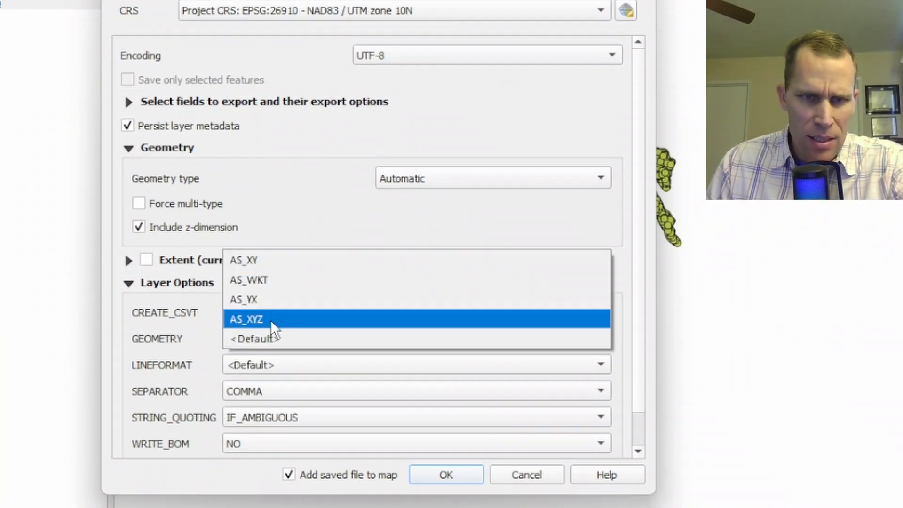
pyautogui.click(257, 320)
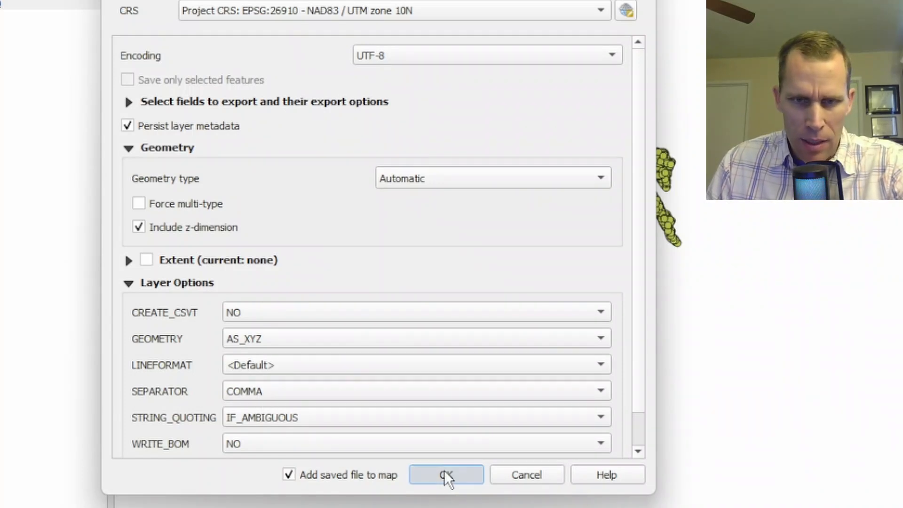
pyautogui.click(446, 488)
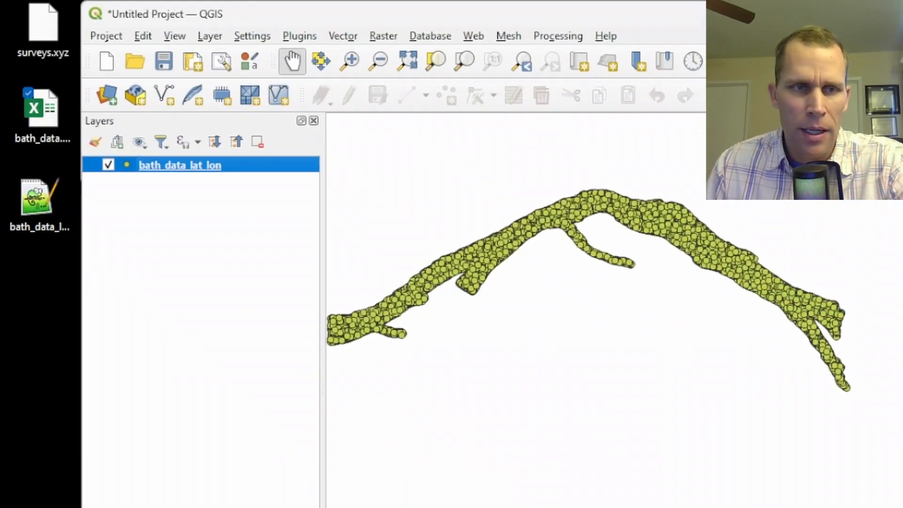
# View bath_data_nor_east.csv in Notepad++ and examine the first X coordinate value's format
pyautogui.rightClick(36, 282)
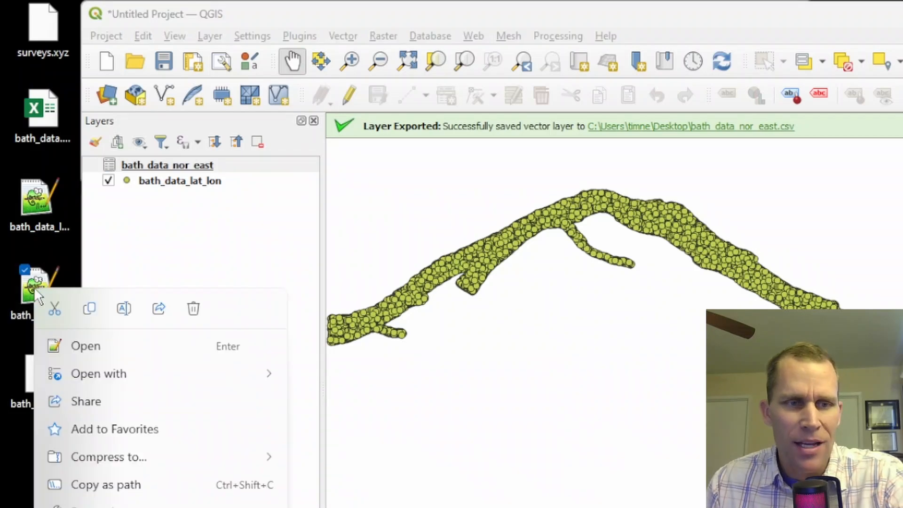
pyautogui.moveTo(103, 355)
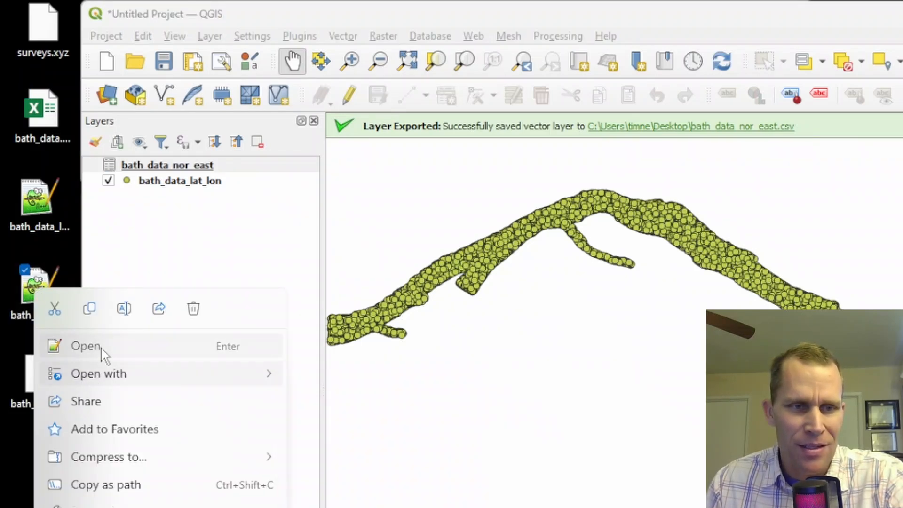
pyautogui.click(84, 346)
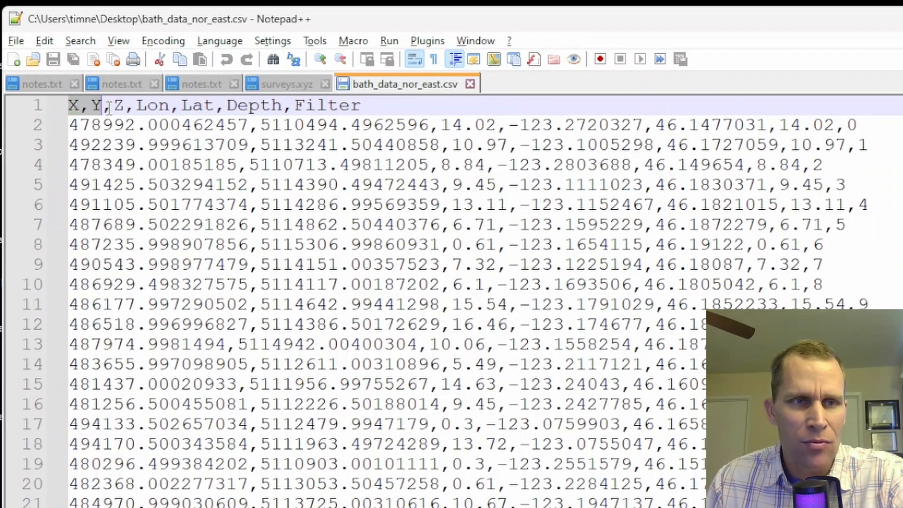
pyautogui.doubleClick(106, 126)
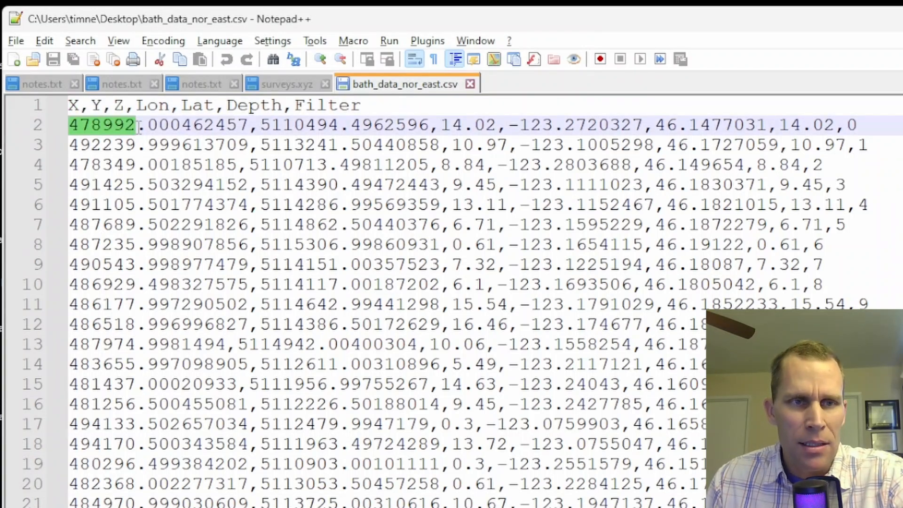
pyautogui.click(462, 125)
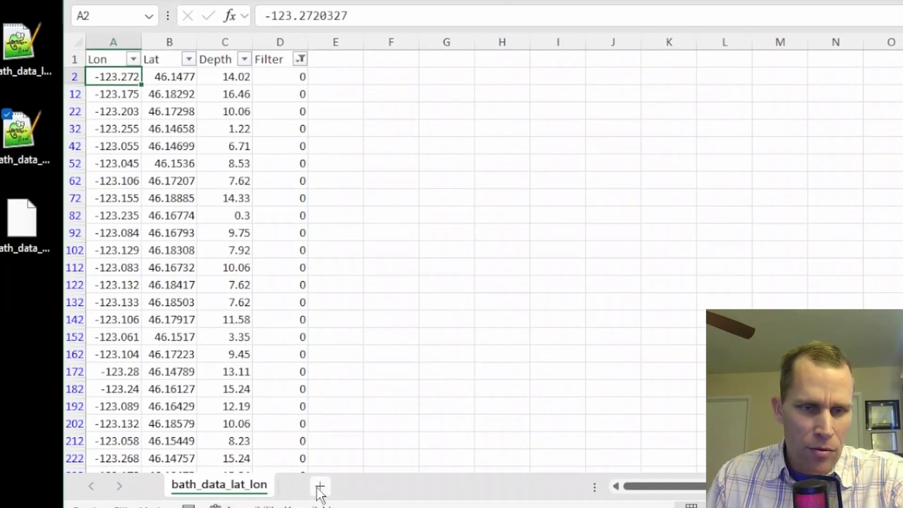
# Start a From Text/CSV import of bath_data_nor_east.csv onto a new blank worksheet
pyautogui.click(318, 486)
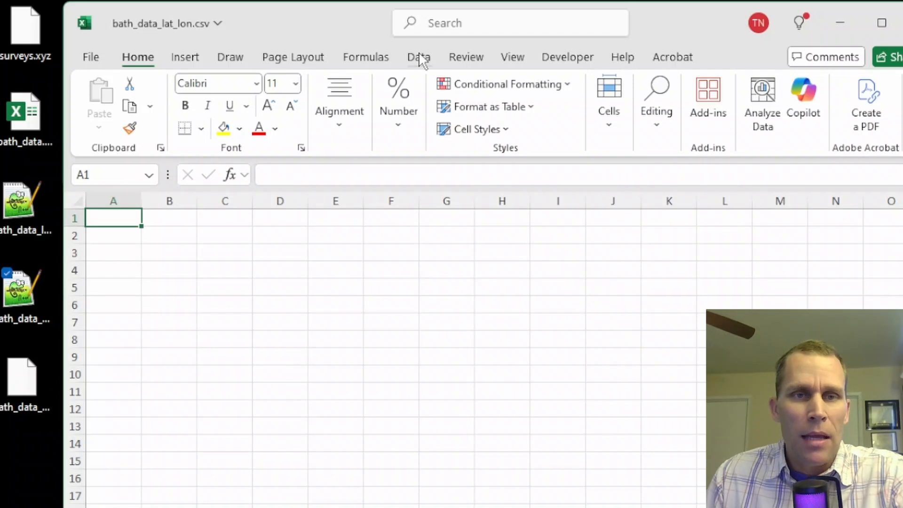
pyautogui.click(418, 56)
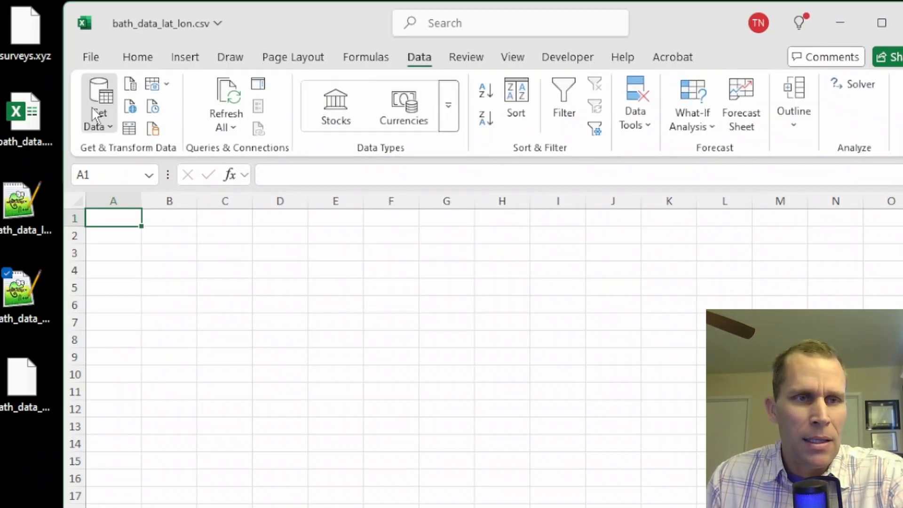
pyautogui.click(98, 103)
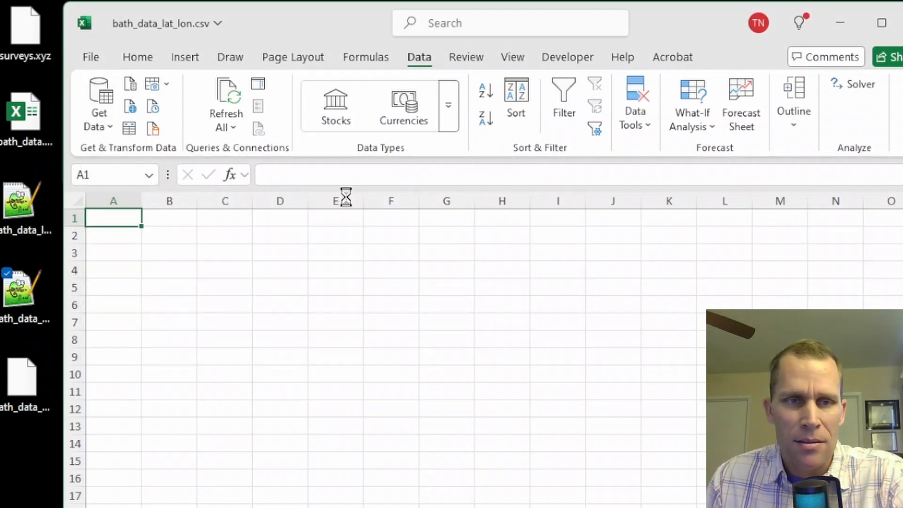
pyautogui.click(99, 99)
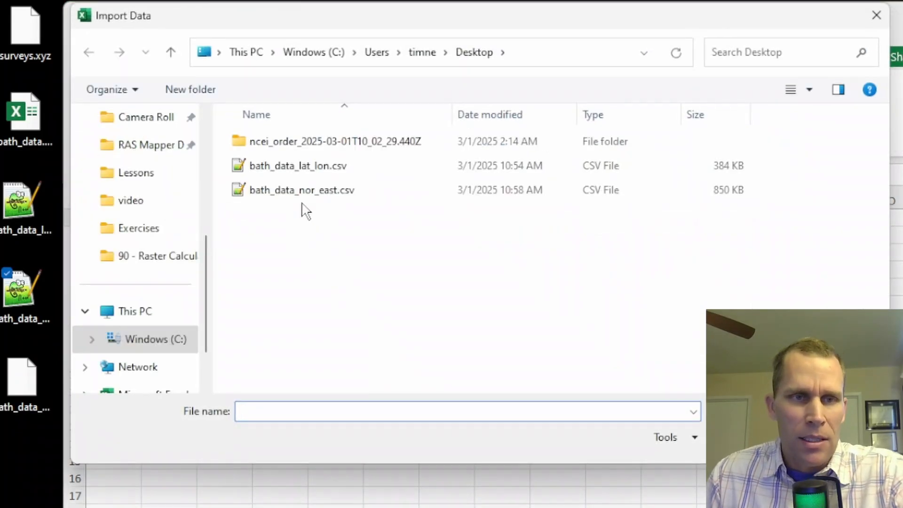
pyautogui.moveTo(275, 198)
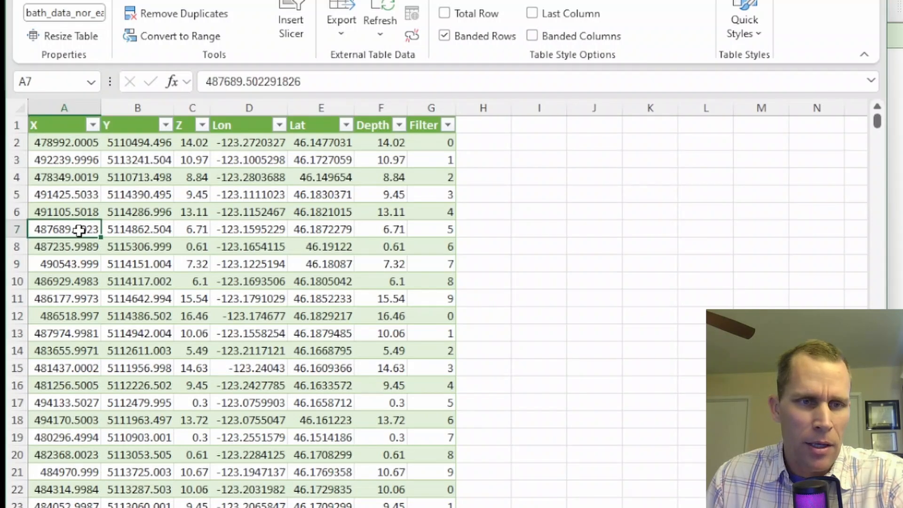
pyautogui.click(51, 124)
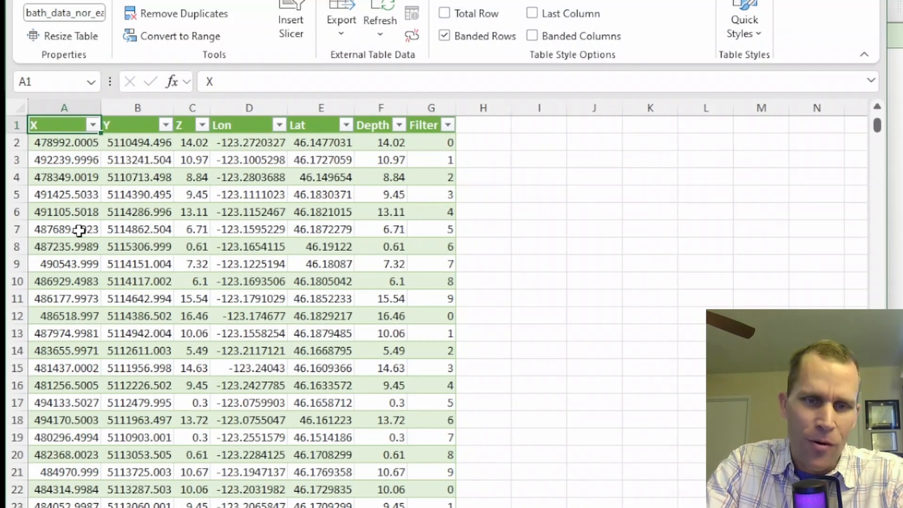
pyautogui.moveTo(377, 138)
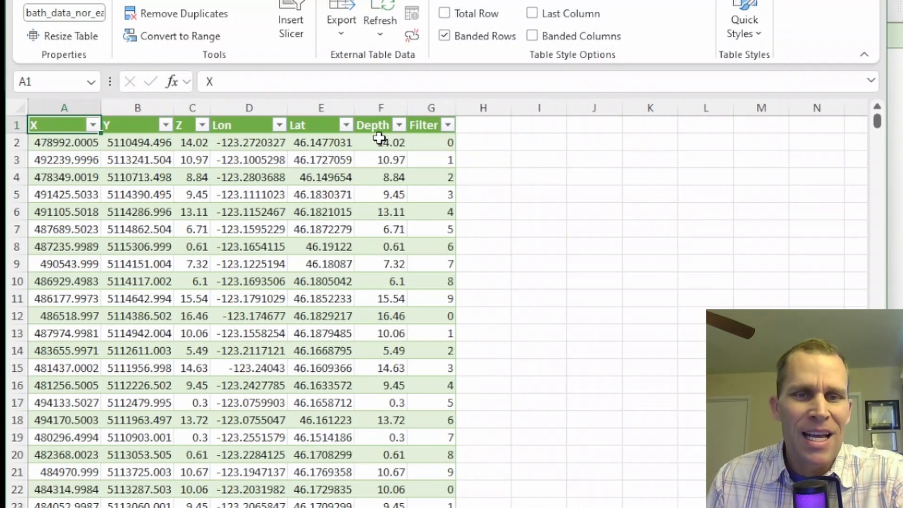
pyautogui.moveTo(447, 126)
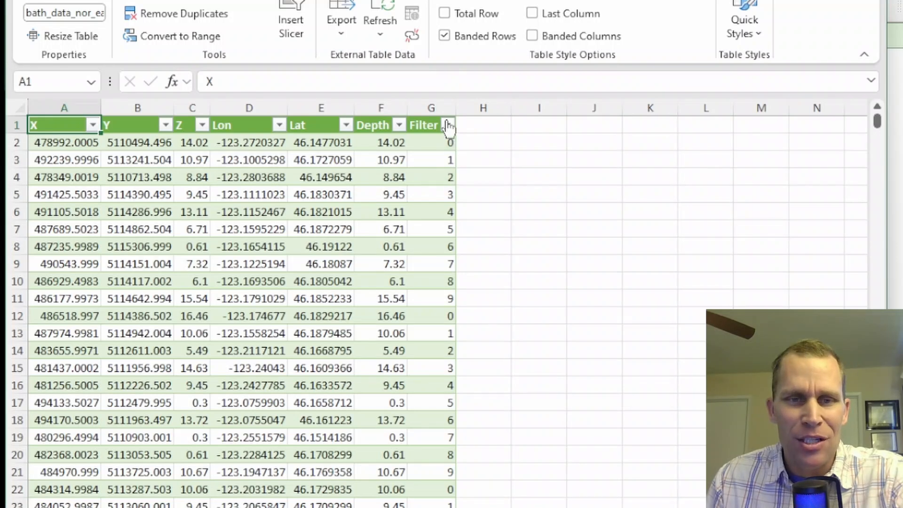
pyautogui.moveTo(350, 143)
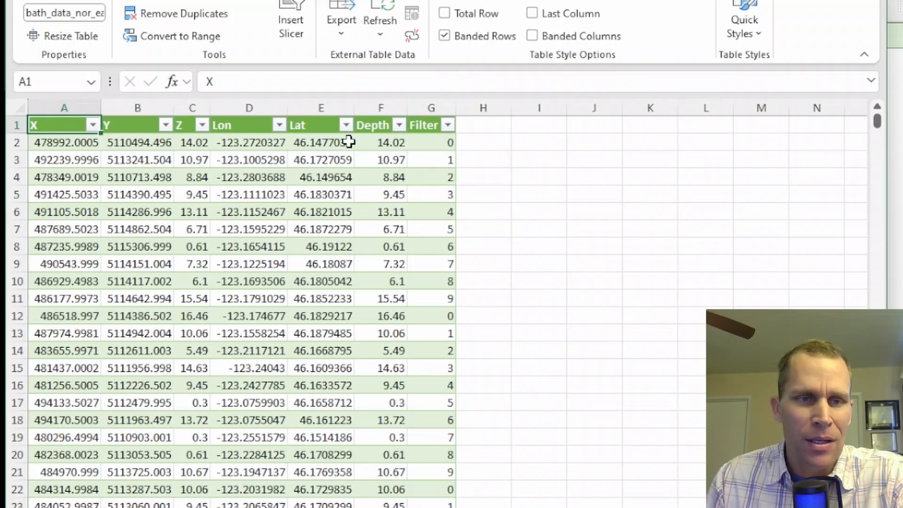
pyautogui.click(190, 107)
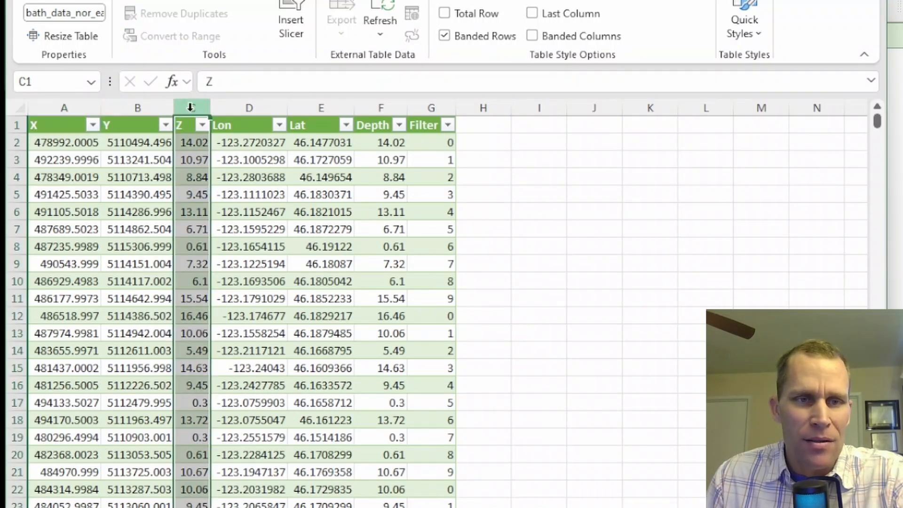
pyautogui.rightClick(190, 107)
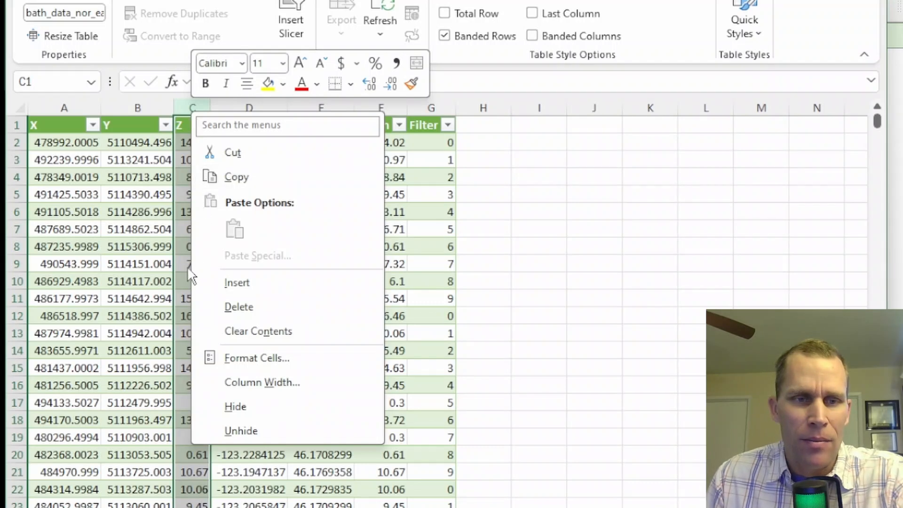
pyautogui.moveTo(208, 252)
pyautogui.write('C')
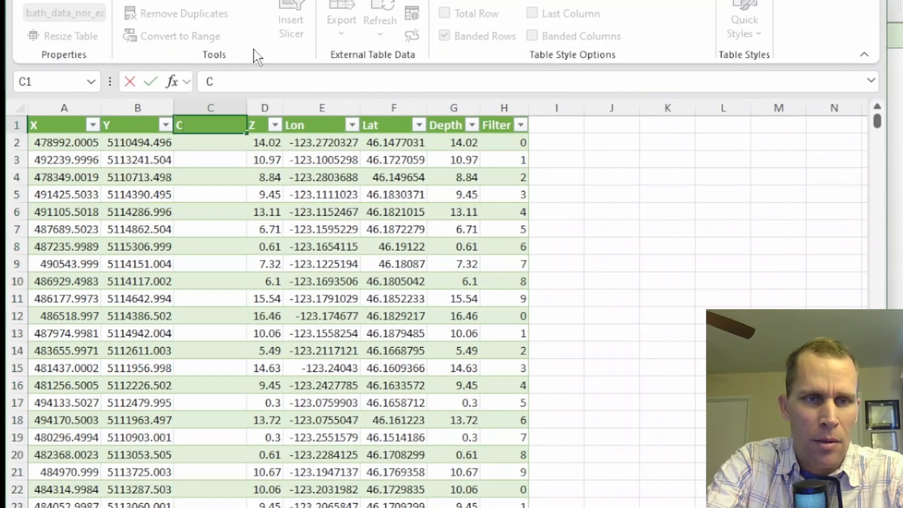
pyautogui.write('Elevation')
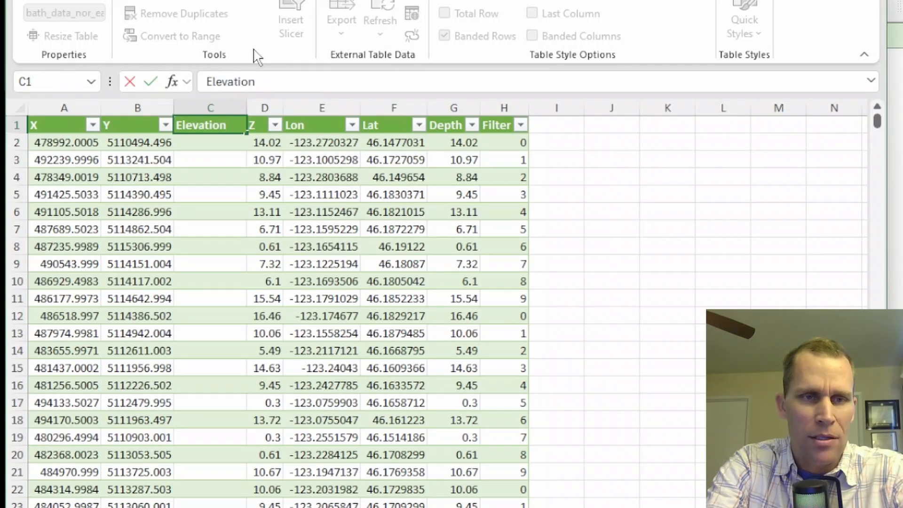
pyautogui.write('Z')
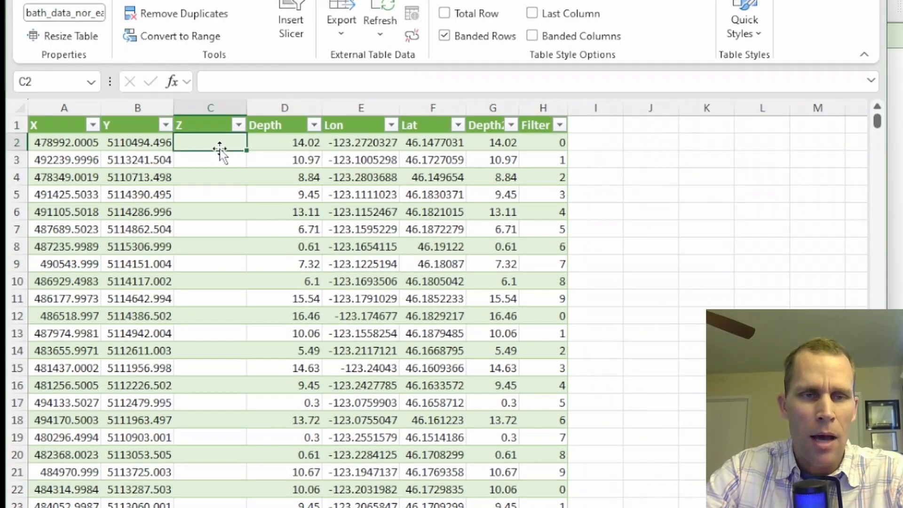
pyautogui.write('=100-[@Depth')
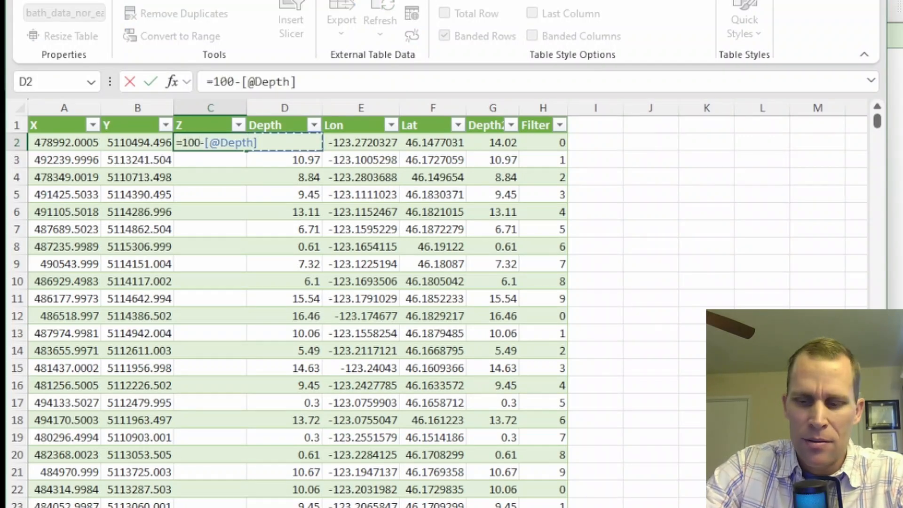
pyautogui.press('Enter')
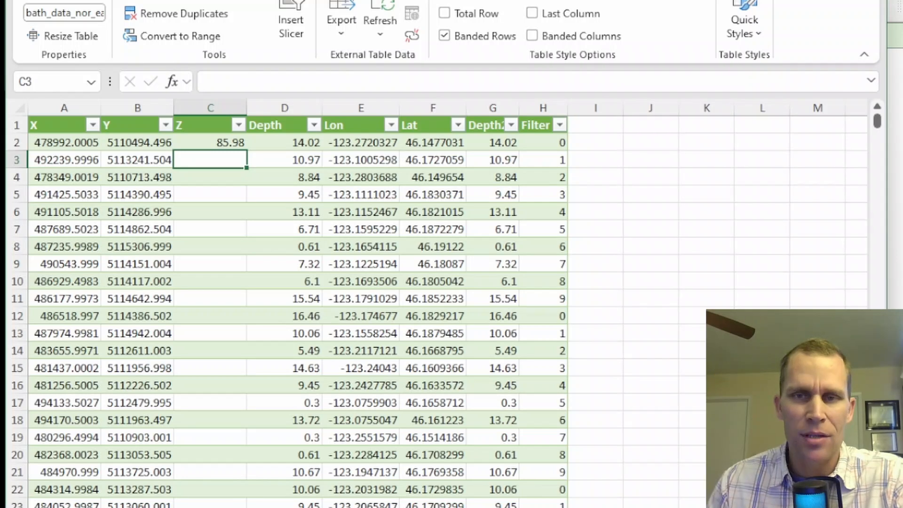
pyautogui.moveTo(320, 147)
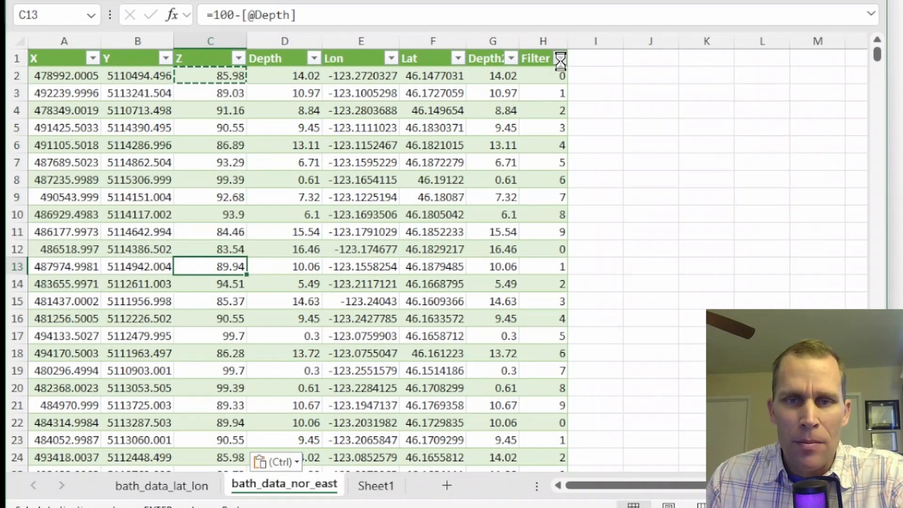
# Filter the table to Filter value 0 and select the visible X, Y, Z cells for copying
pyautogui.click(561, 57)
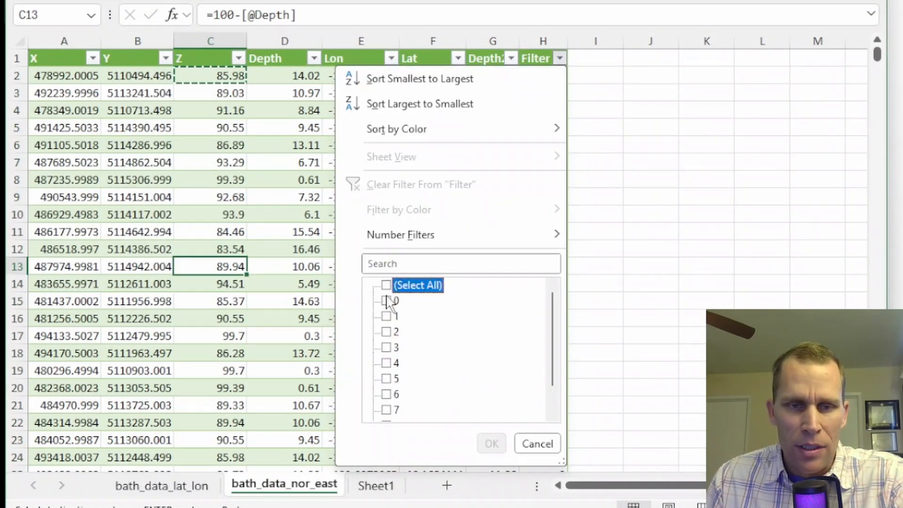
pyautogui.click(386, 301)
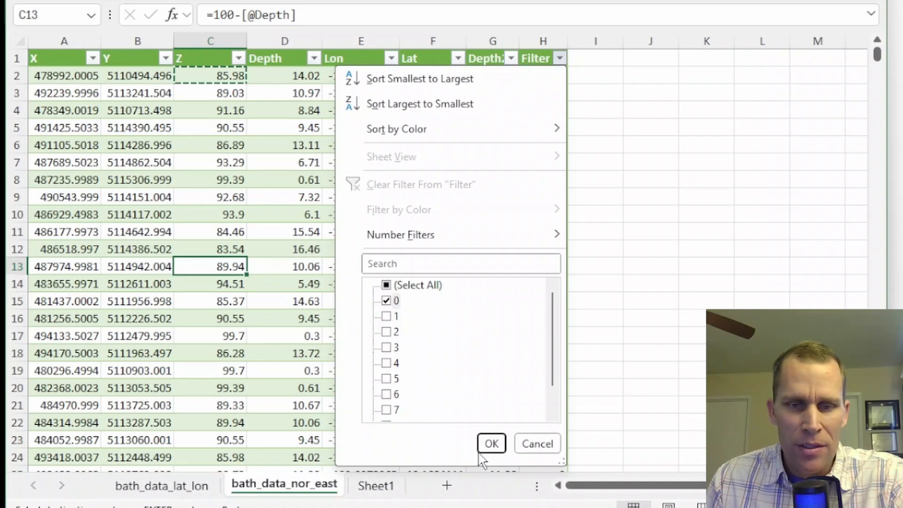
pyautogui.click(491, 443)
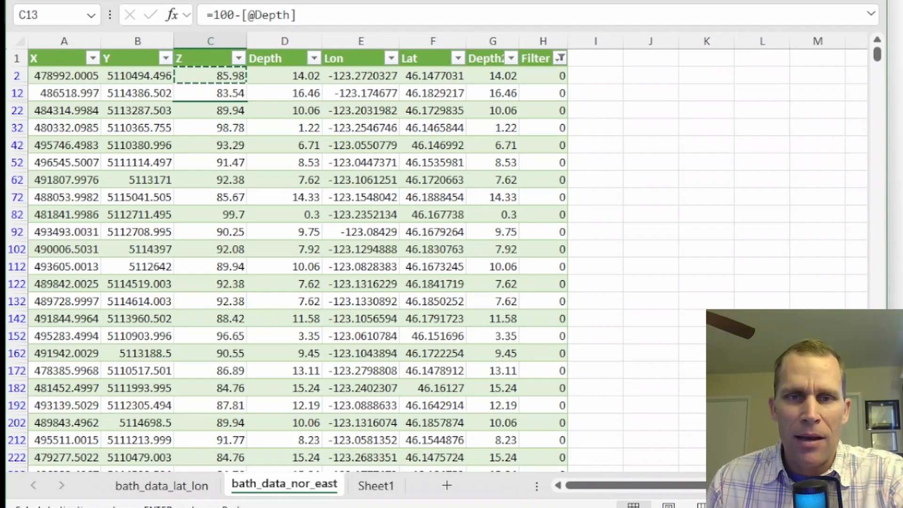
pyautogui.click(64, 76)
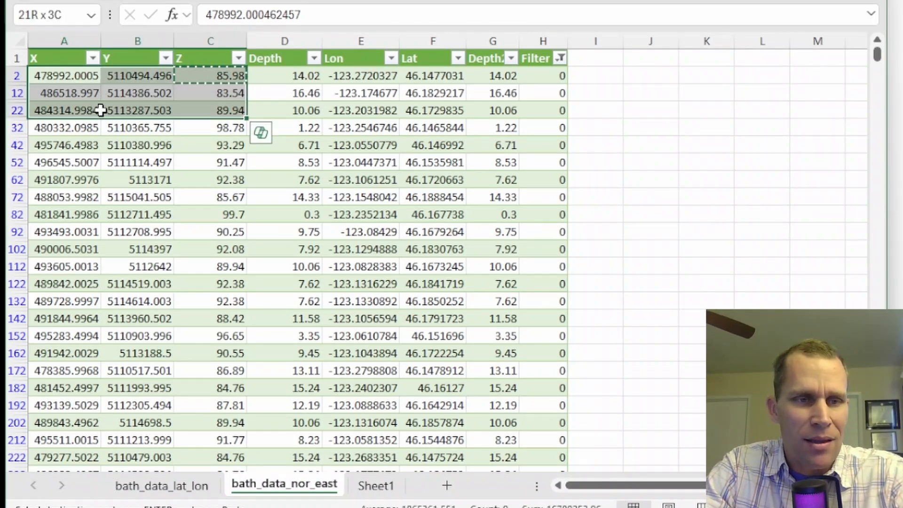
pyautogui.scroll(-3)
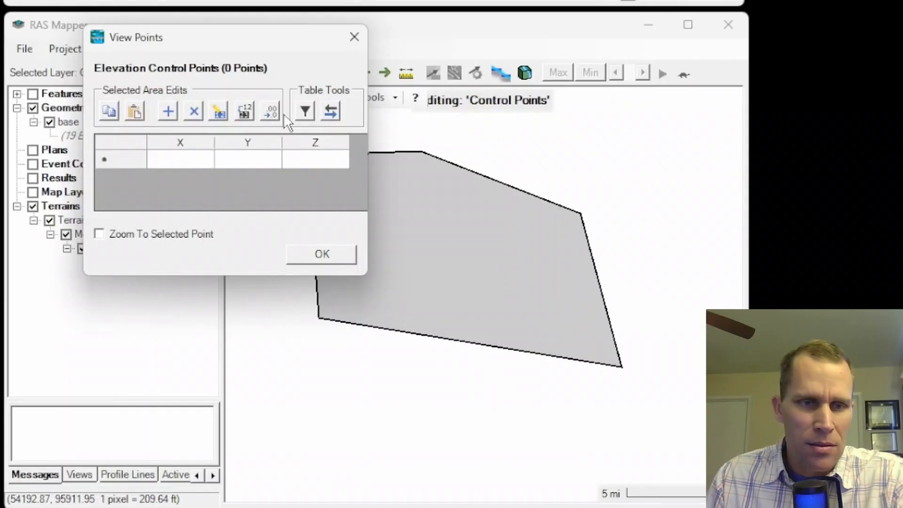
# Paste the 1,223 X, Y, Z points into the control points table, accept it and stop editing
pyautogui.click(316, 159)
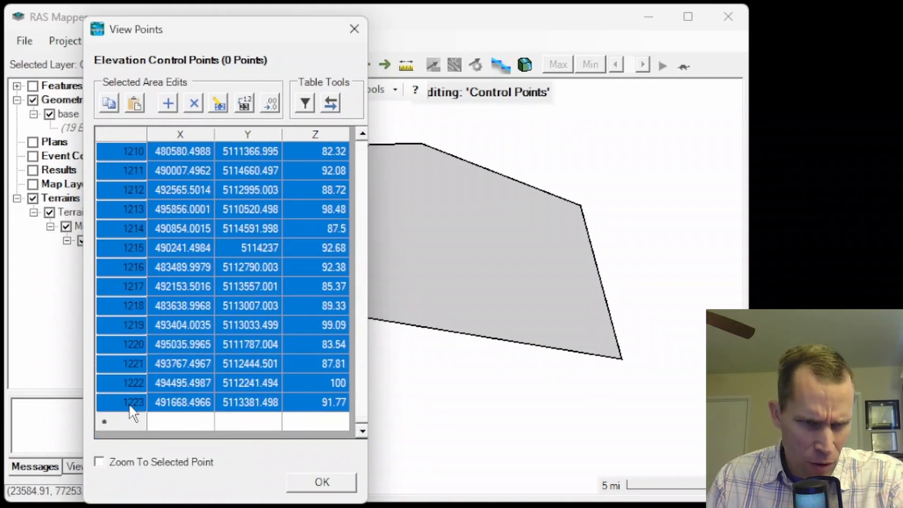
pyautogui.moveTo(289, 468)
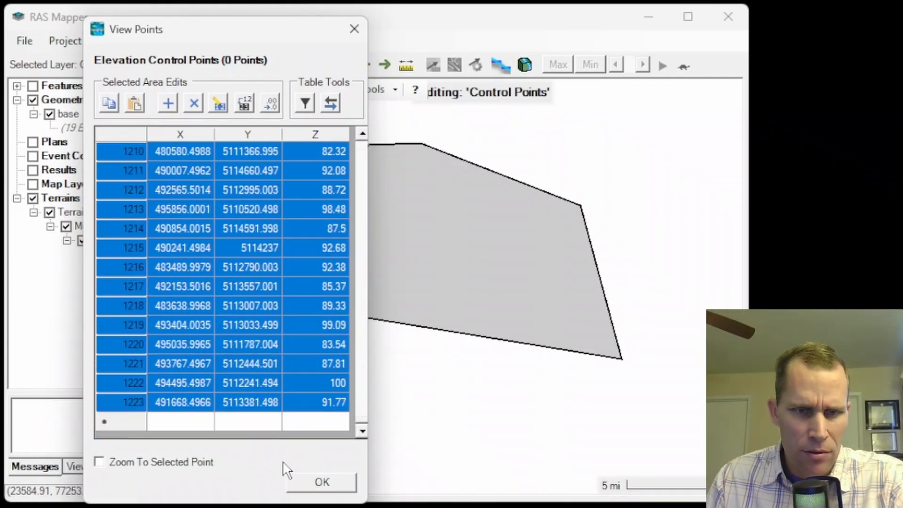
pyautogui.click(322, 495)
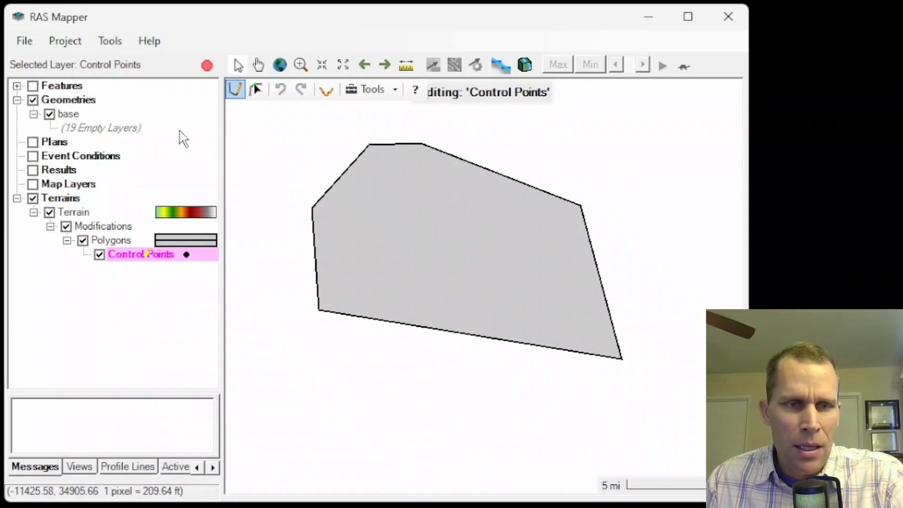
pyautogui.click(207, 65)
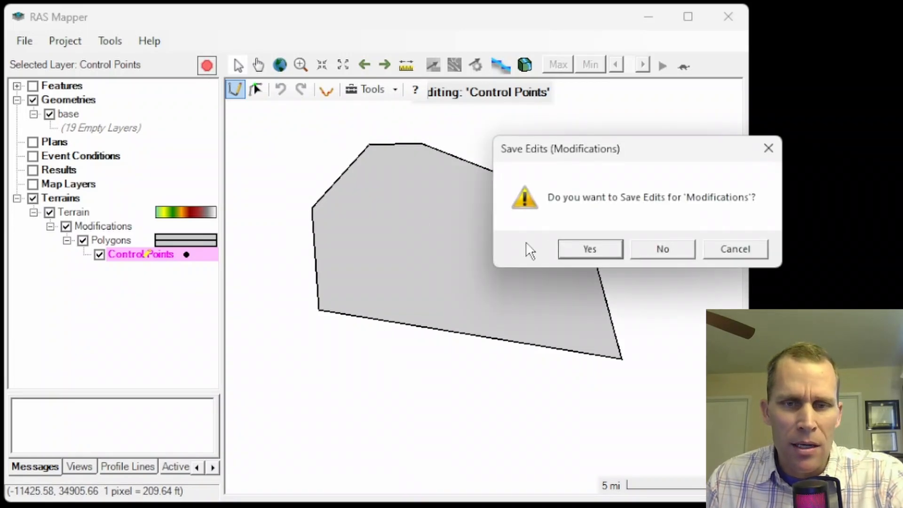
# Save the control point edits and zoom the map to the pasted points
pyautogui.click(588, 249)
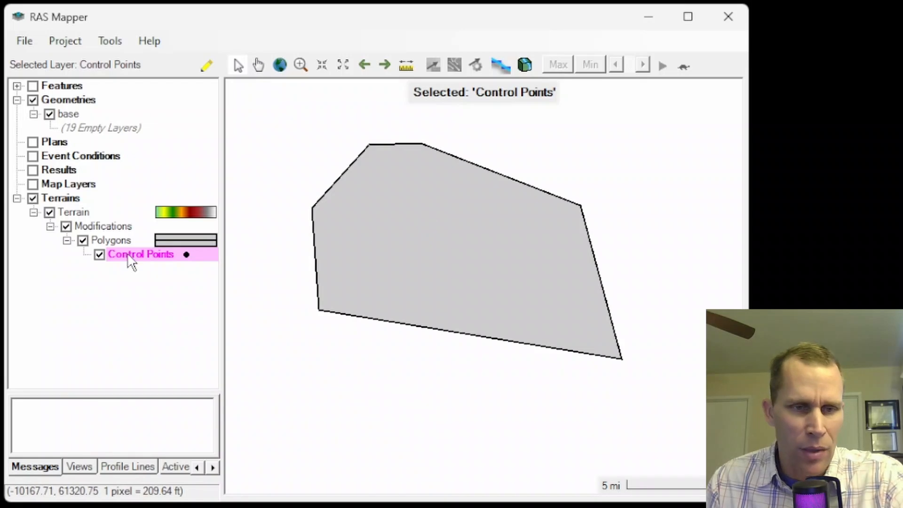
pyautogui.rightClick(136, 254)
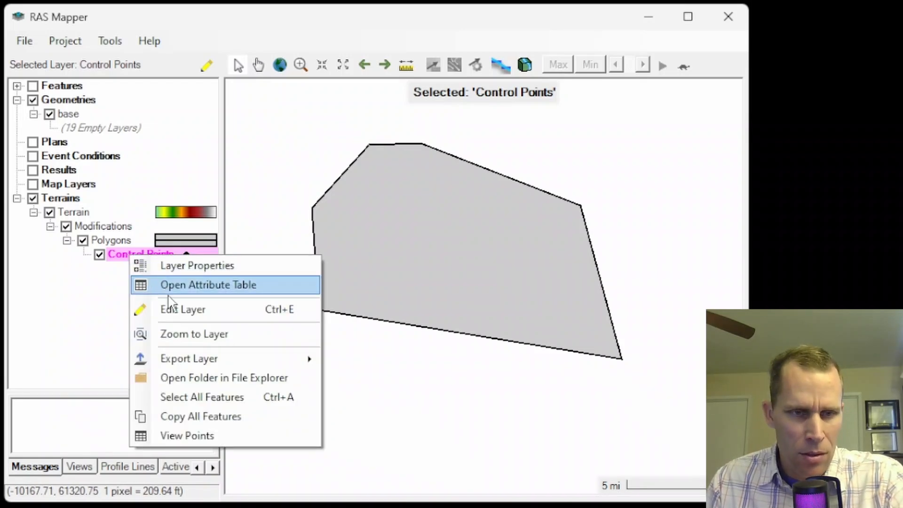
pyautogui.click(193, 334)
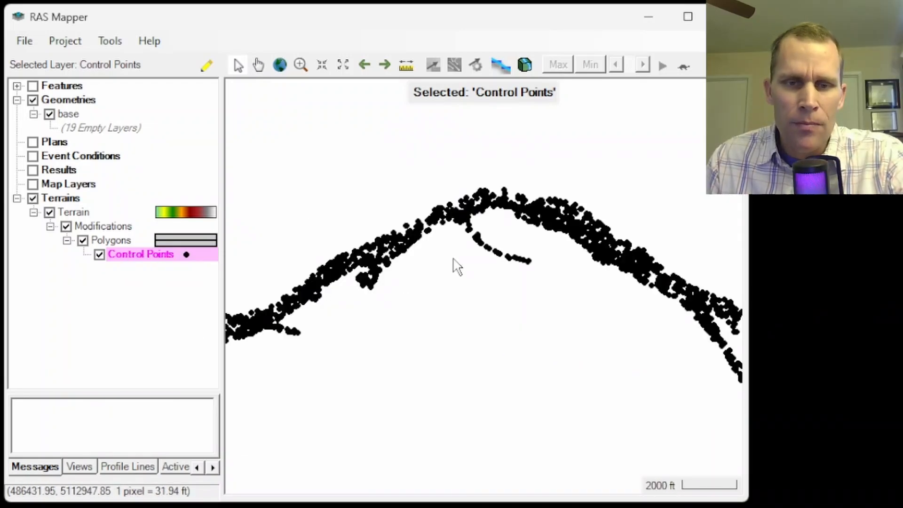
pyautogui.moveTo(593, 200)
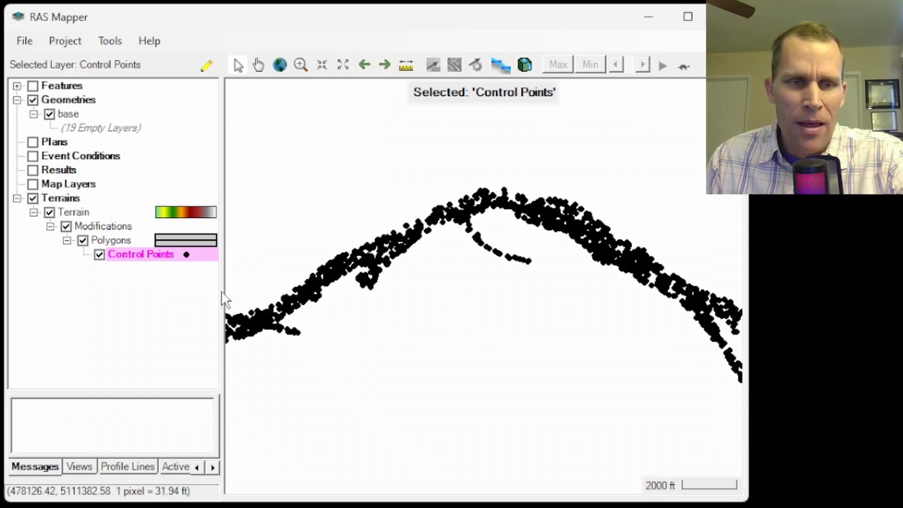
# Remove the old Modifications layer from under Terrain
pyautogui.rightClick(103, 226)
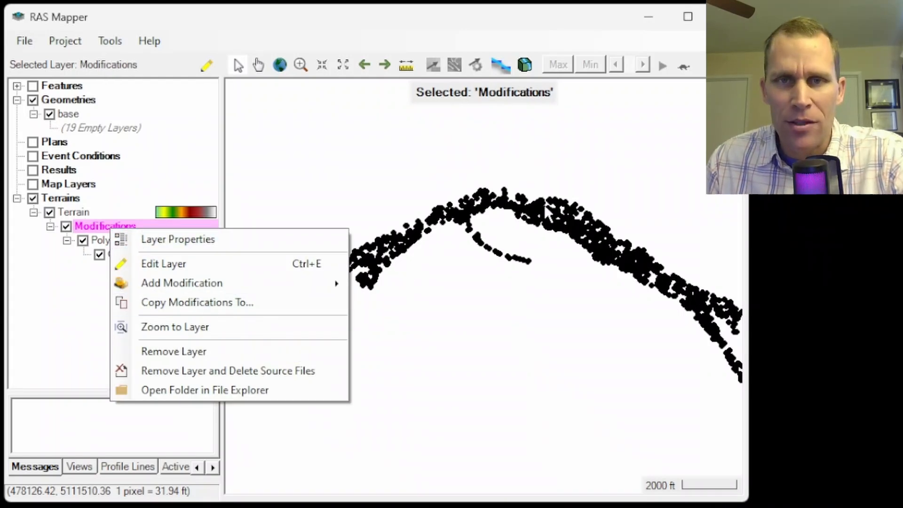
pyautogui.moveTo(192, 360)
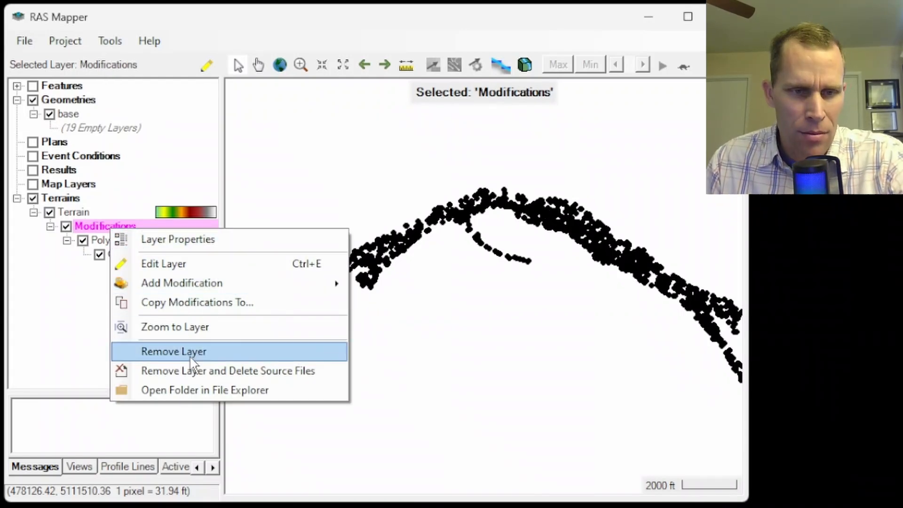
pyautogui.click(173, 352)
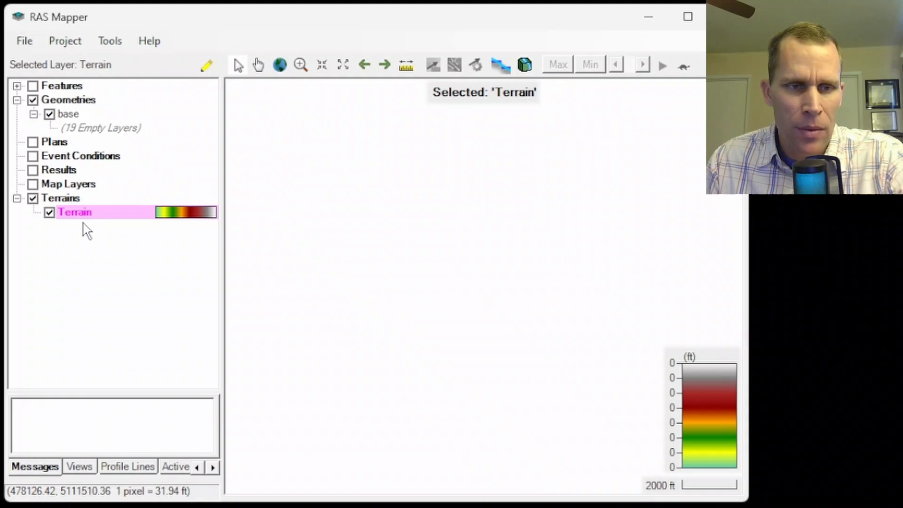
# Add a multipoint polygon modification named Polygons under Terrain and expand its Control Points
pyautogui.rightClick(74, 213)
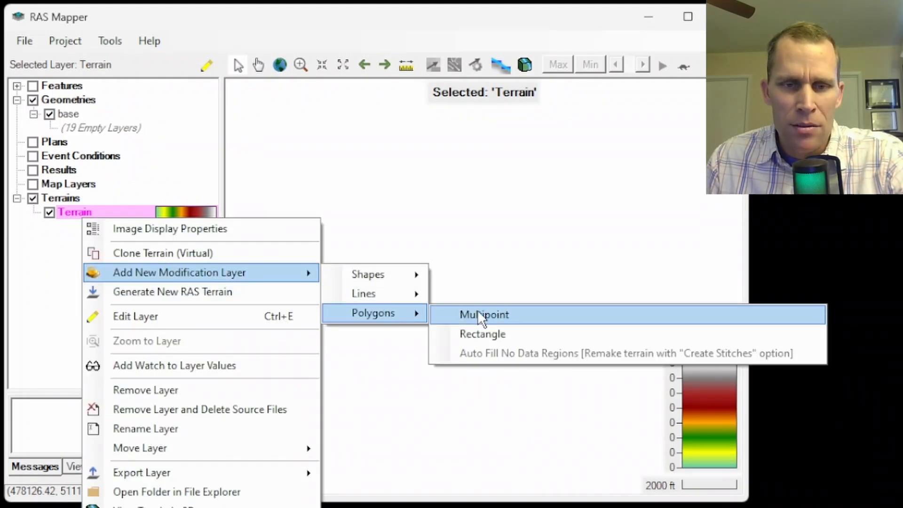
pyautogui.click(484, 314)
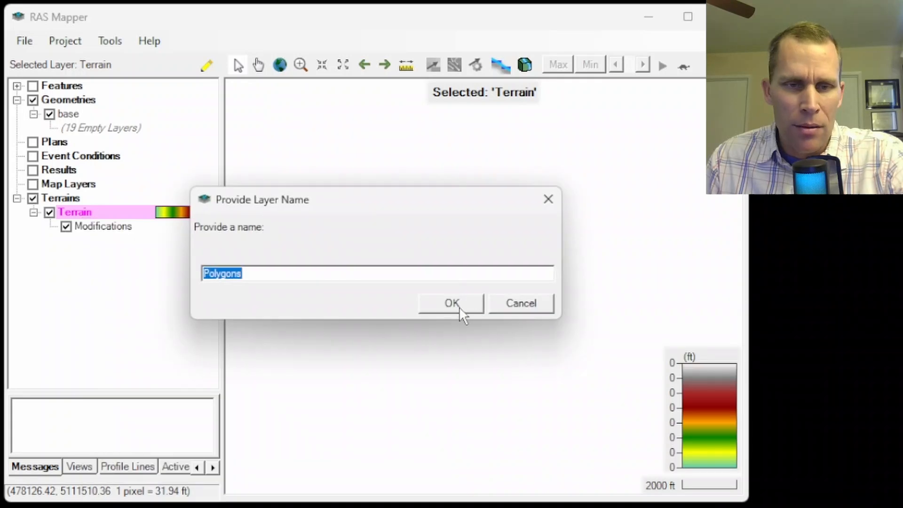
pyautogui.click(452, 303)
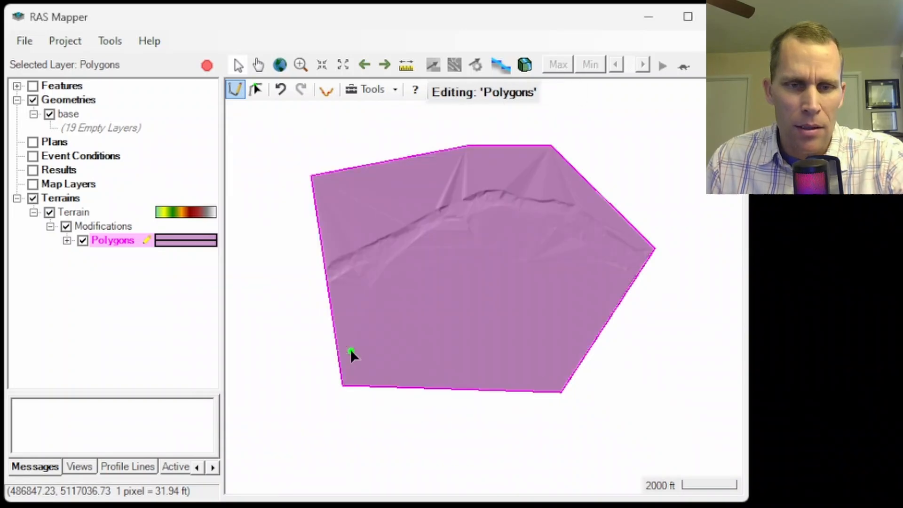
pyautogui.click(66, 241)
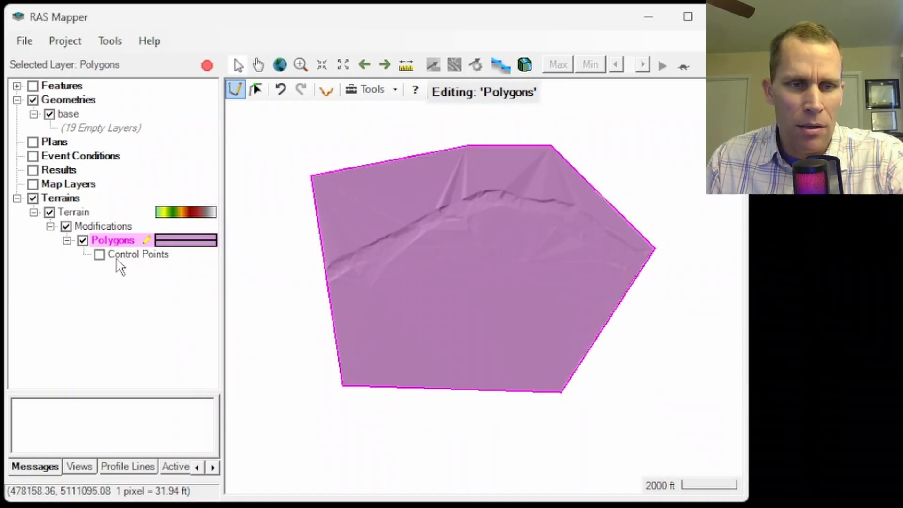
pyautogui.rightClick(138, 254)
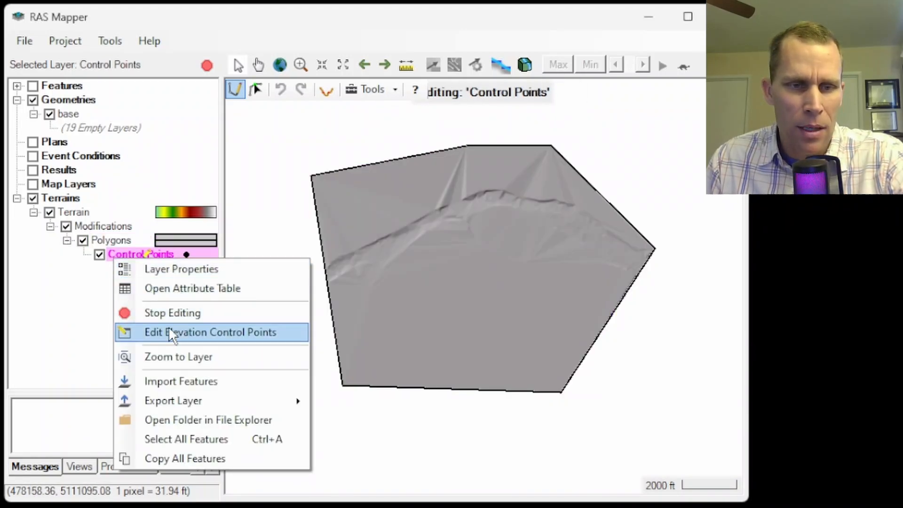
# Accept the 1,223 elevation control points for Polygons and save the Modifications edits
pyautogui.click(211, 332)
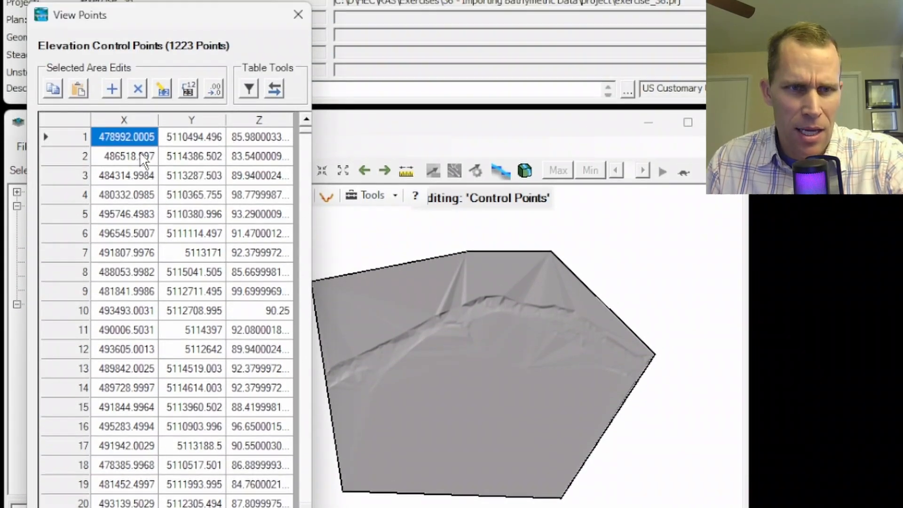
pyautogui.click(298, 14)
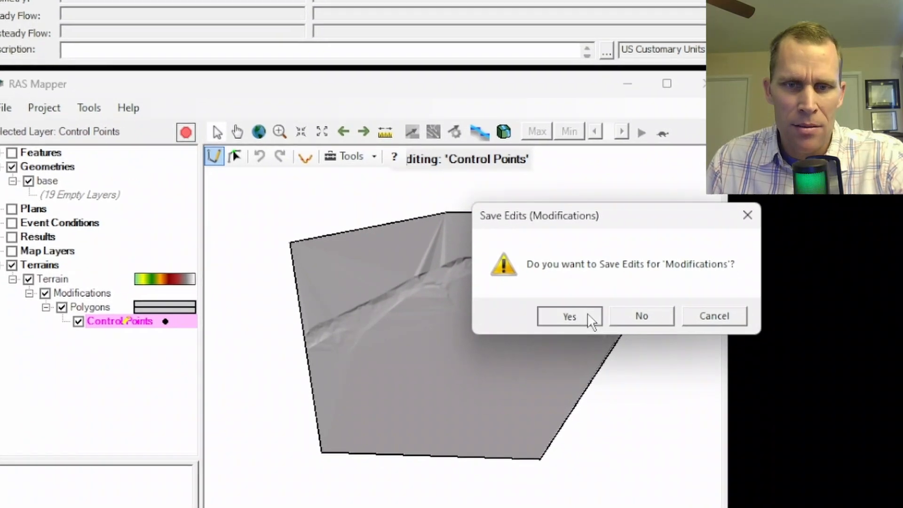
pyautogui.click(570, 316)
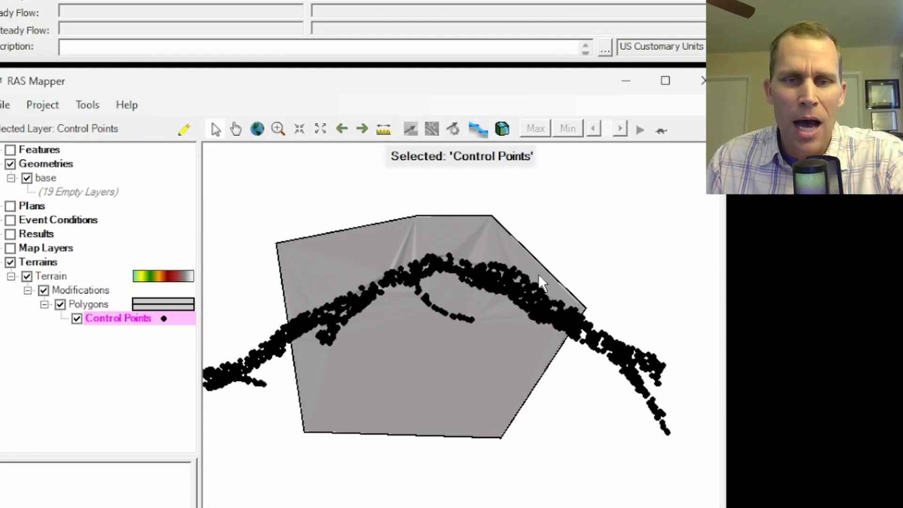
pyautogui.moveTo(500, 256)
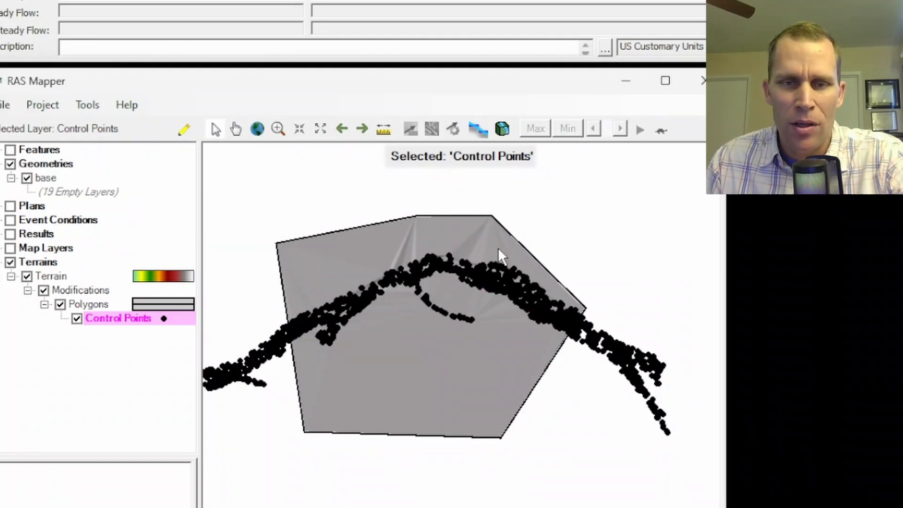
# Drag the Polygons vertices out past the southeast points to hug the channel, then save
pyautogui.click(89, 305)
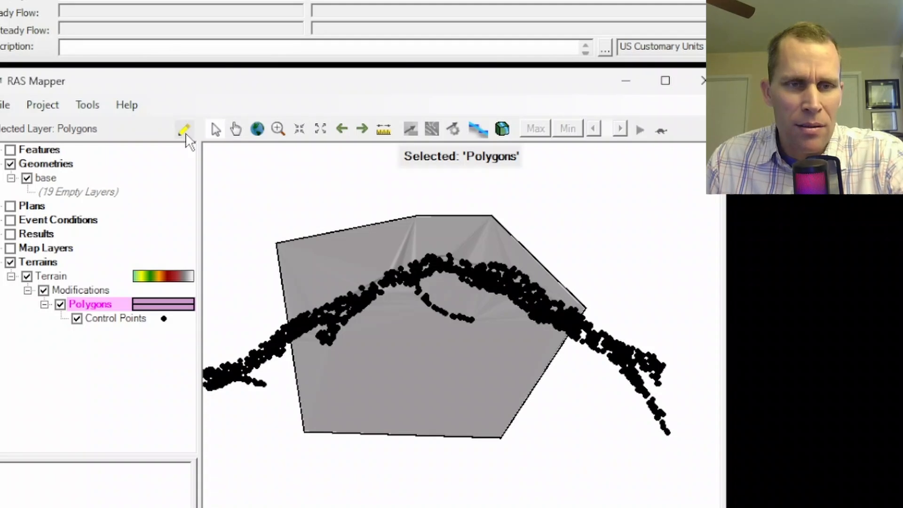
pyautogui.click(183, 128)
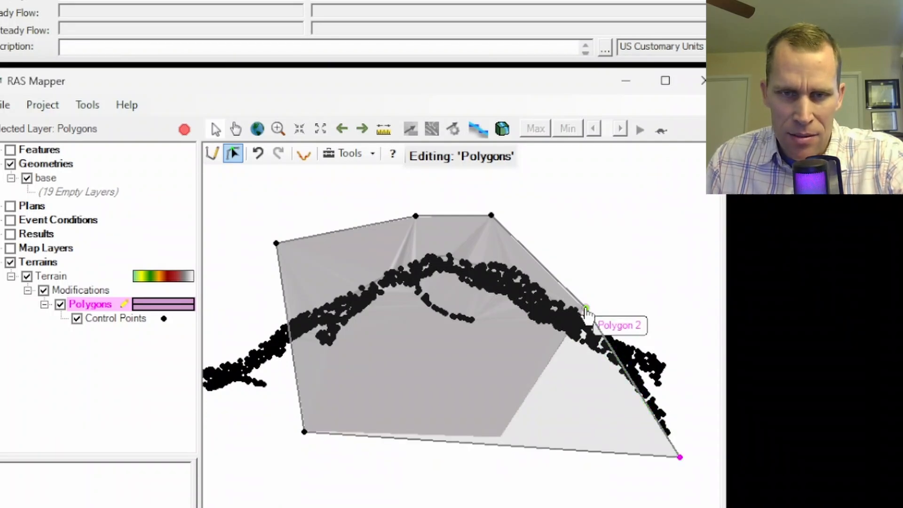
pyautogui.moveTo(586, 308); pyautogui.dragTo(603, 376)
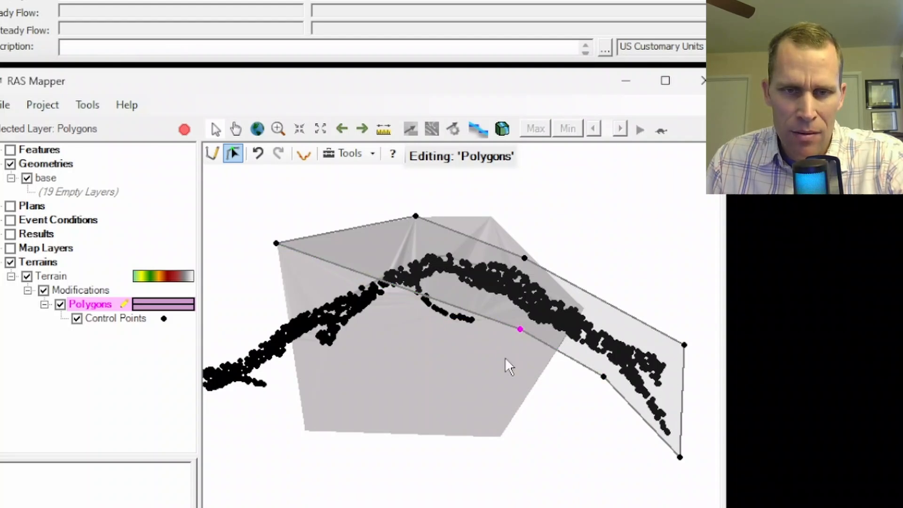
pyautogui.moveTo(493, 331)
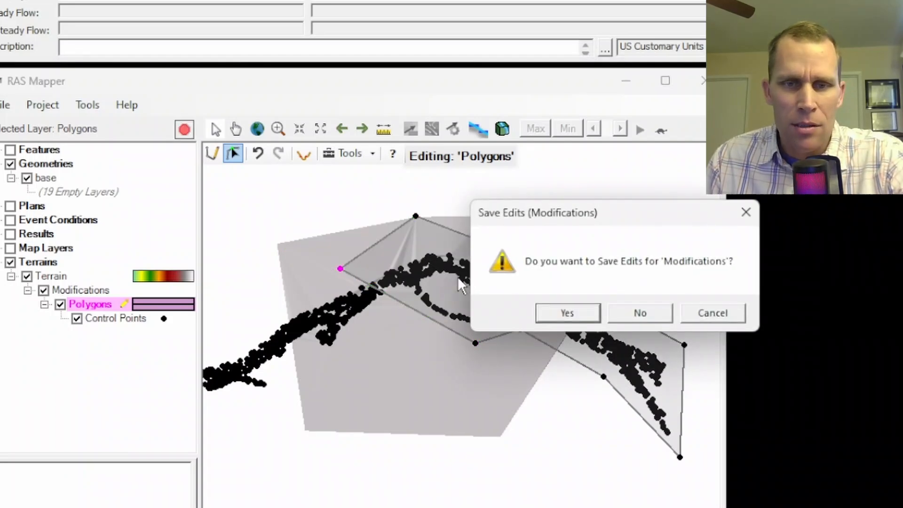
pyautogui.click(568, 313)
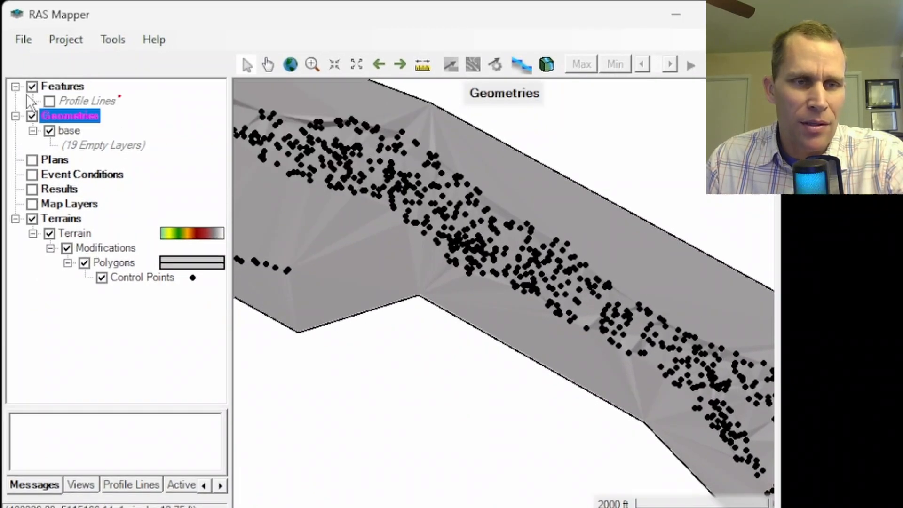
# Draw Profile Line 1 across the channel and plot its terrain cross-section
pyautogui.click(87, 101)
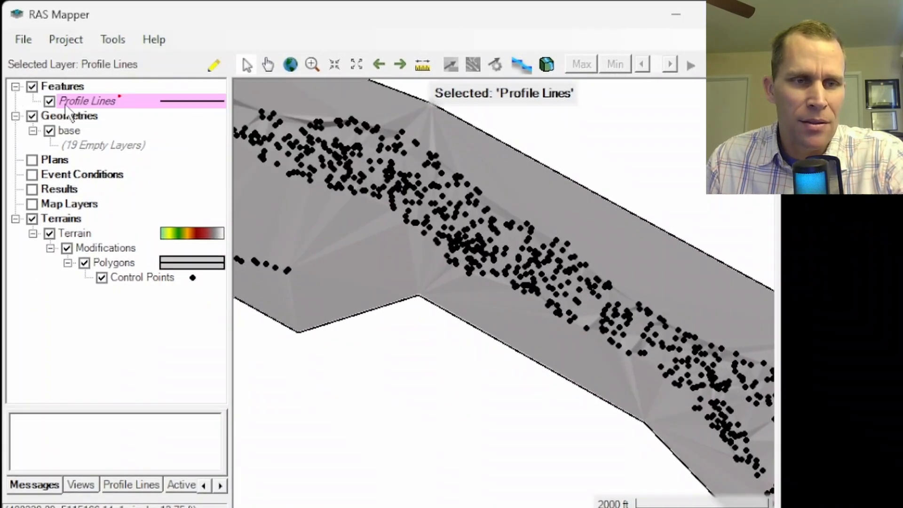
pyautogui.click(214, 64)
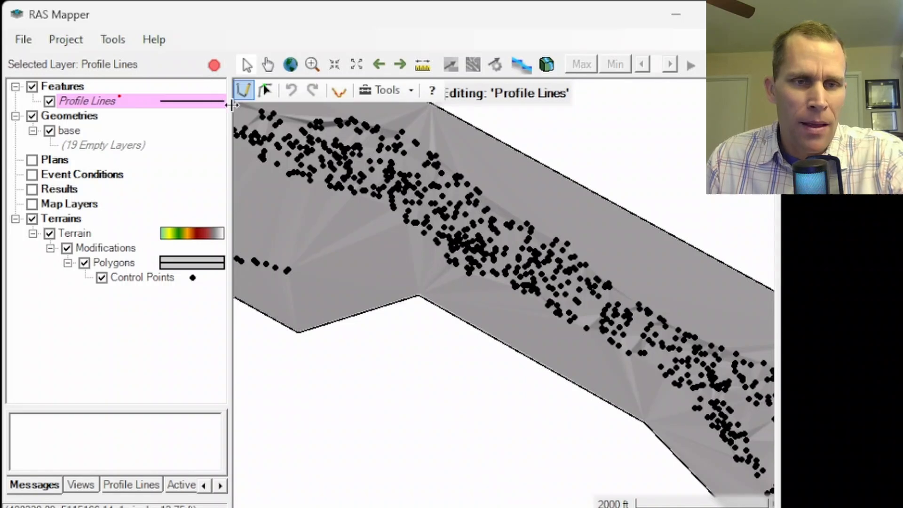
pyautogui.click(488, 324)
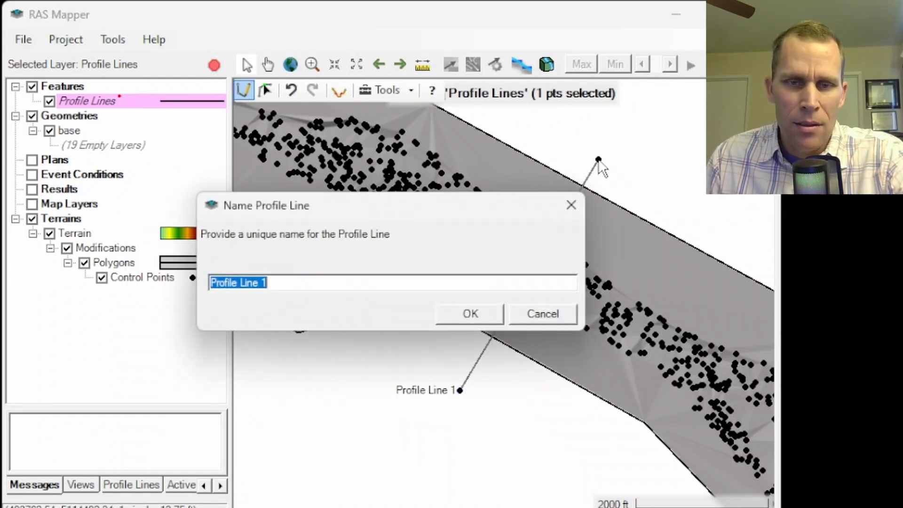
pyautogui.click(470, 314)
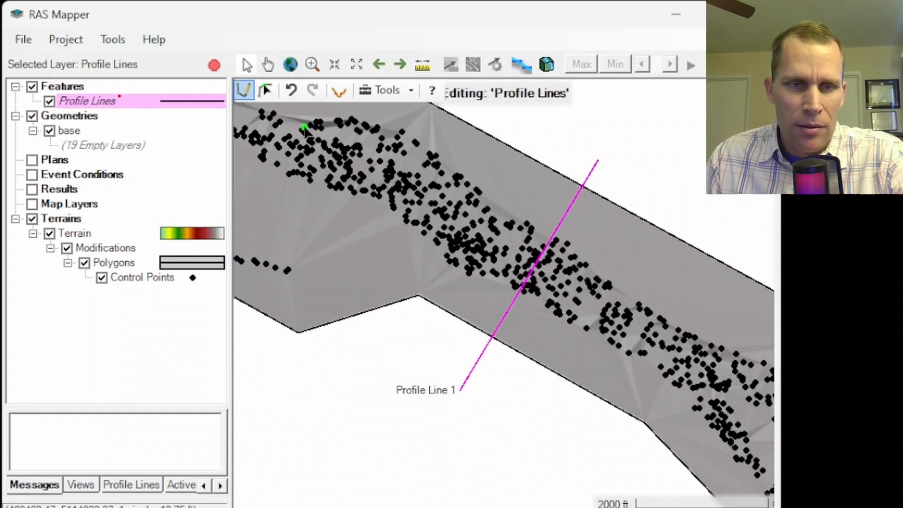
pyautogui.click(266, 90)
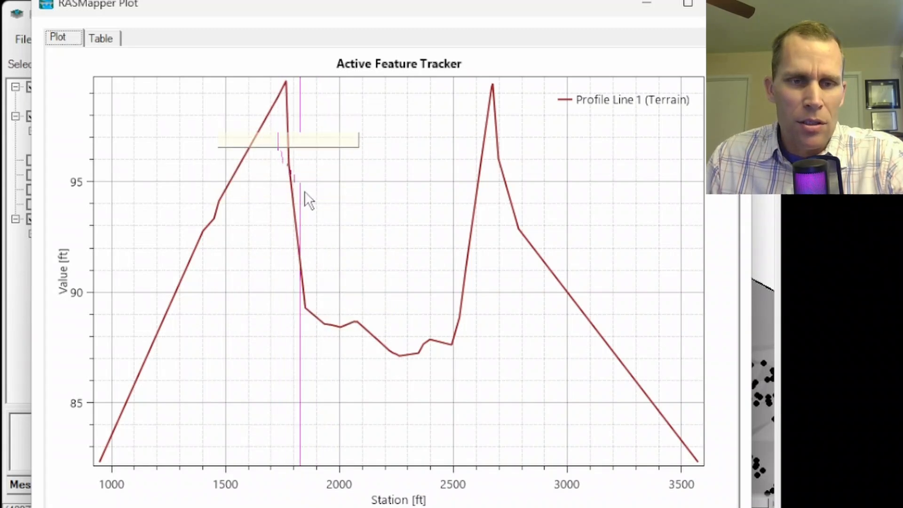
pyautogui.moveTo(428, 354)
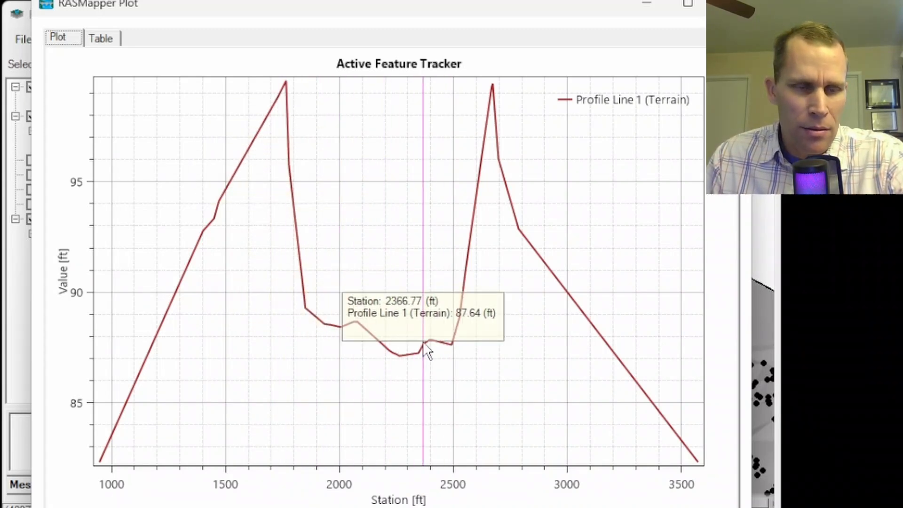
pyautogui.moveTo(402, 356)
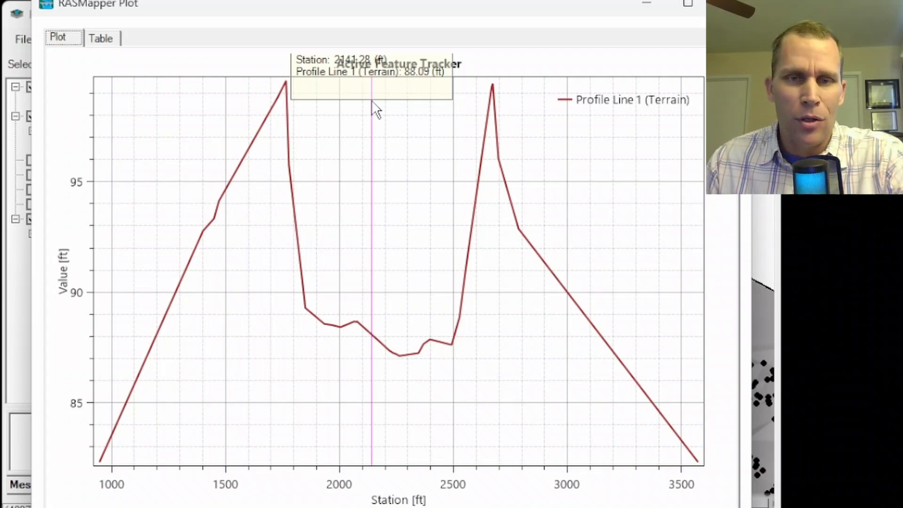
pyautogui.moveTo(248, 113)
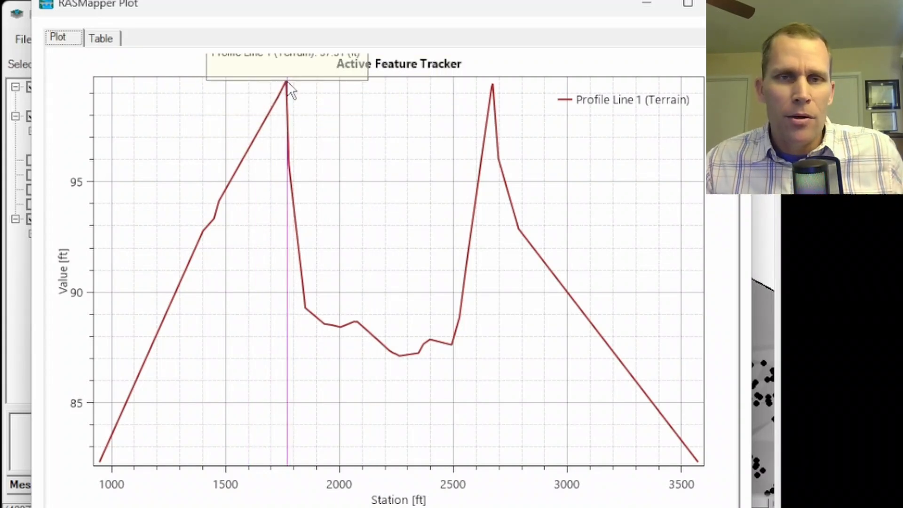
pyautogui.moveTo(284, 92)
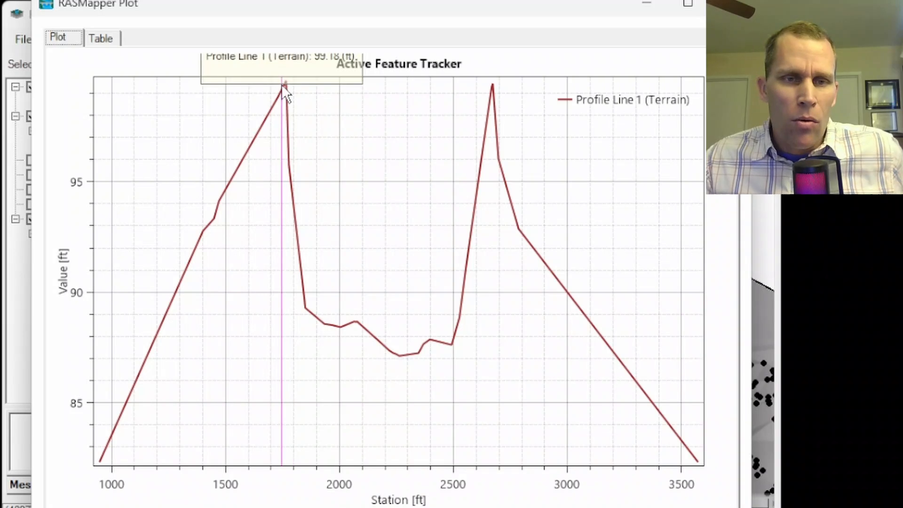
pyautogui.moveTo(270, 94)
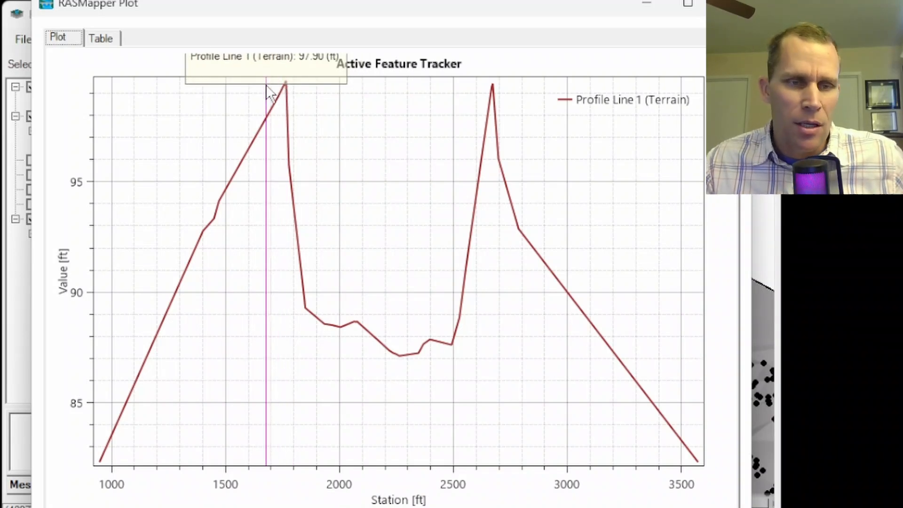
pyautogui.moveTo(142, 89)
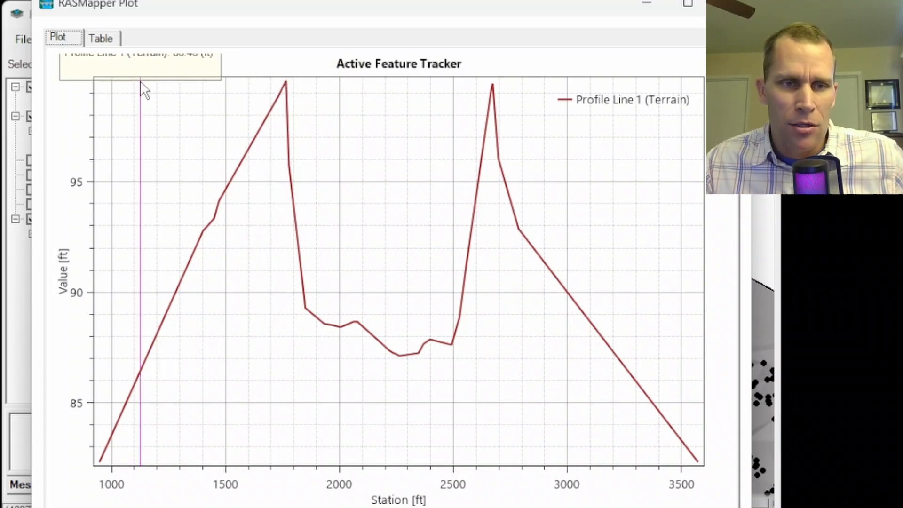
pyautogui.moveTo(161, 98)
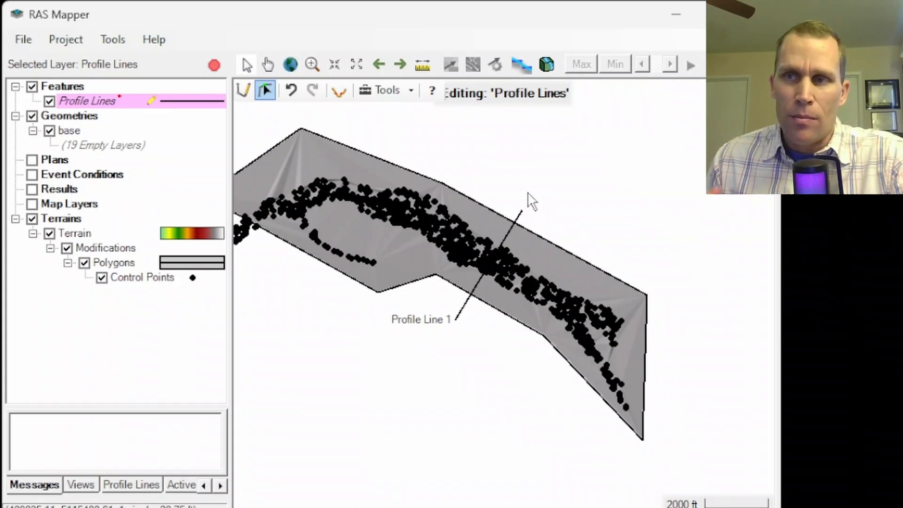
pyautogui.moveTo(414, 186)
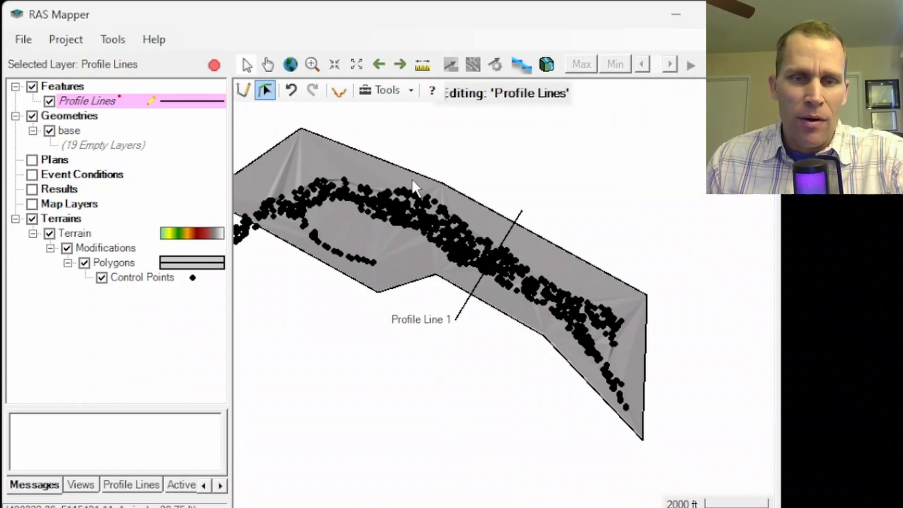
pyautogui.moveTo(349, 170)
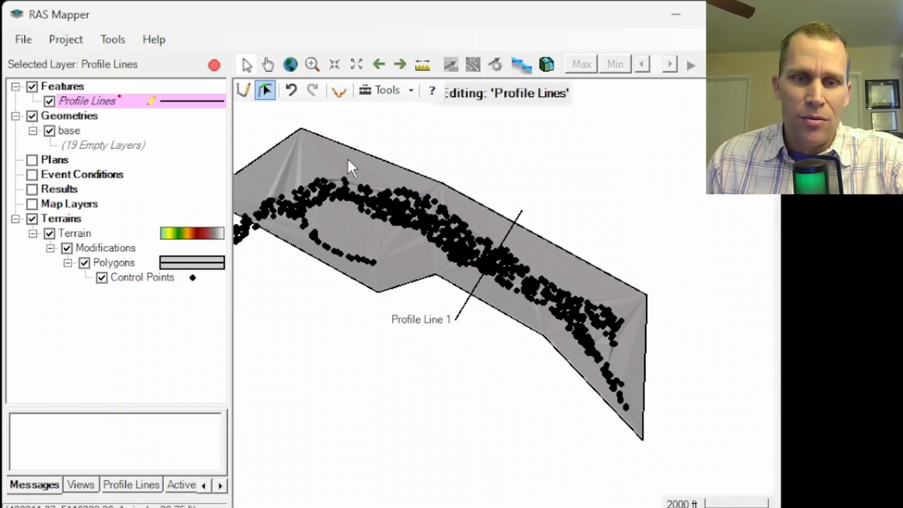